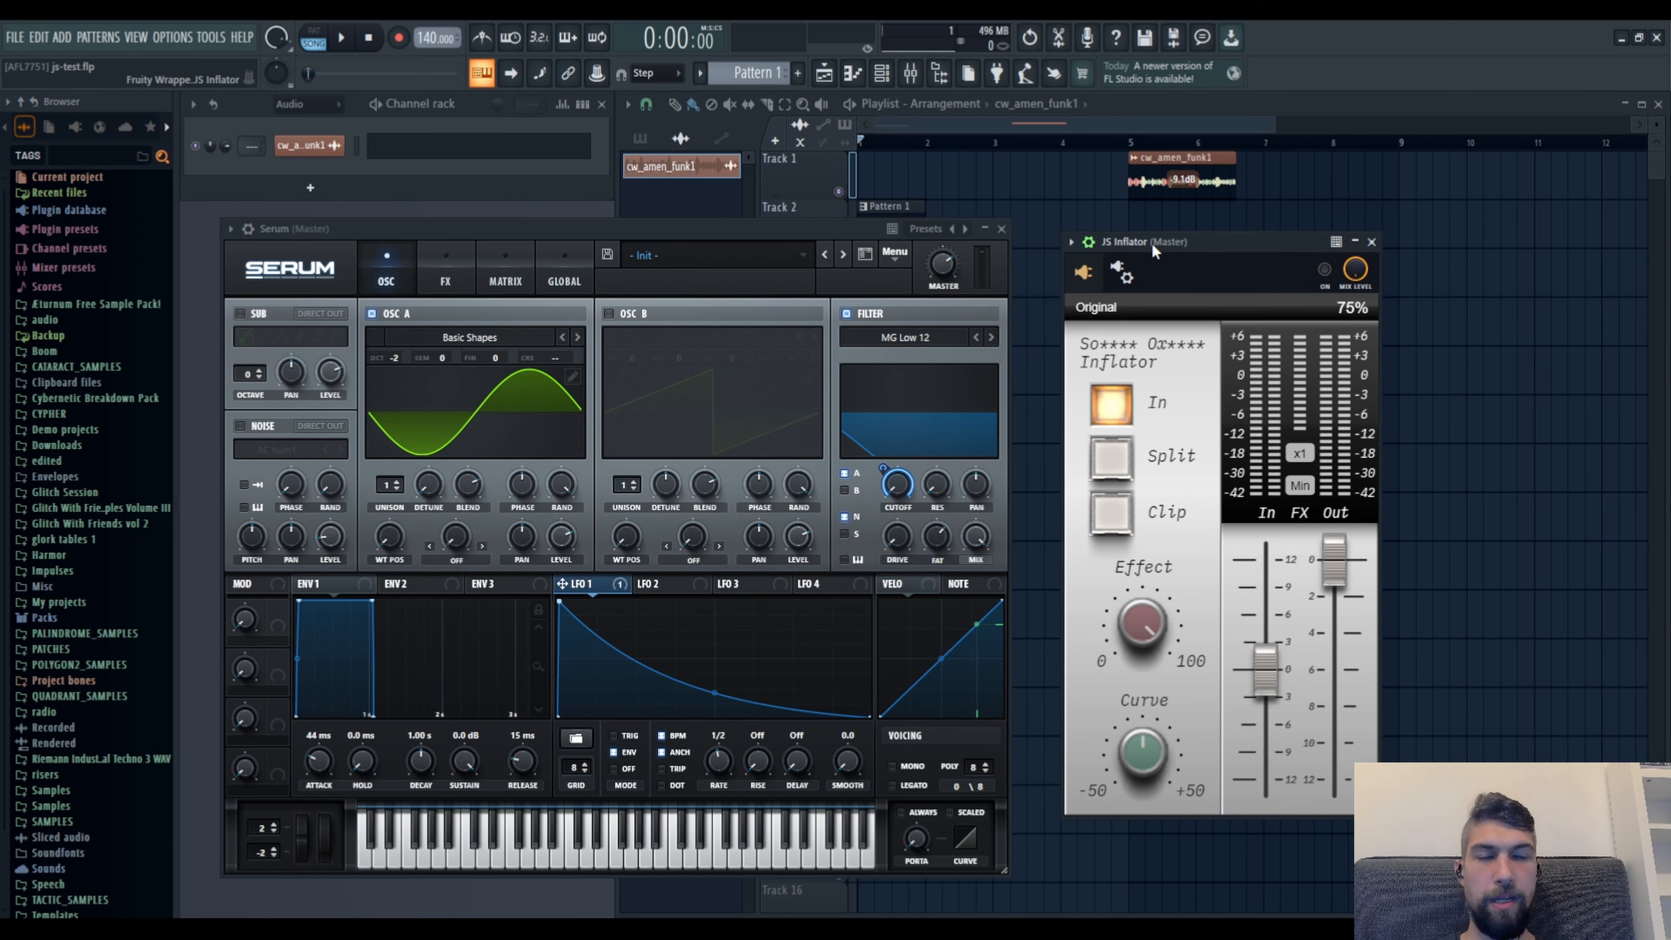
mouse_move(1149, 256)
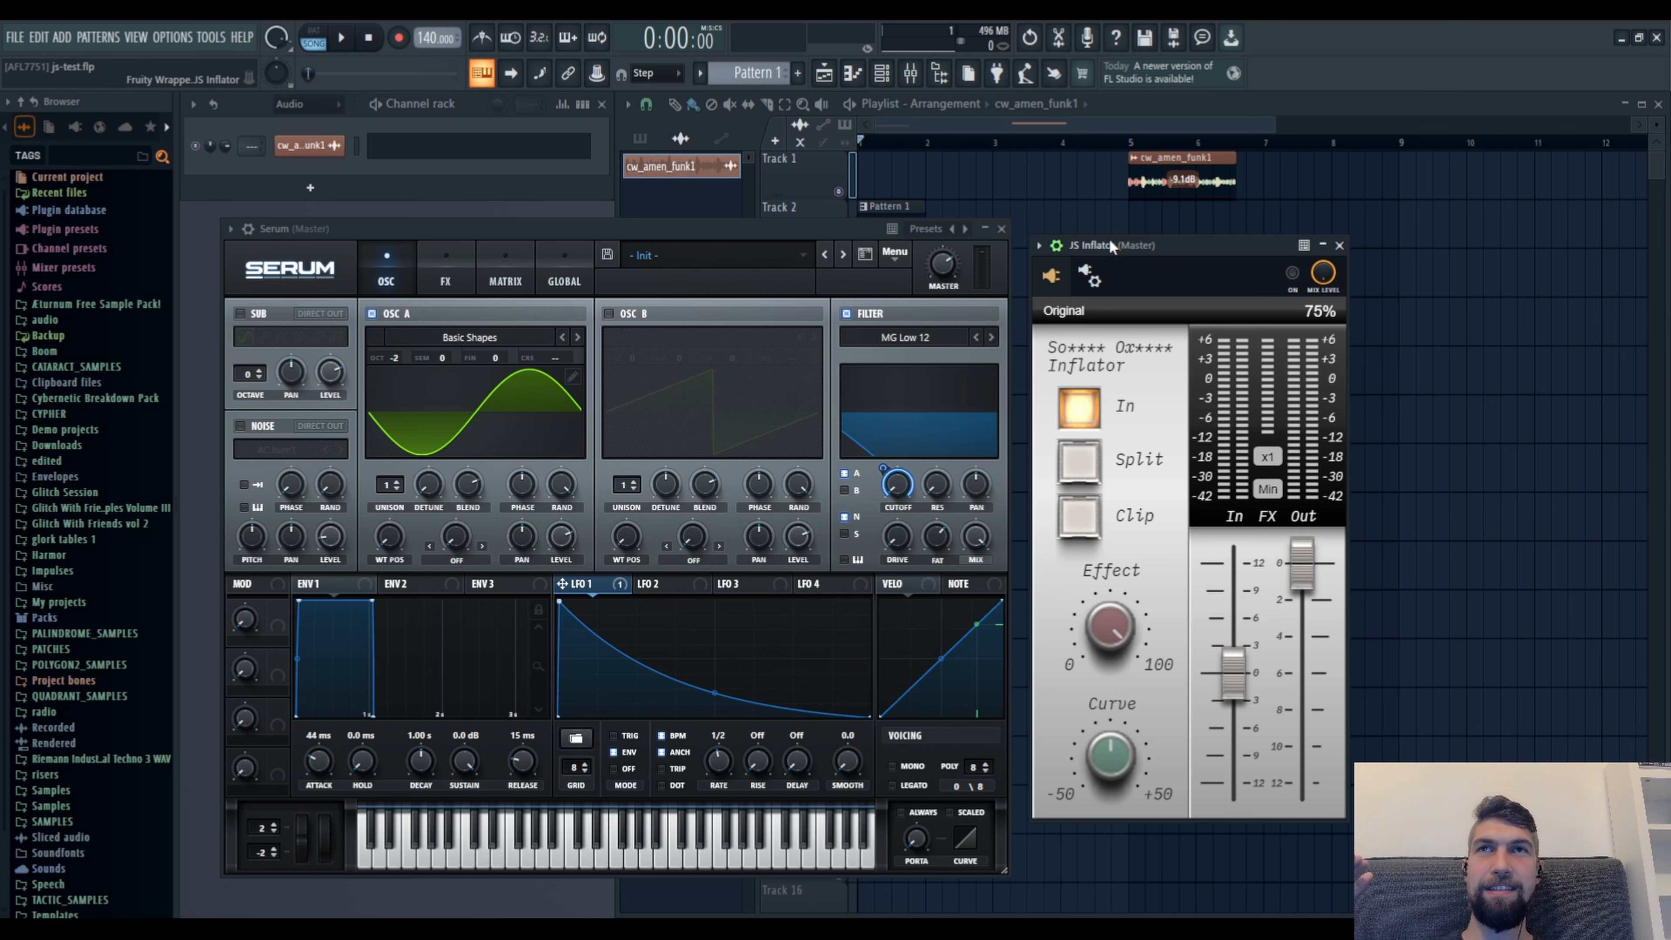
mouse_move(1111, 237)
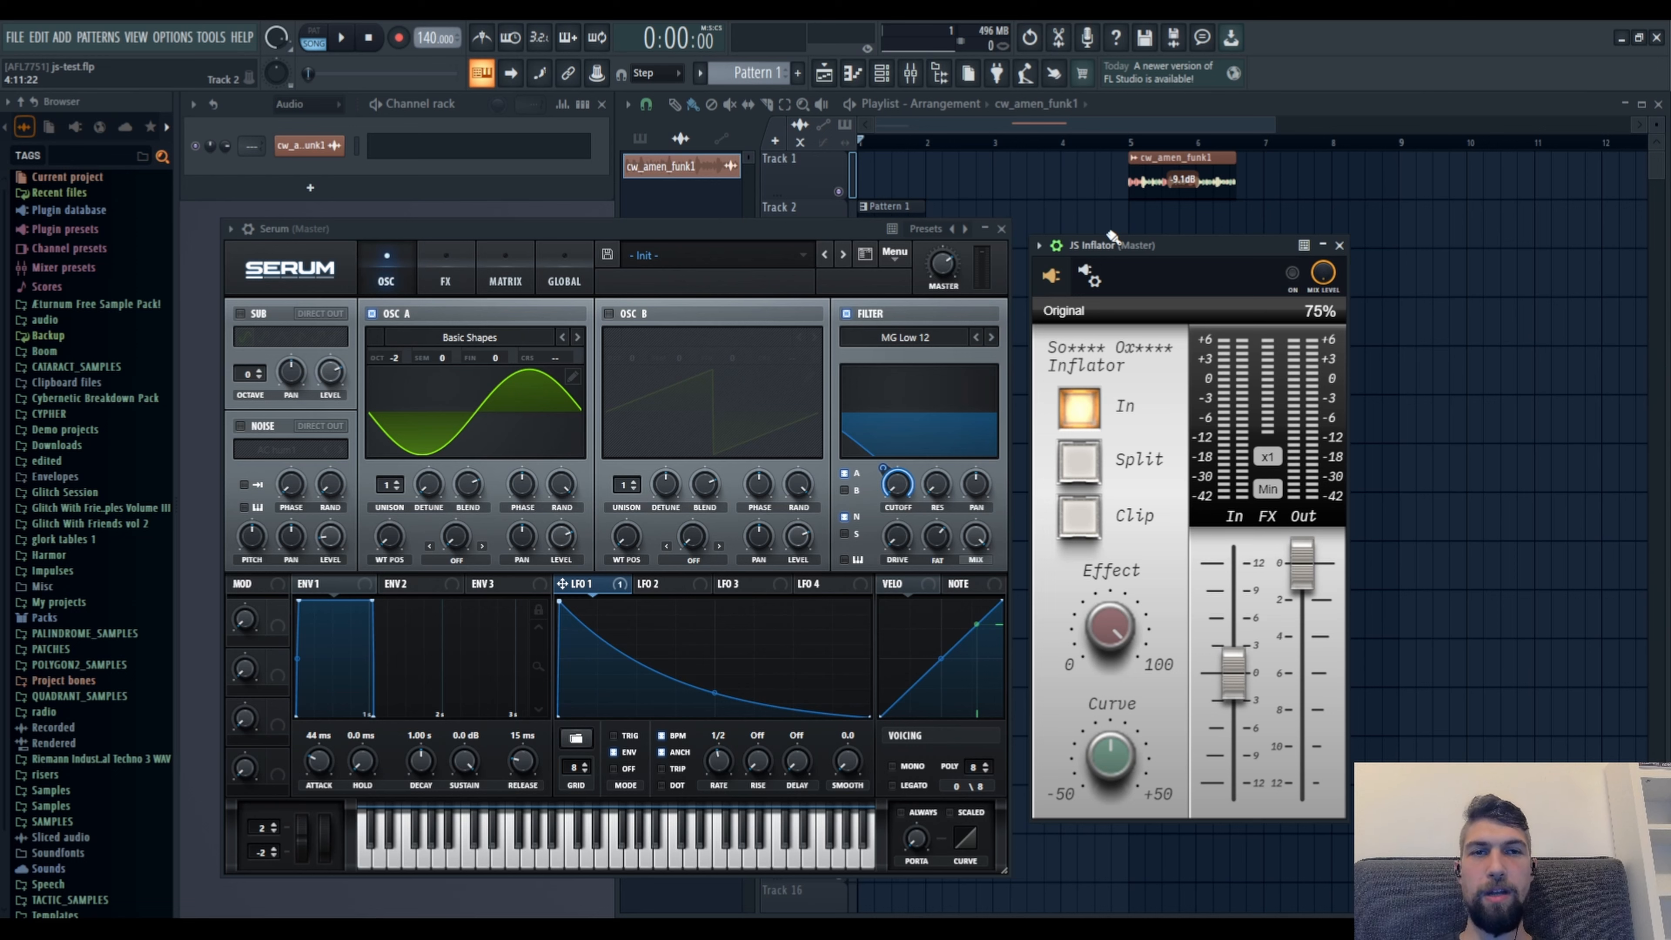
mouse_move(1108, 240)
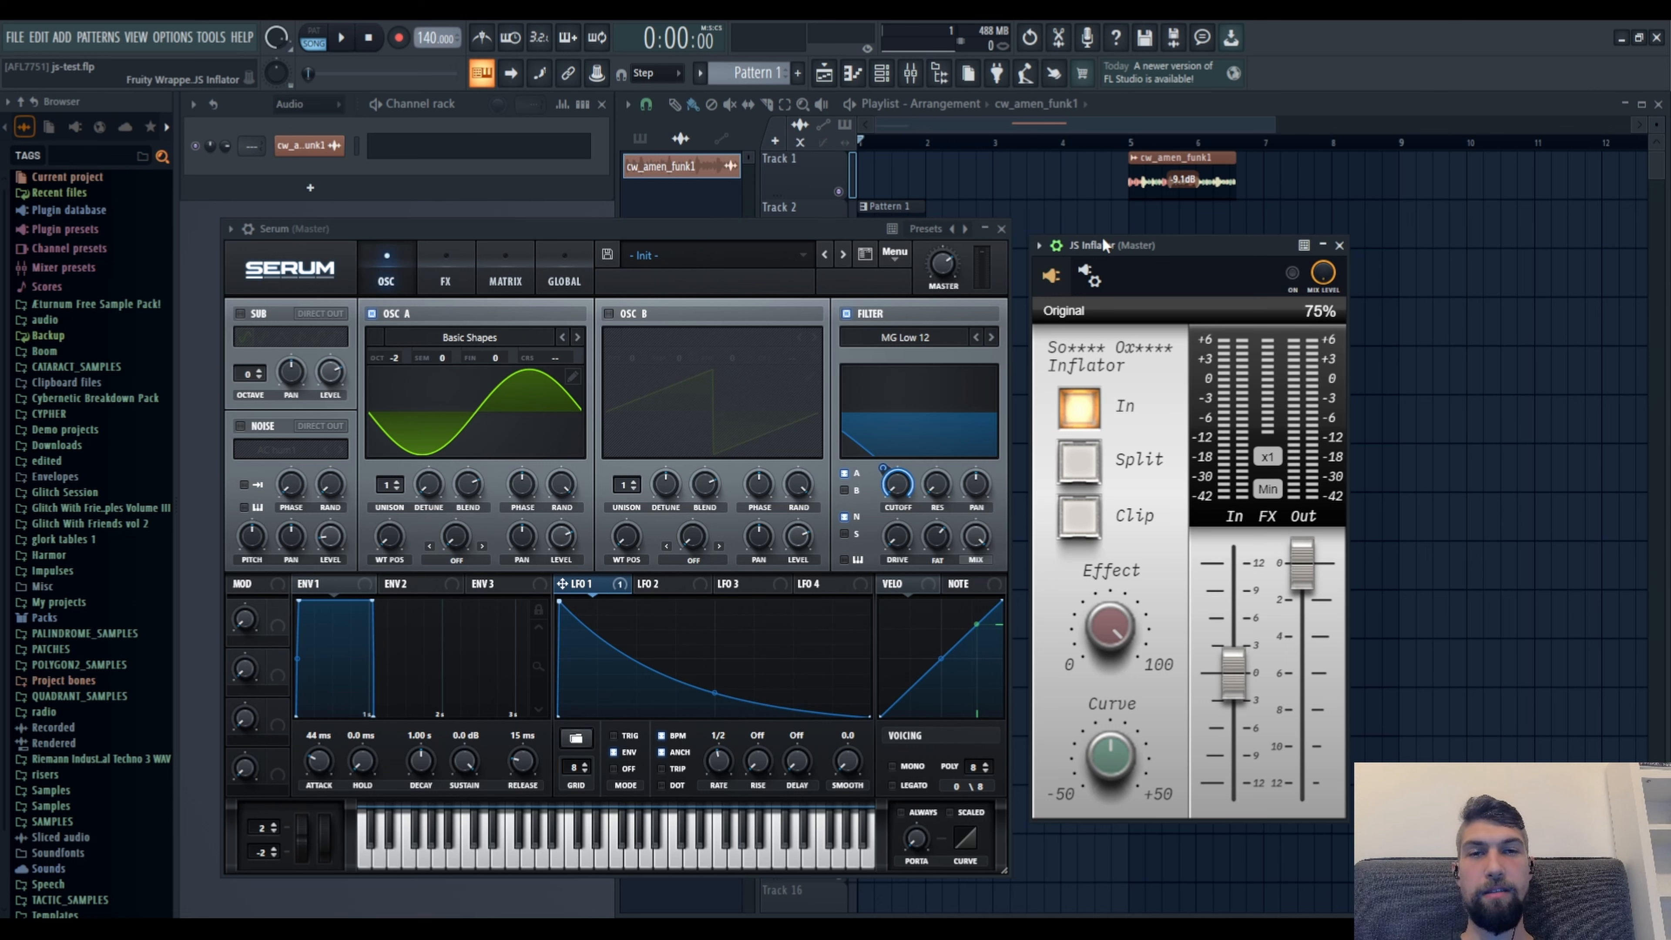
mouse_move(1211, 318)
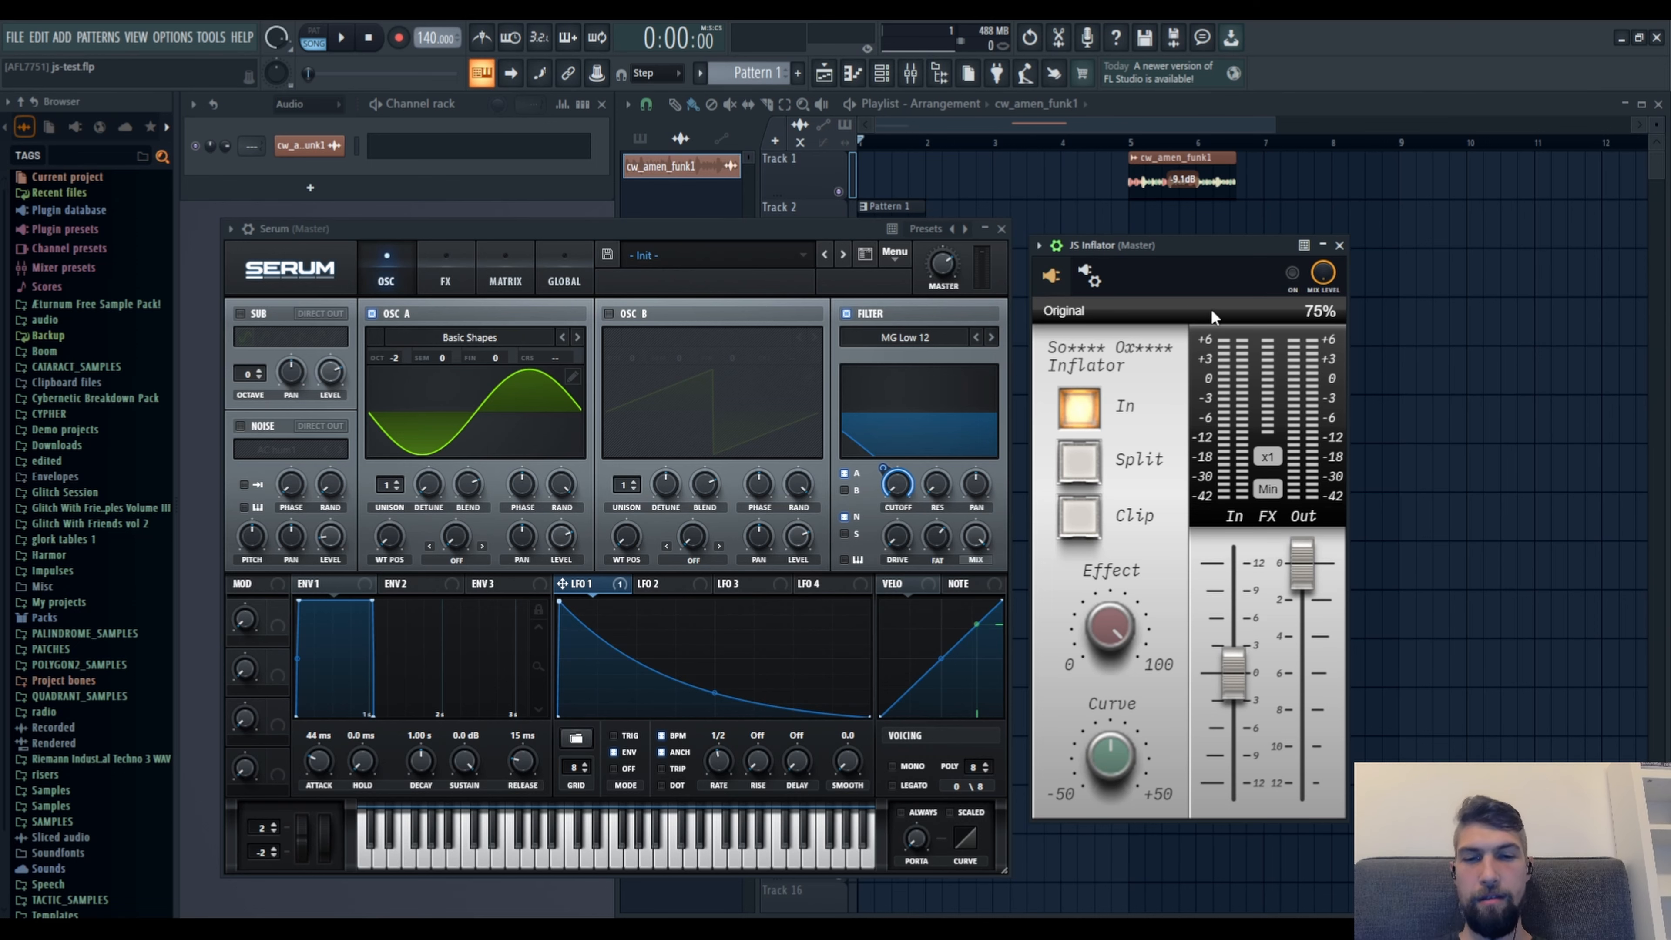
mouse_move(1207, 256)
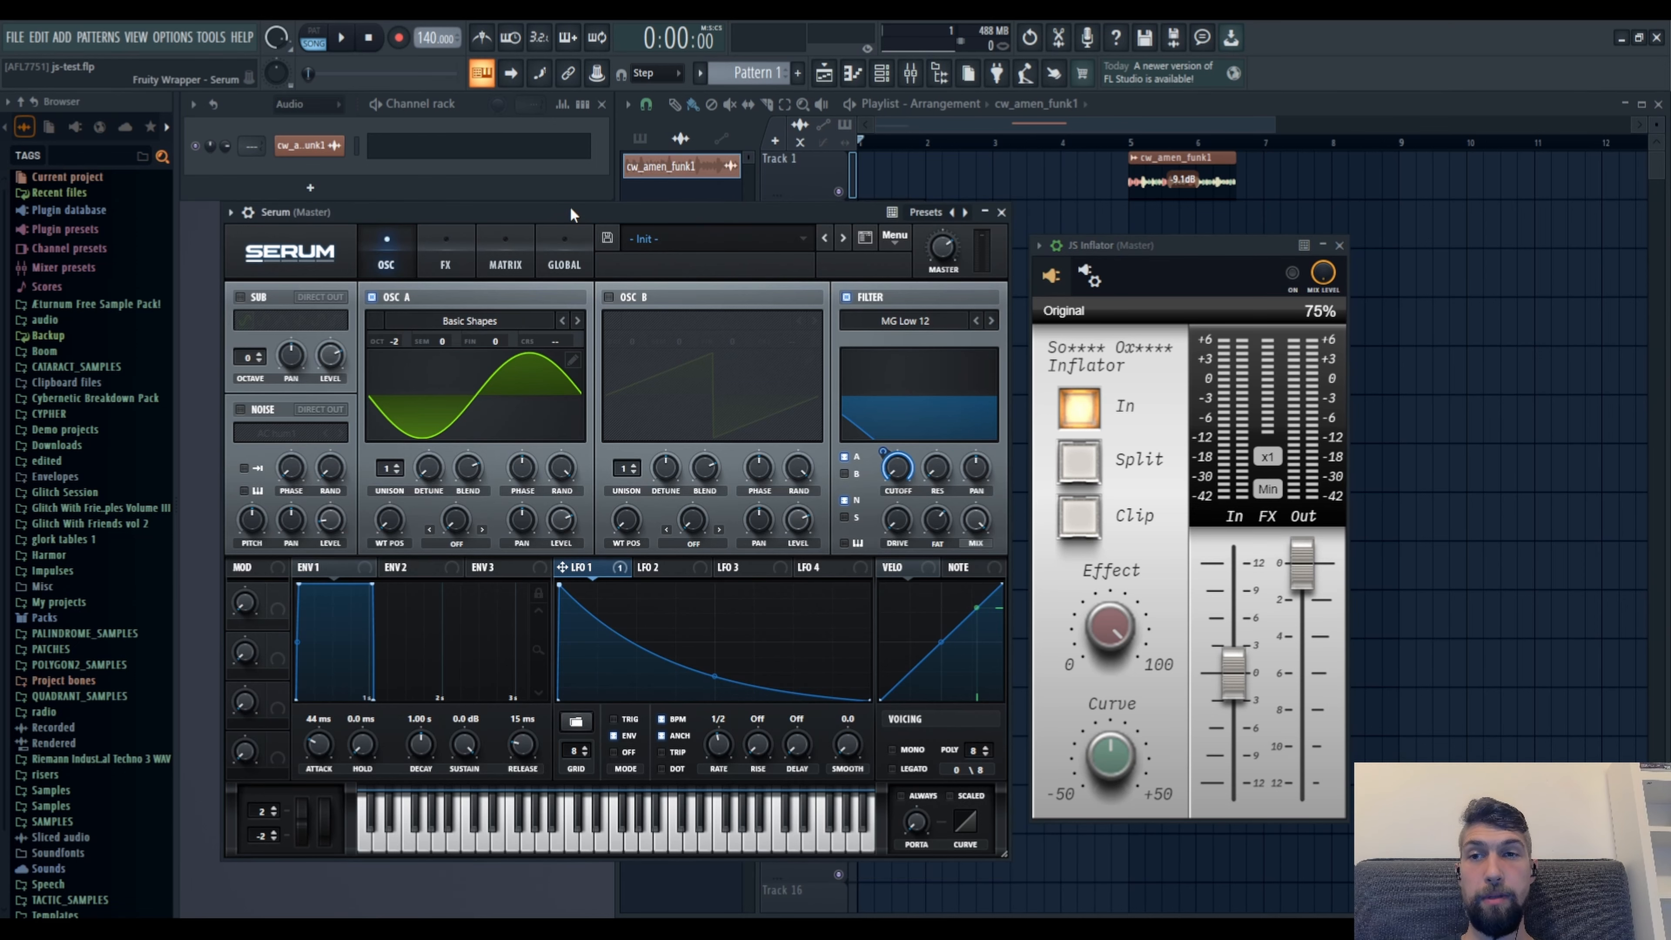
mouse_move(563, 594)
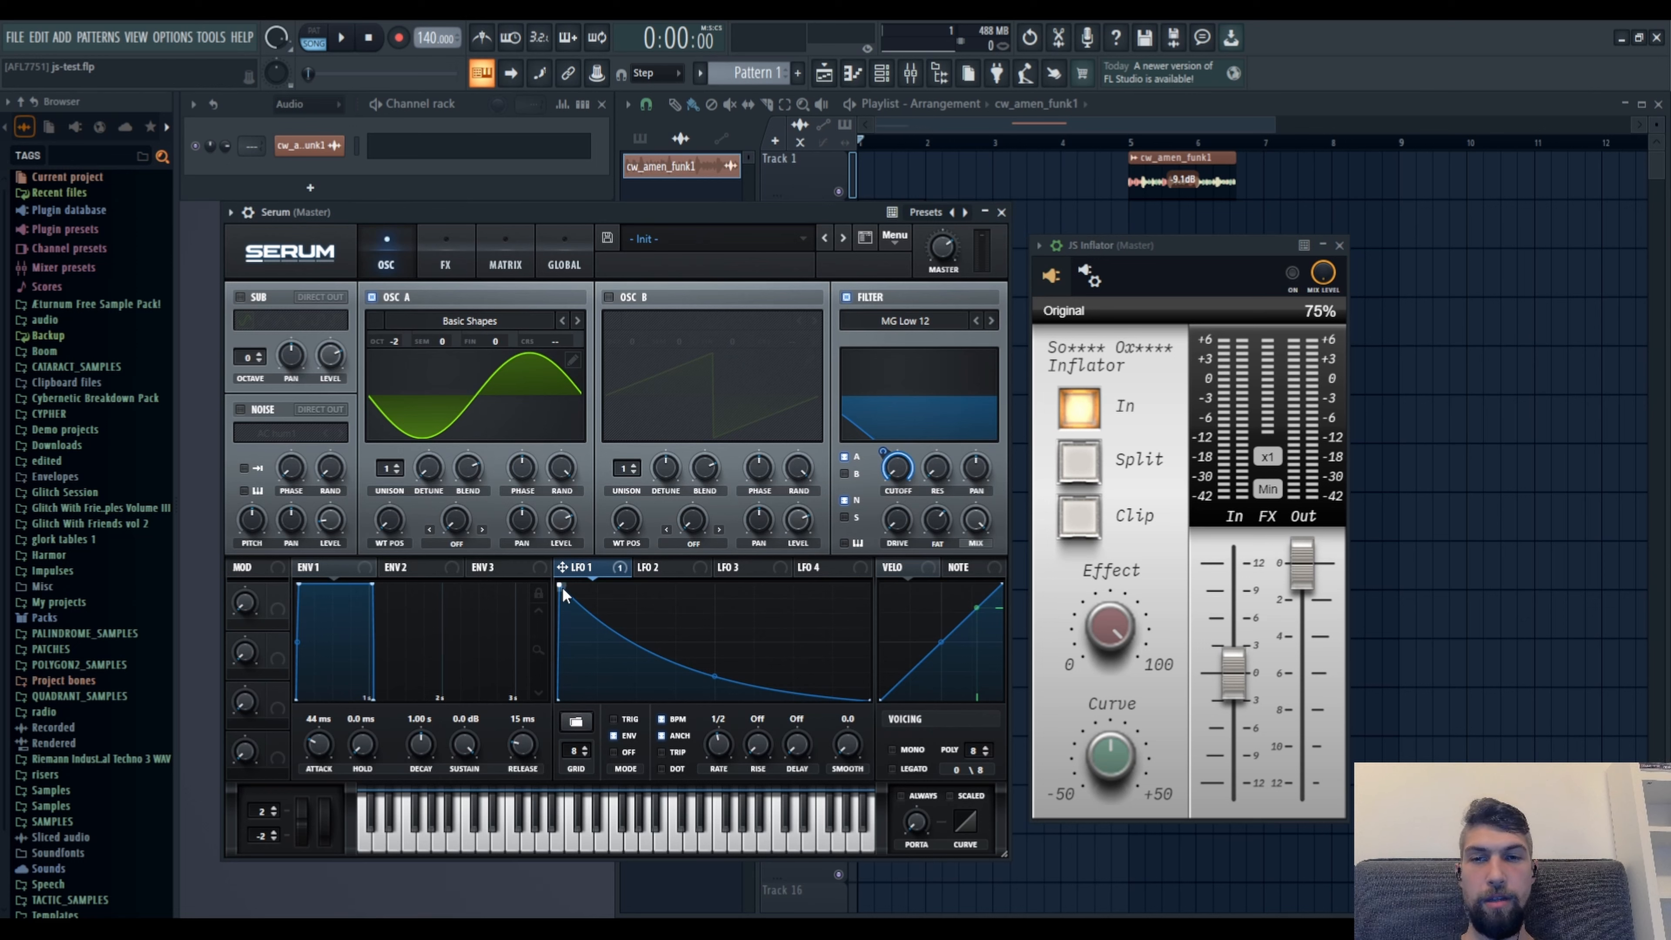
mouse_move(586, 589)
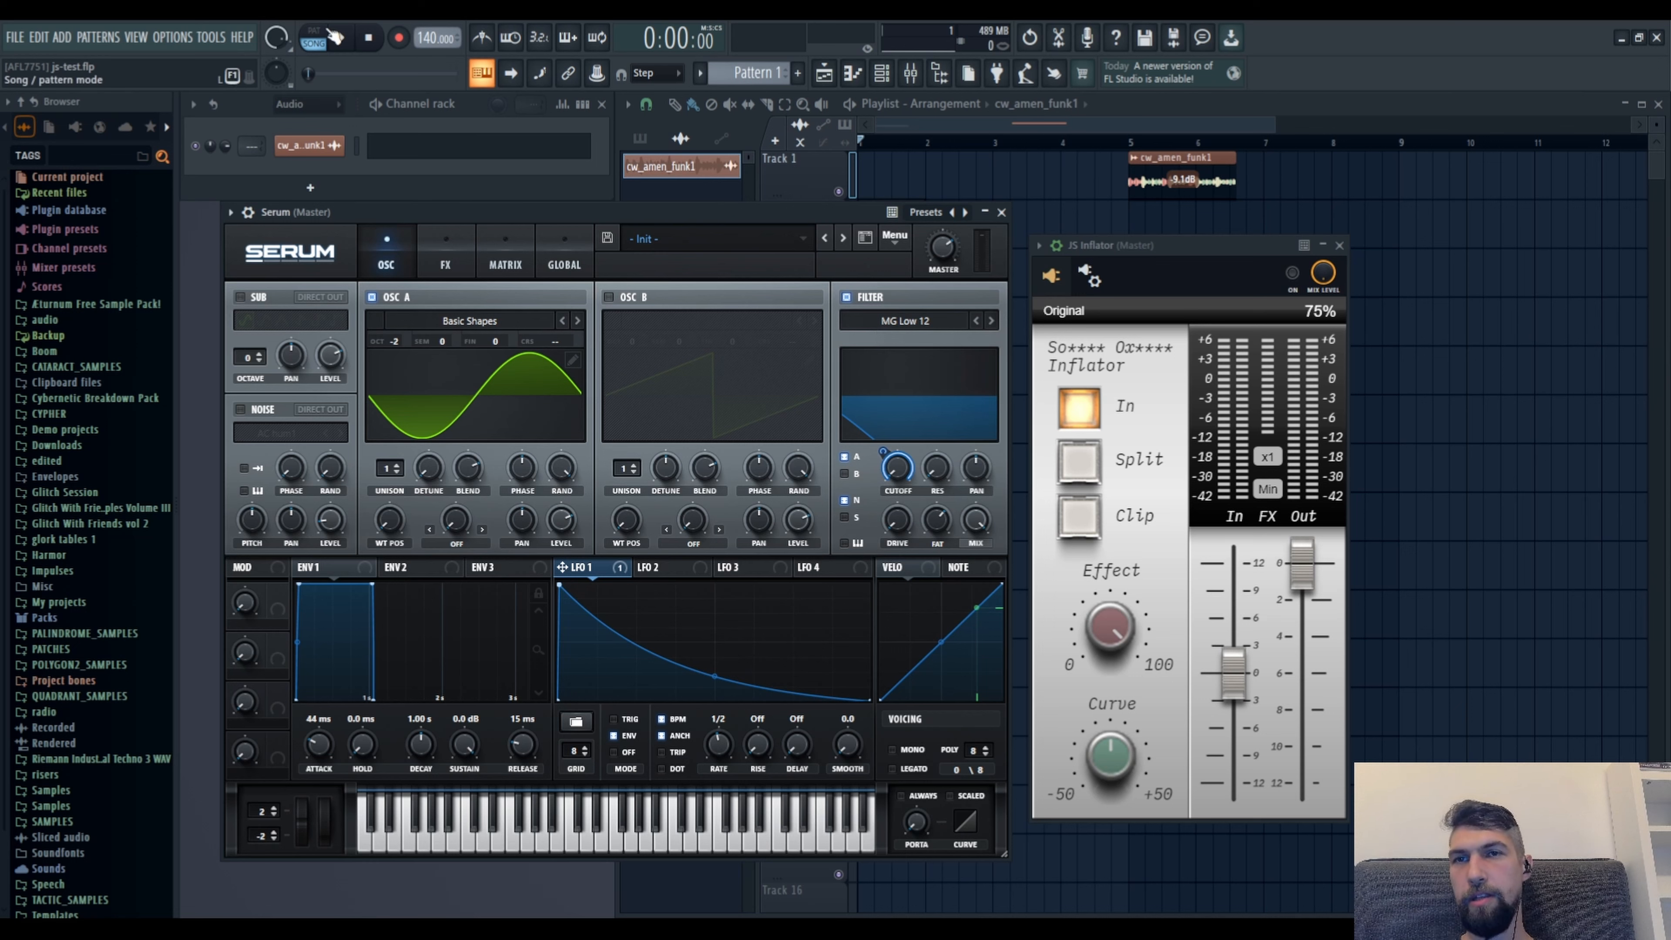
- Switch to pattern mode and briefly audition the Serum sine patch through the Inflator
left_click(339, 38)
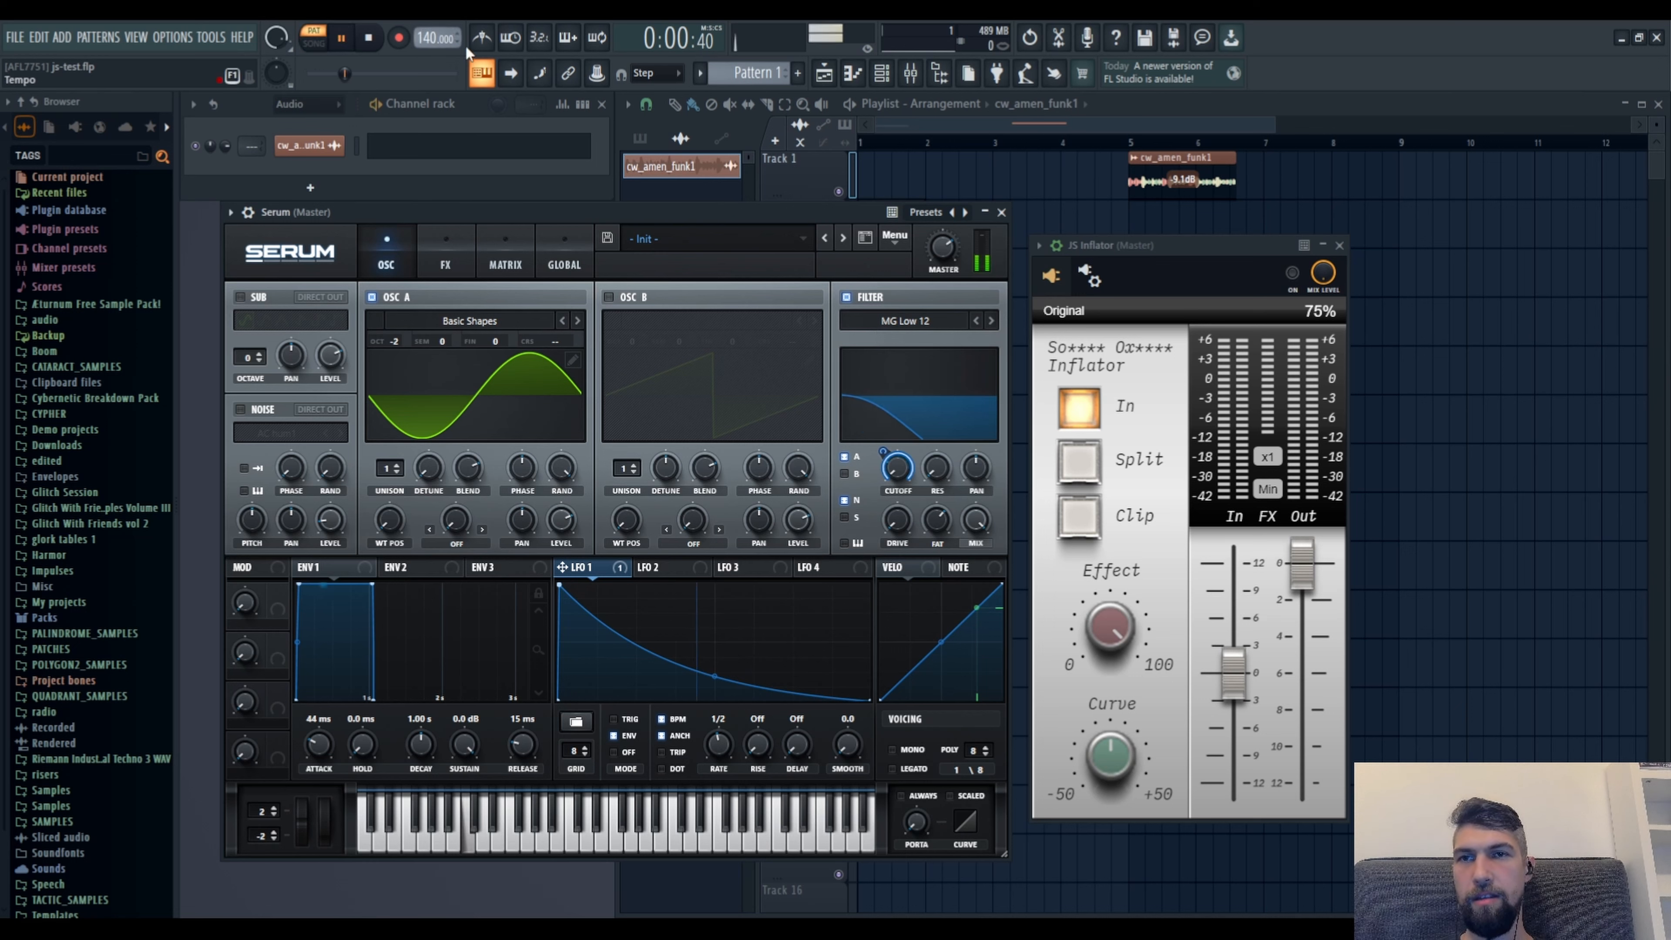
left_click(367, 37)
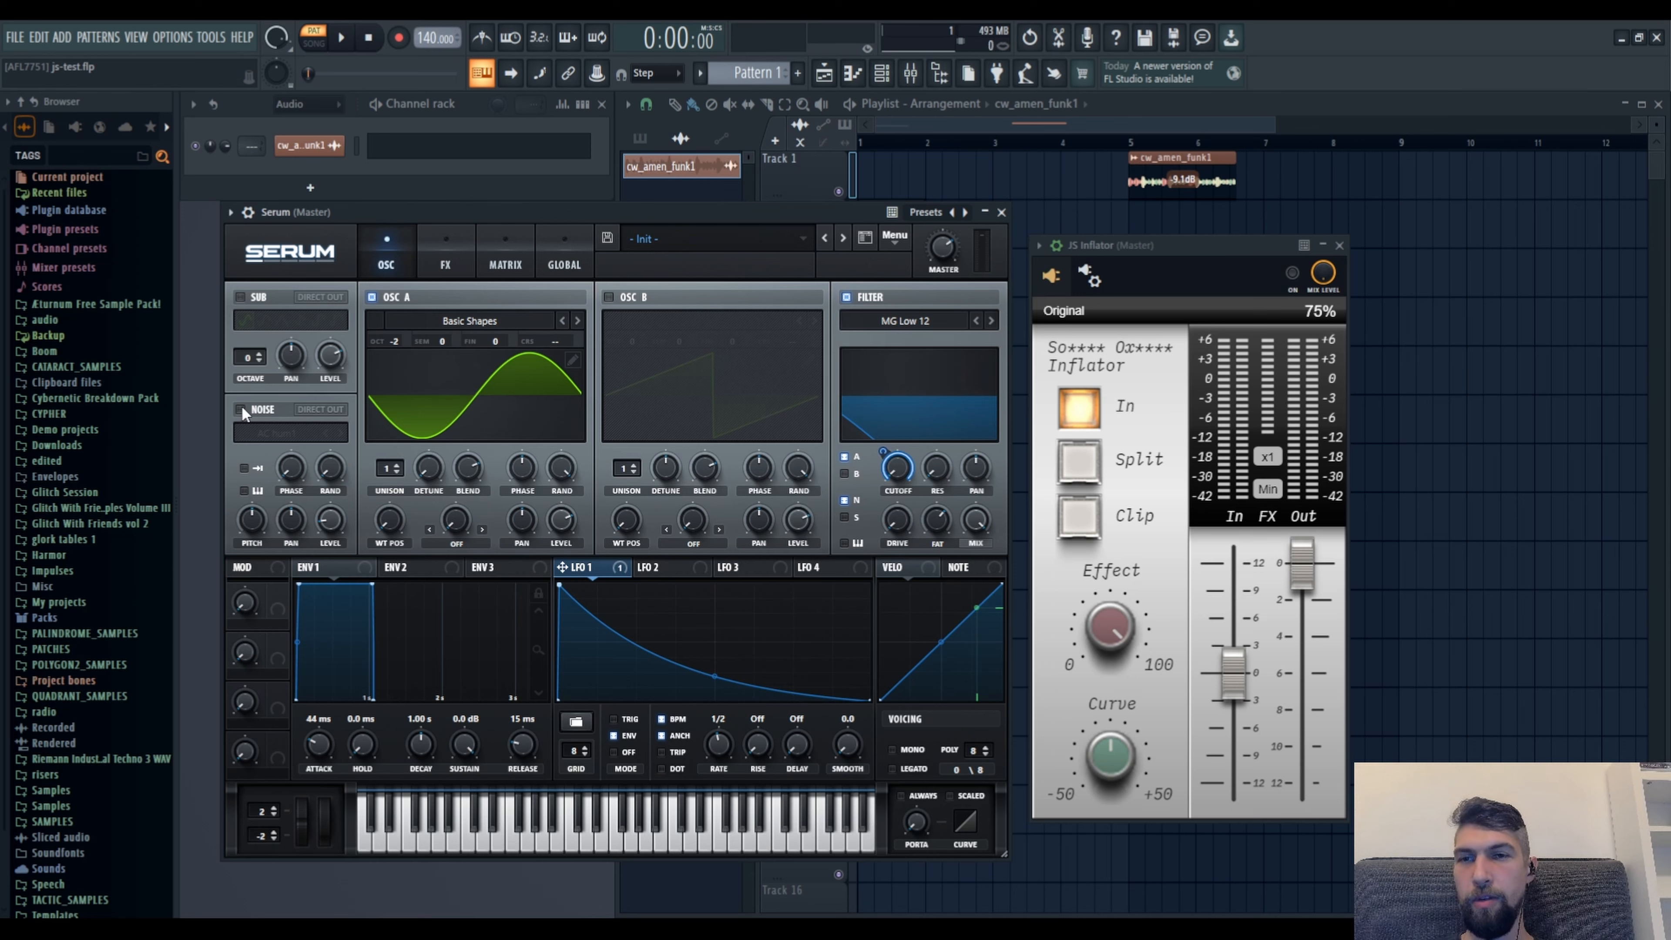
- Enable Serum's AC hum1 noise oscillator and audition the layered patch
left_click(242, 412)
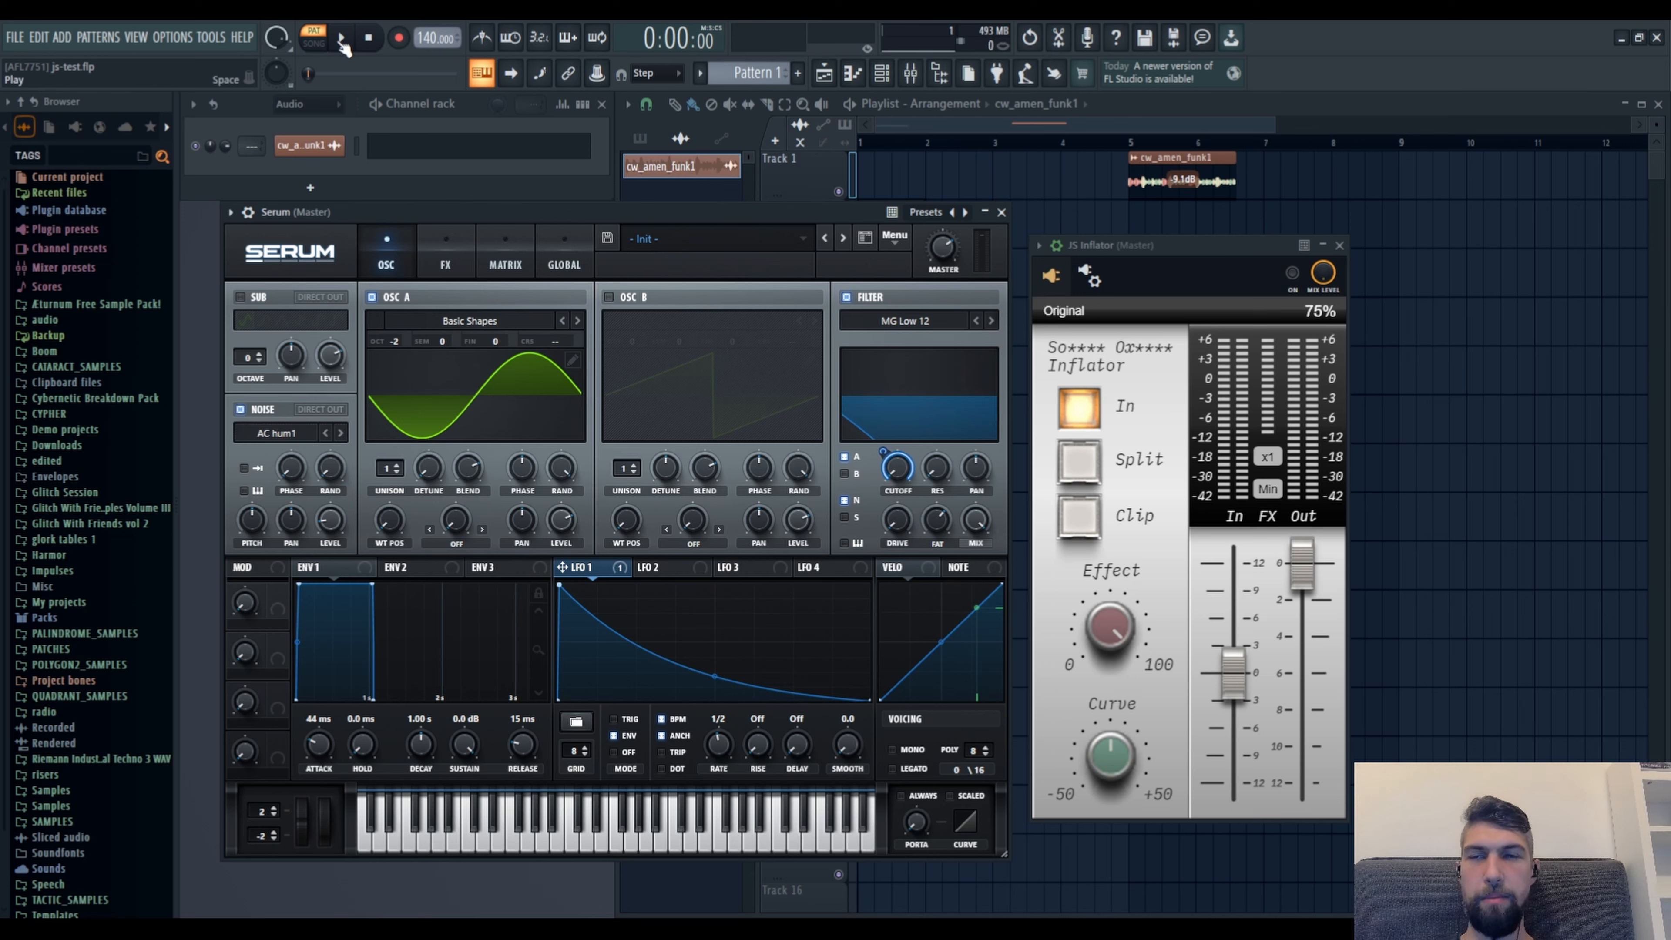
left_click(341, 37)
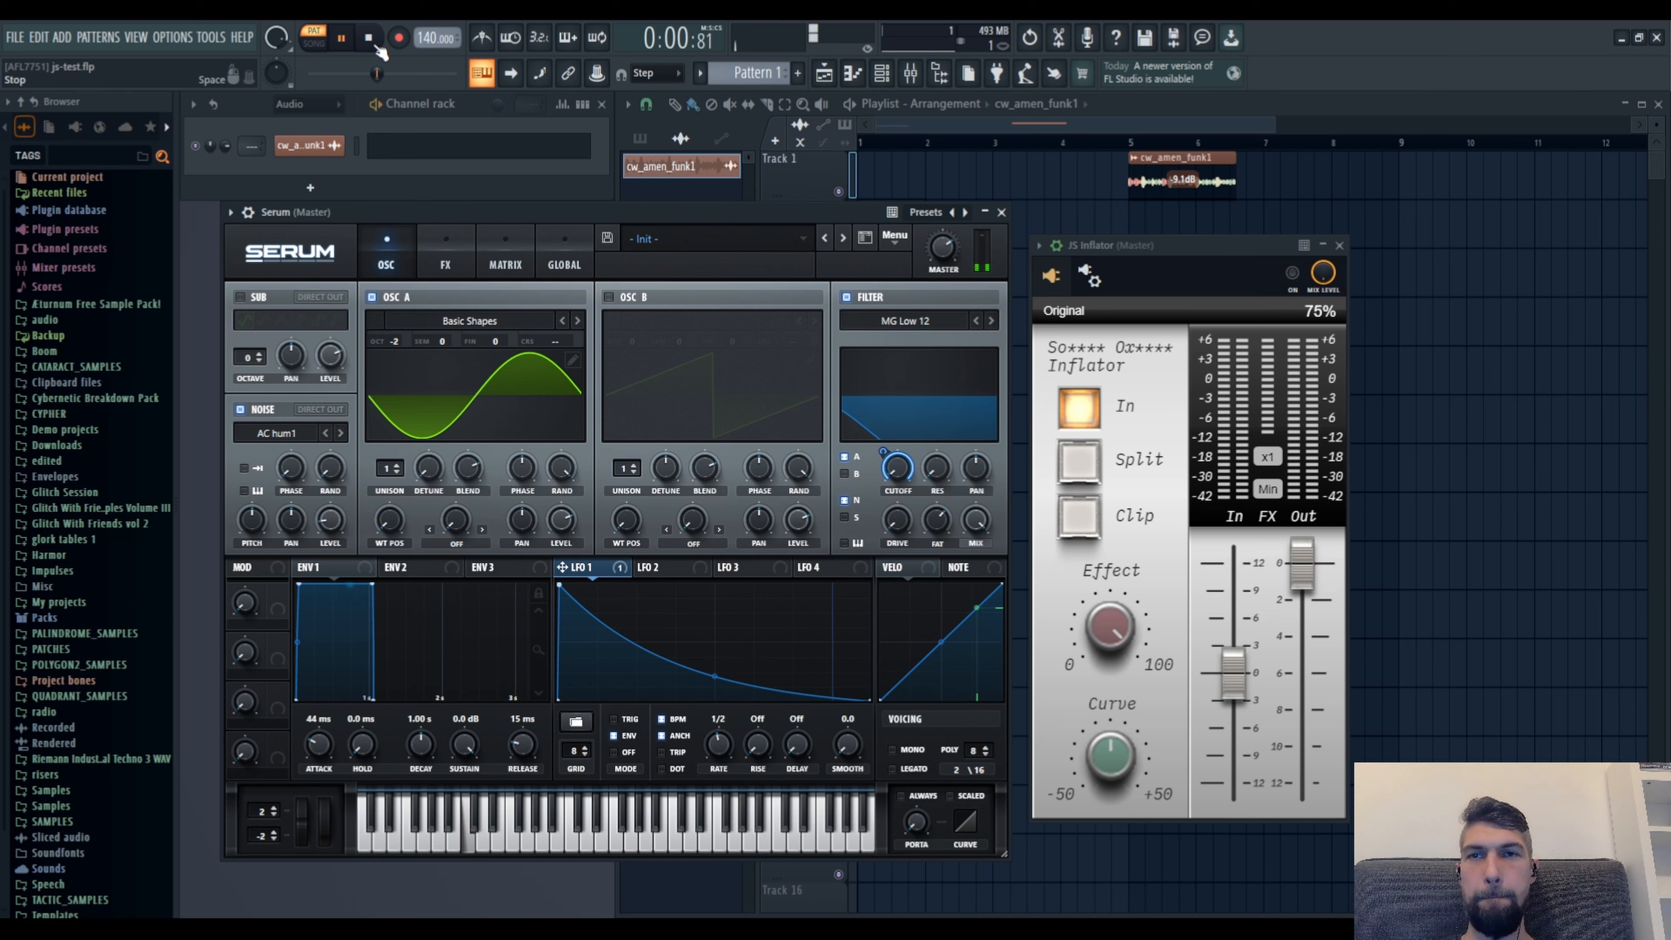
left_click(338, 38)
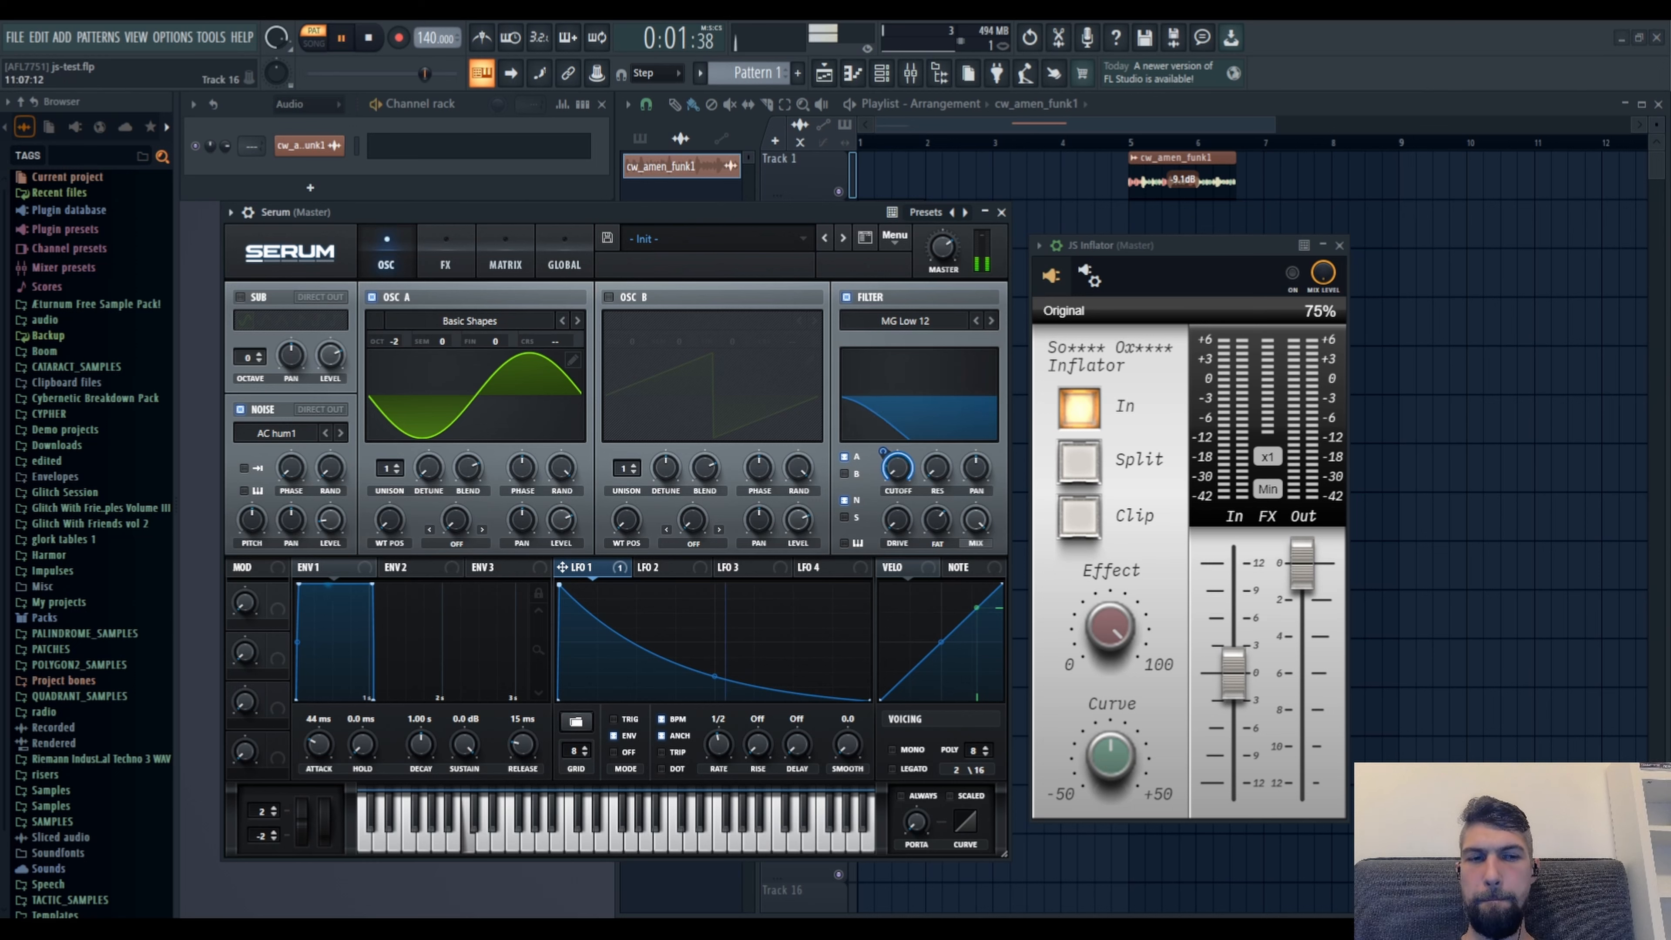
left_click(367, 37)
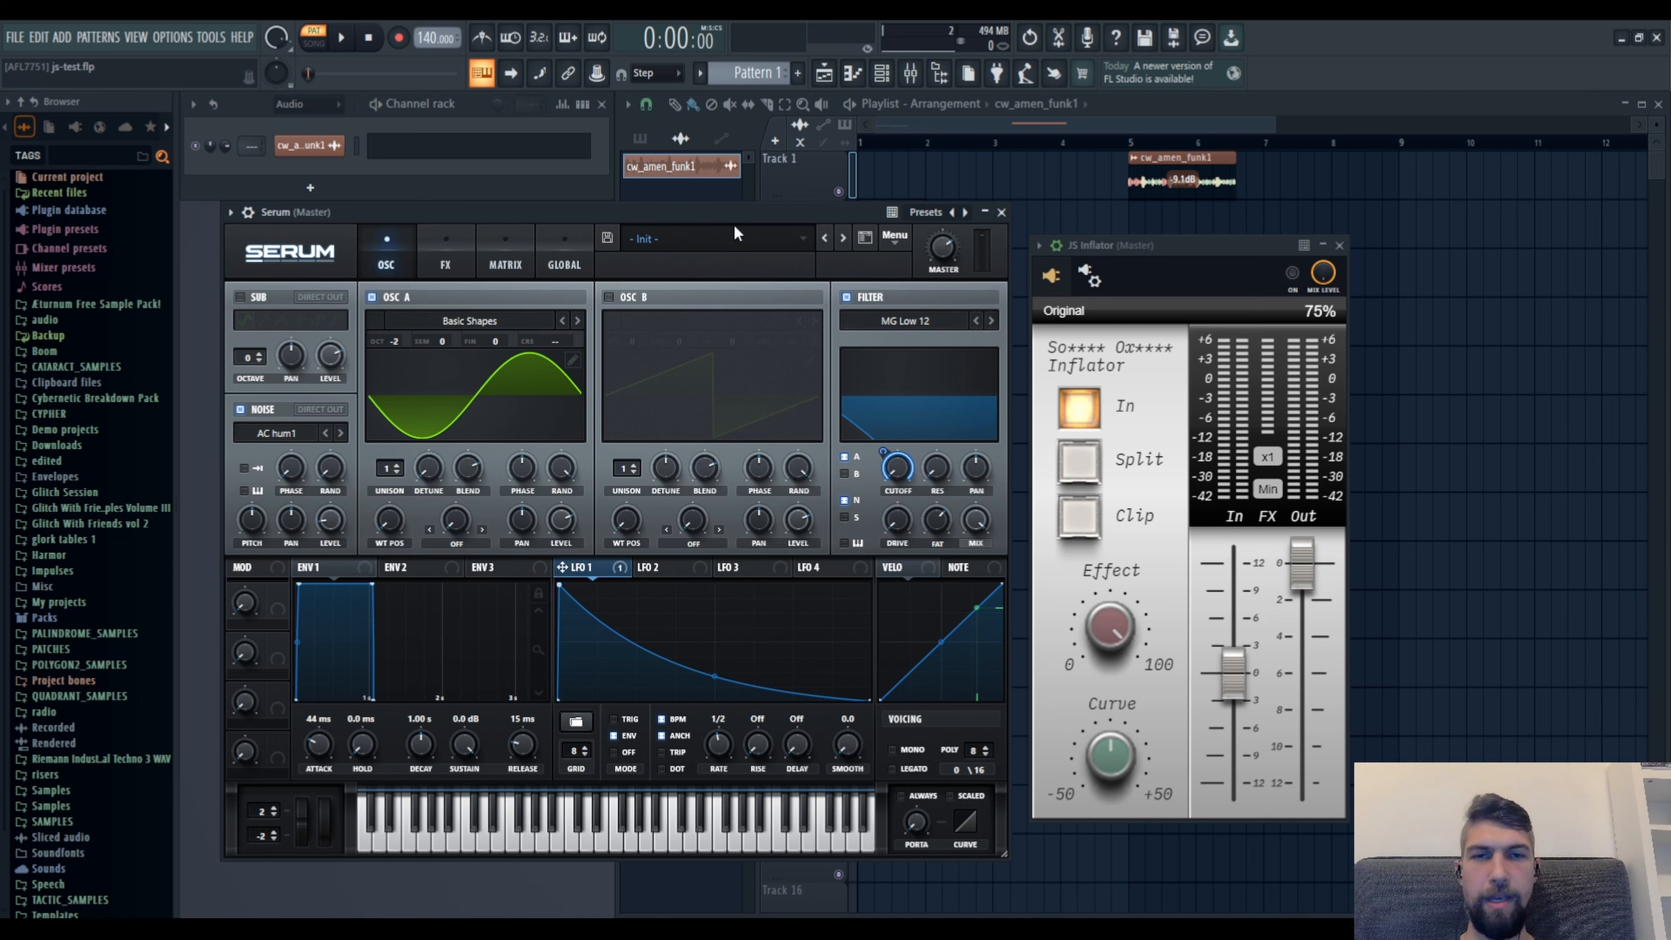
mouse_move(527, 386)
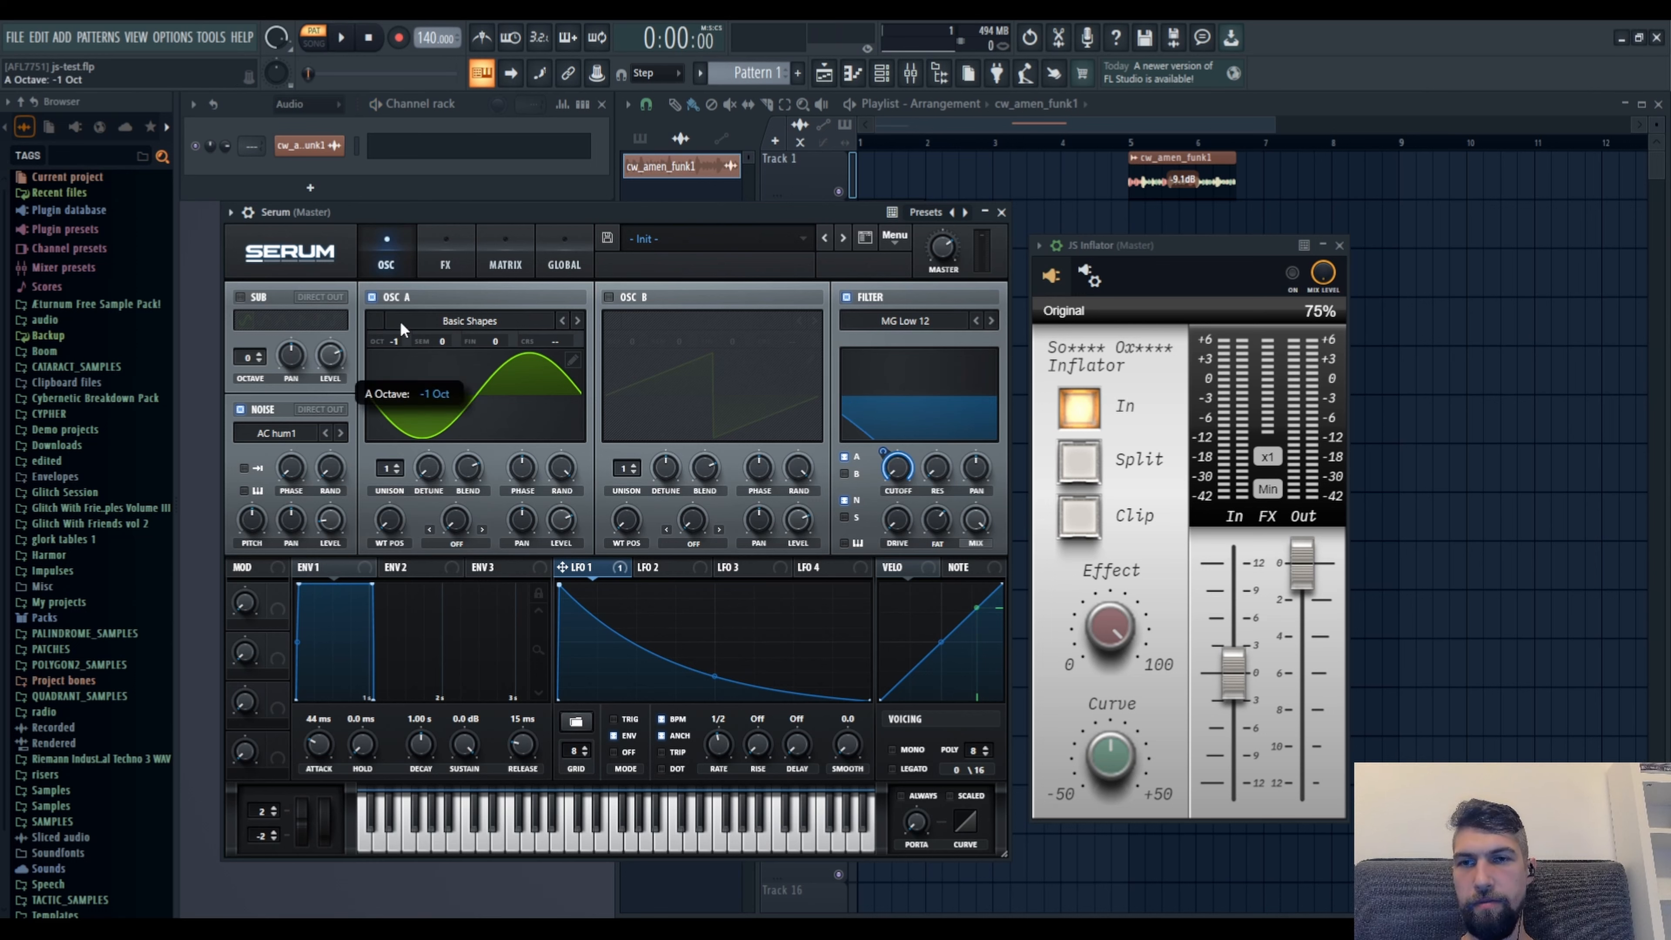
- Play the noise-layered patch with Oscillator A at -2 octaves, then stop
left_click(341, 37)
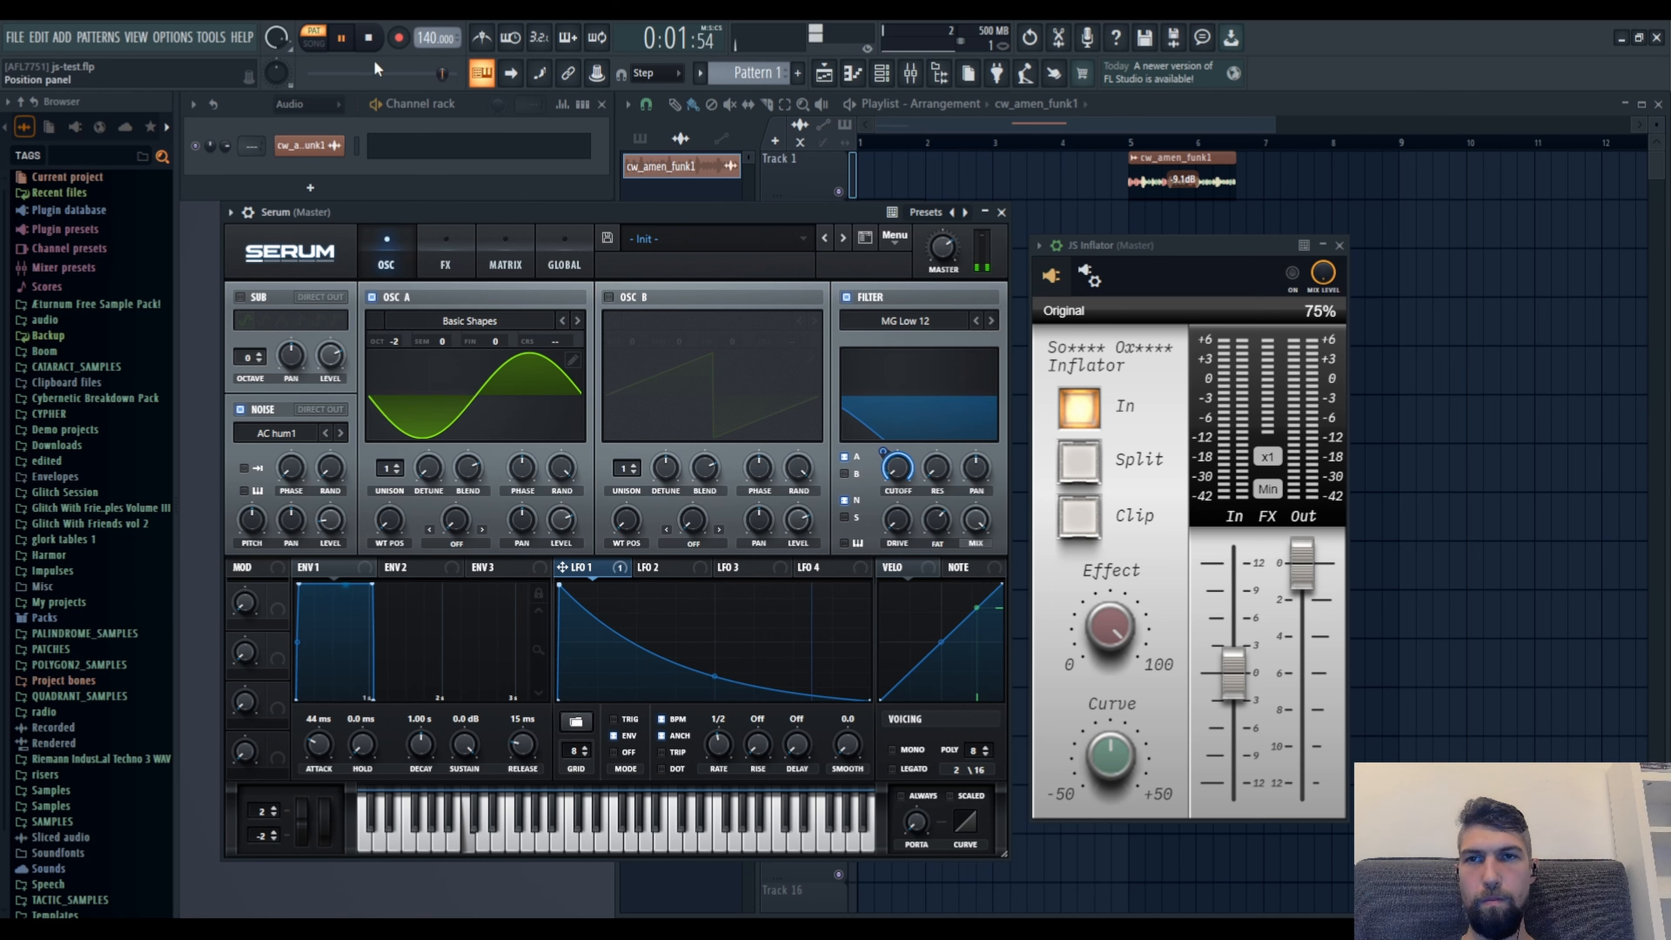
left_click(367, 38)
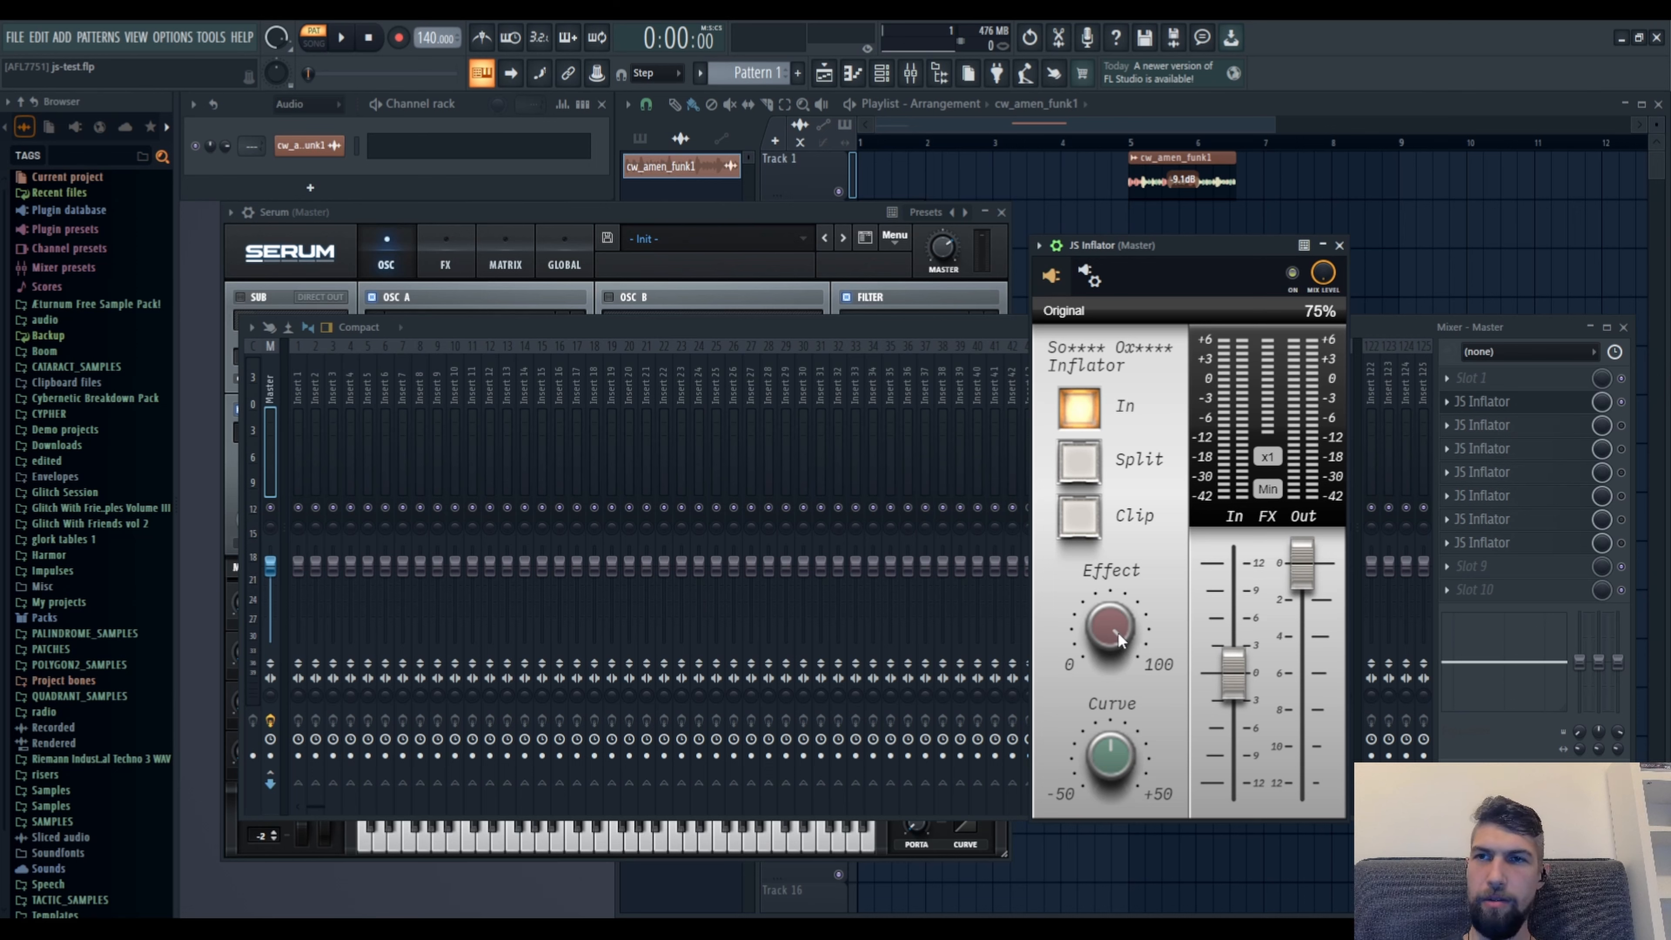
mouse_move(1119, 628)
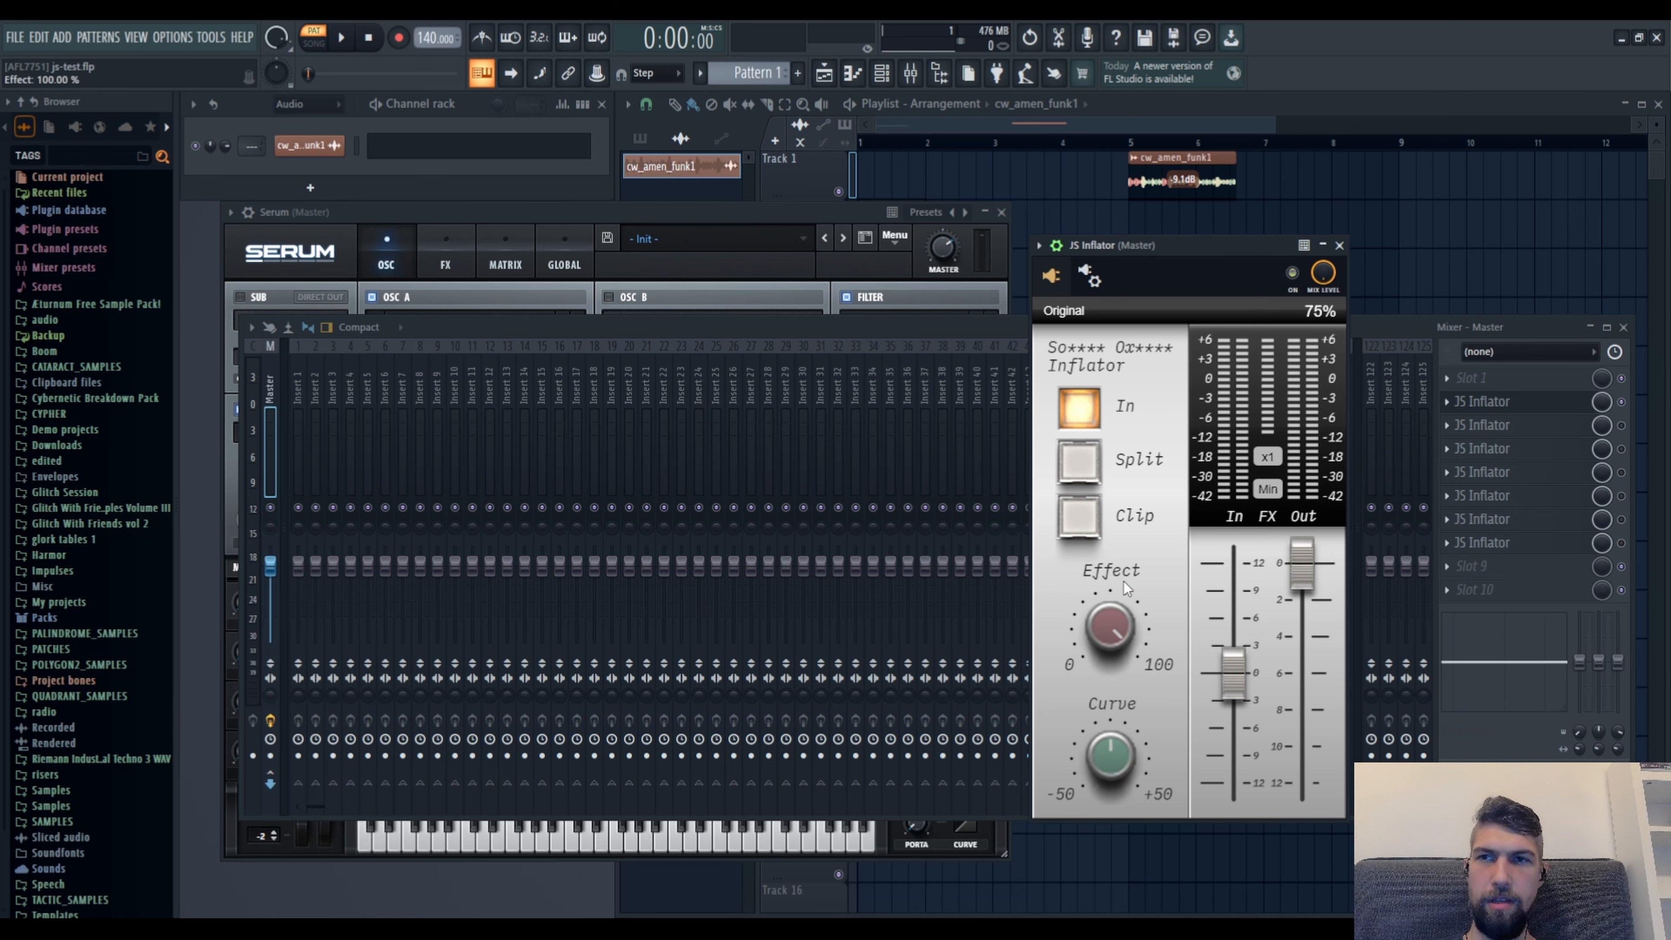
mouse_move(1108, 746)
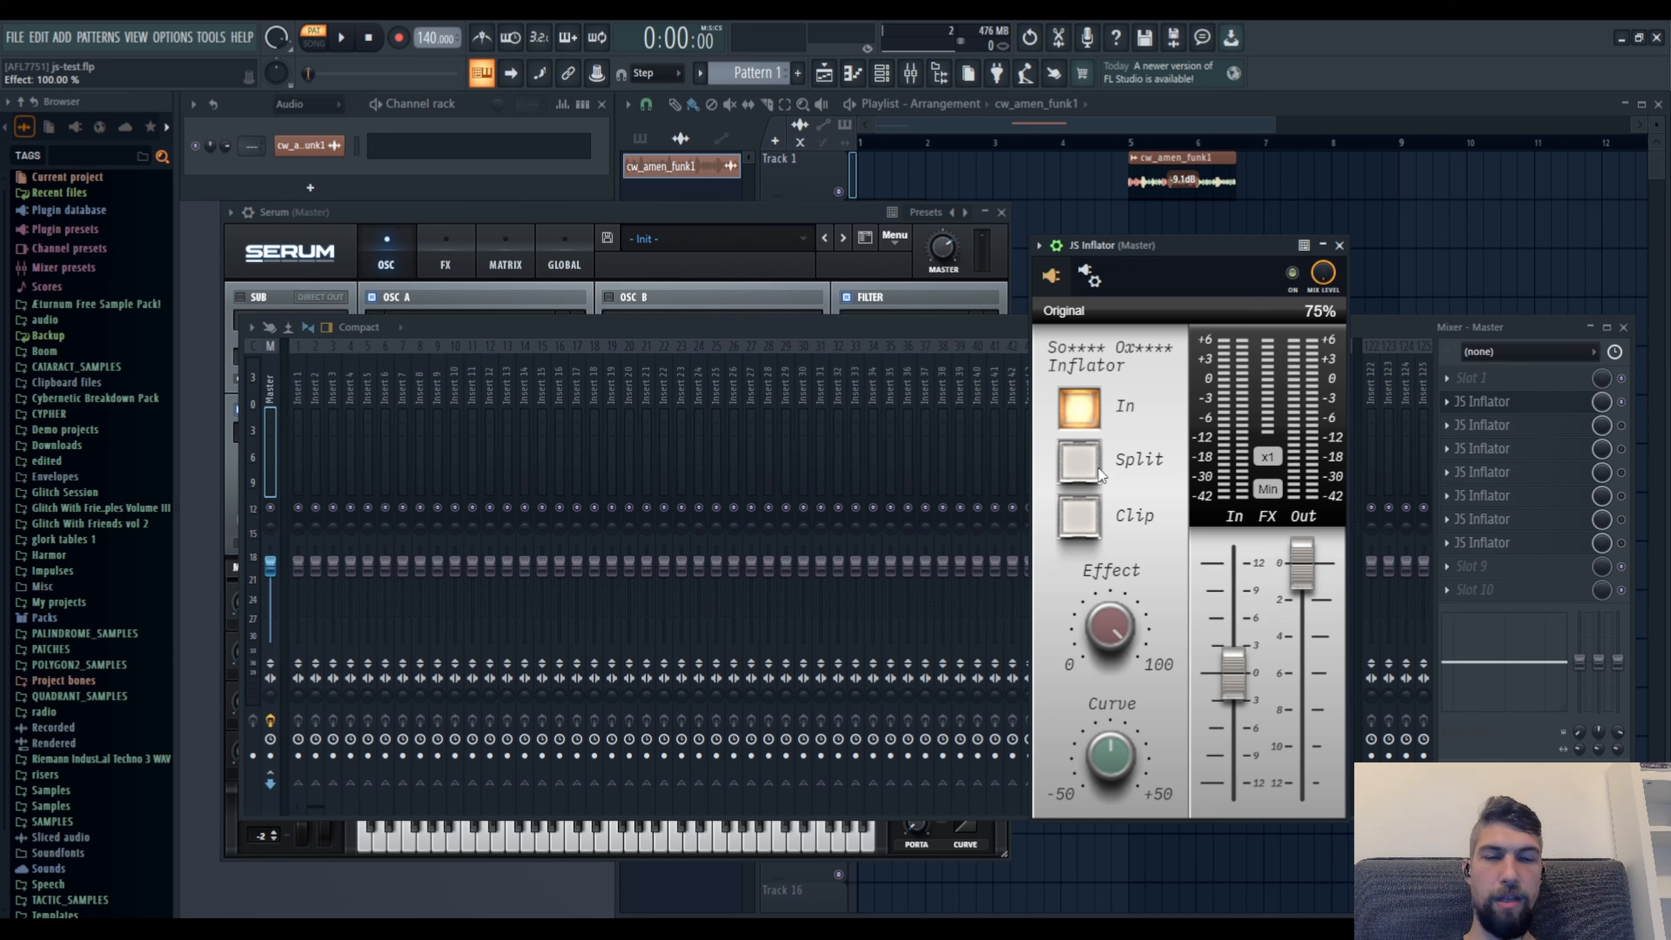
mouse_move(1249, 503)
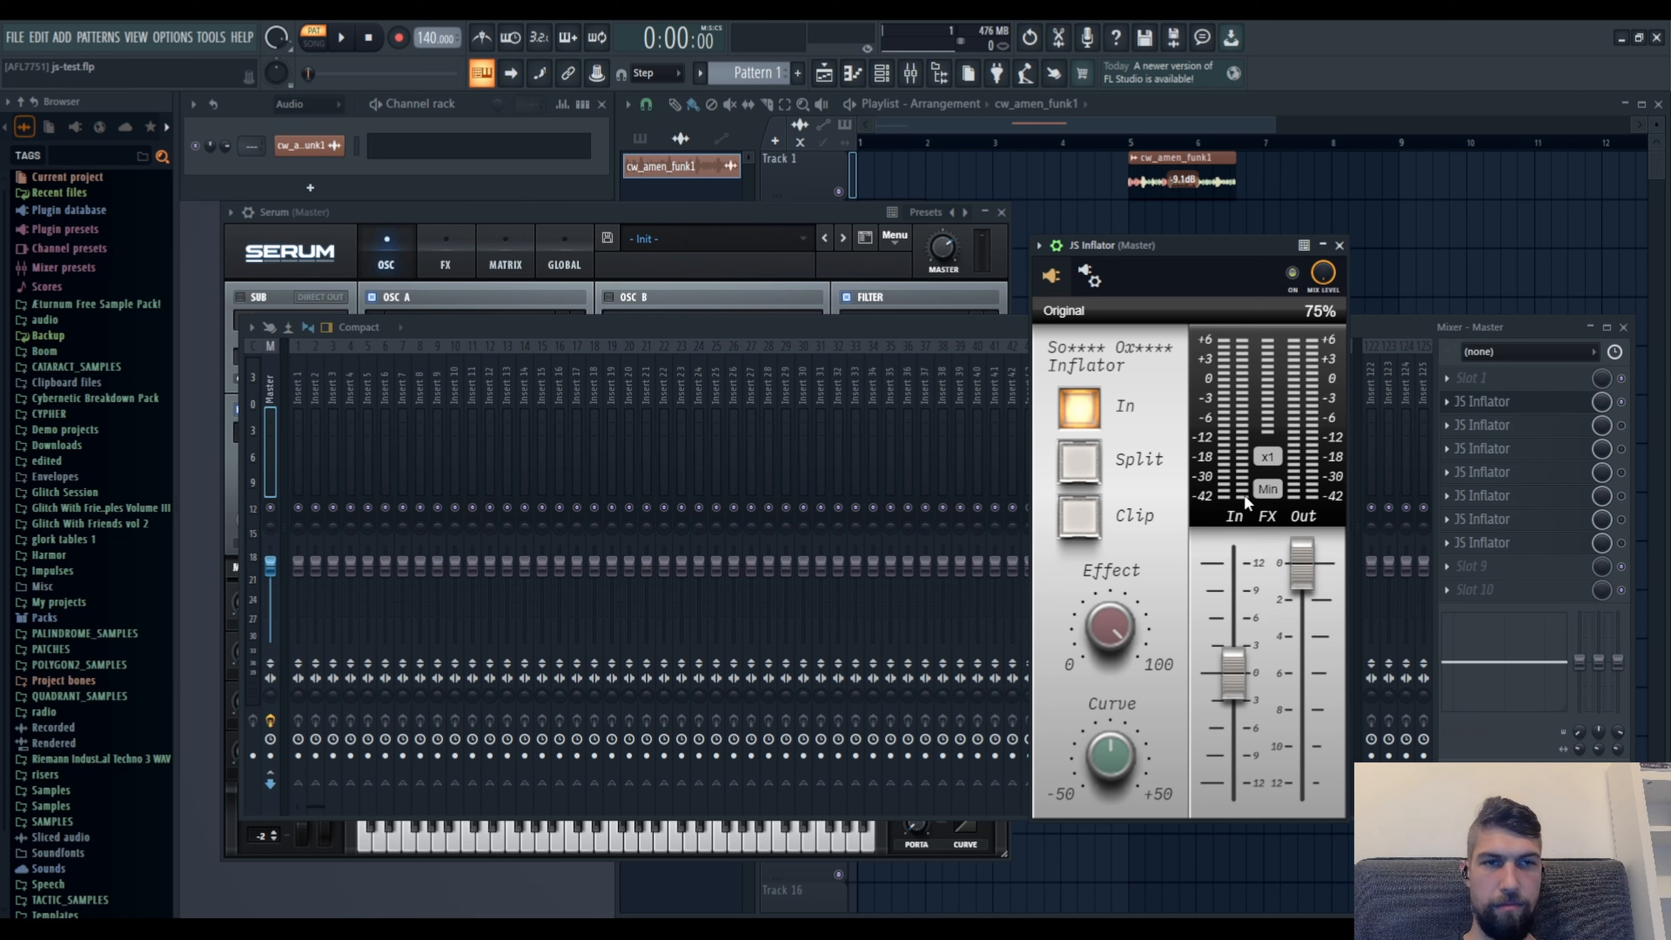
- Shrink the JS Inflator window to reveal the master's seven Inflator slots
left_click(1338, 246)
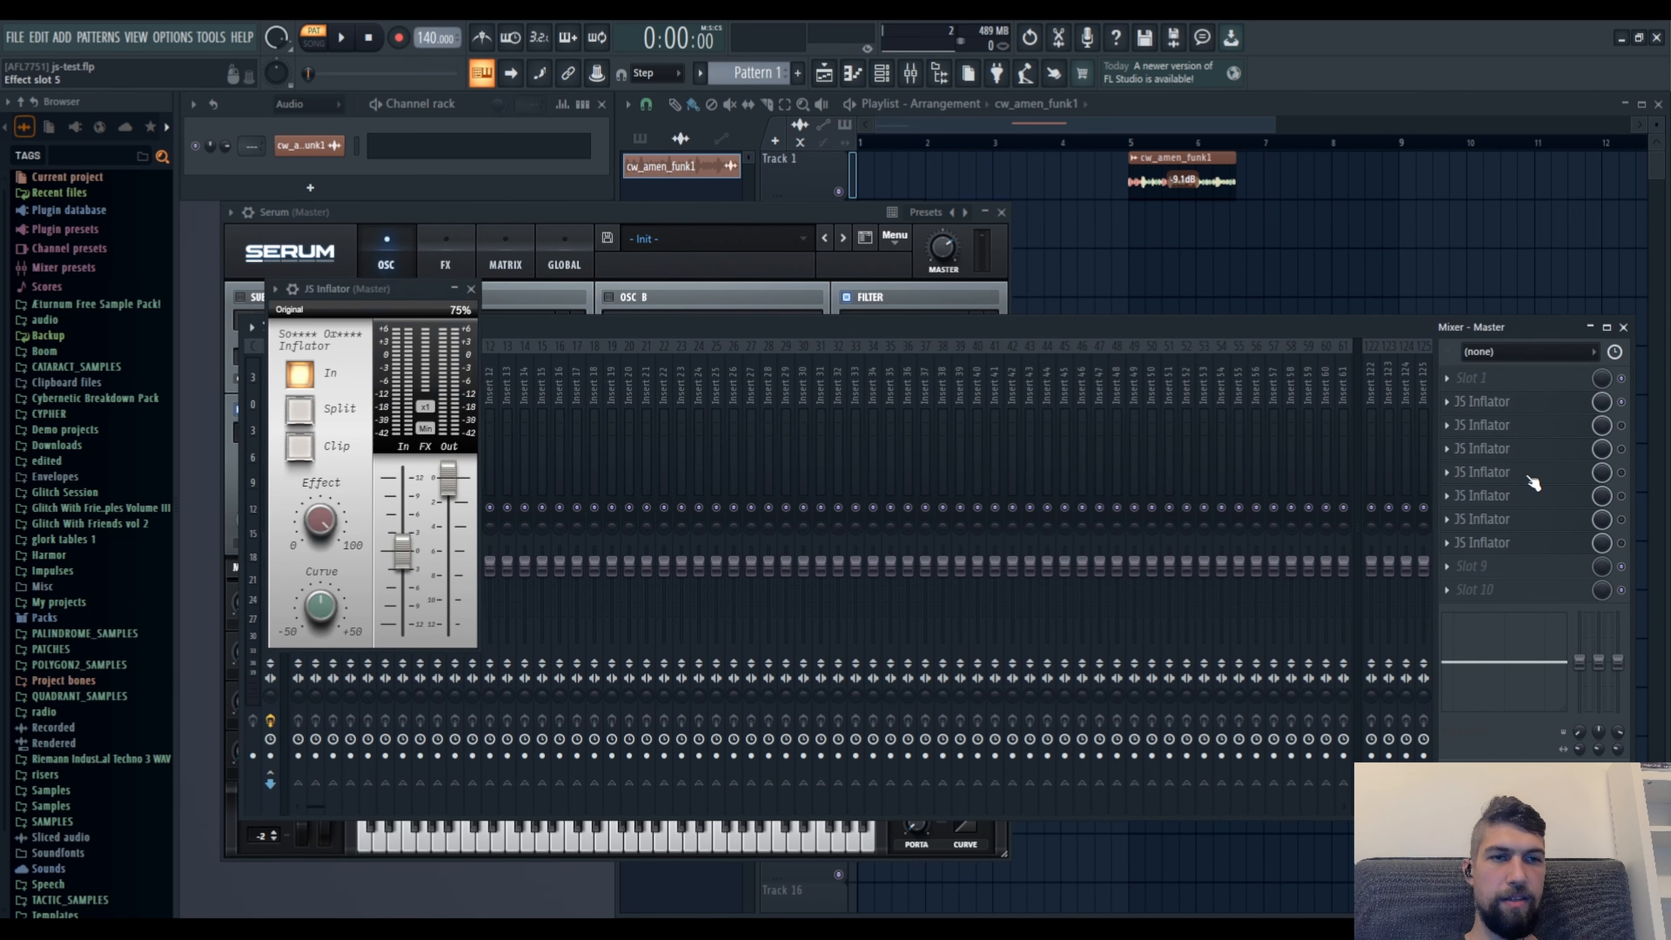
- Audition the Serum sine patch through the master's seven stacked JS Inflators, toggling the last slot, then stop
left_click(470, 288)
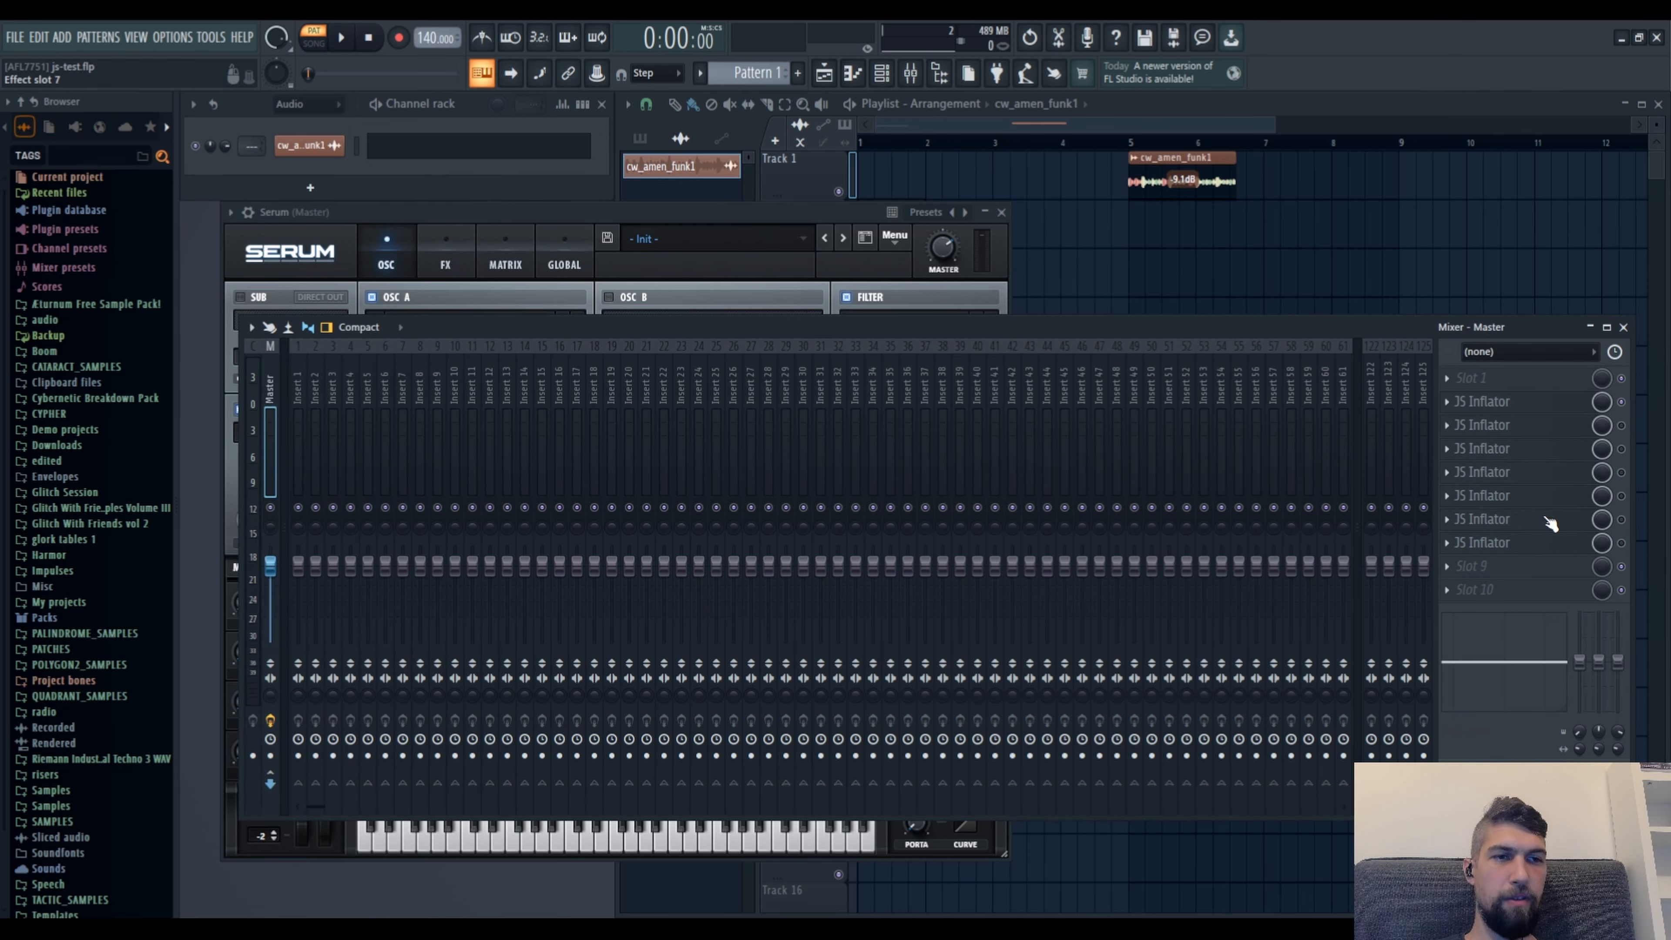
mouse_move(1629, 405)
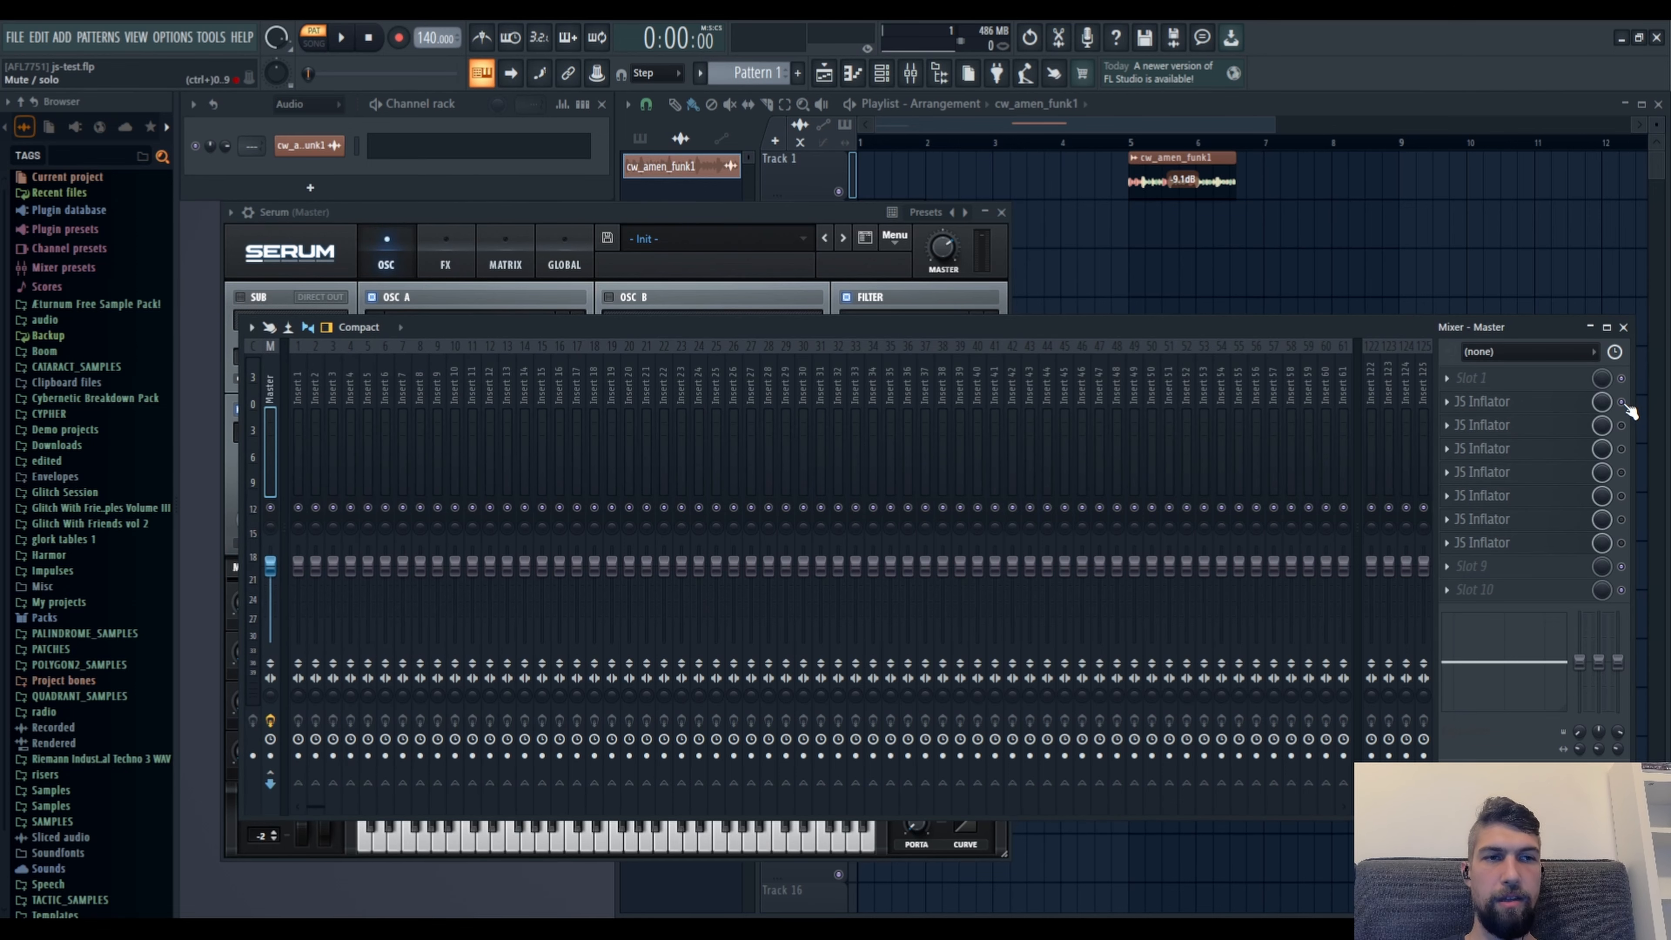
left_click(1481, 402)
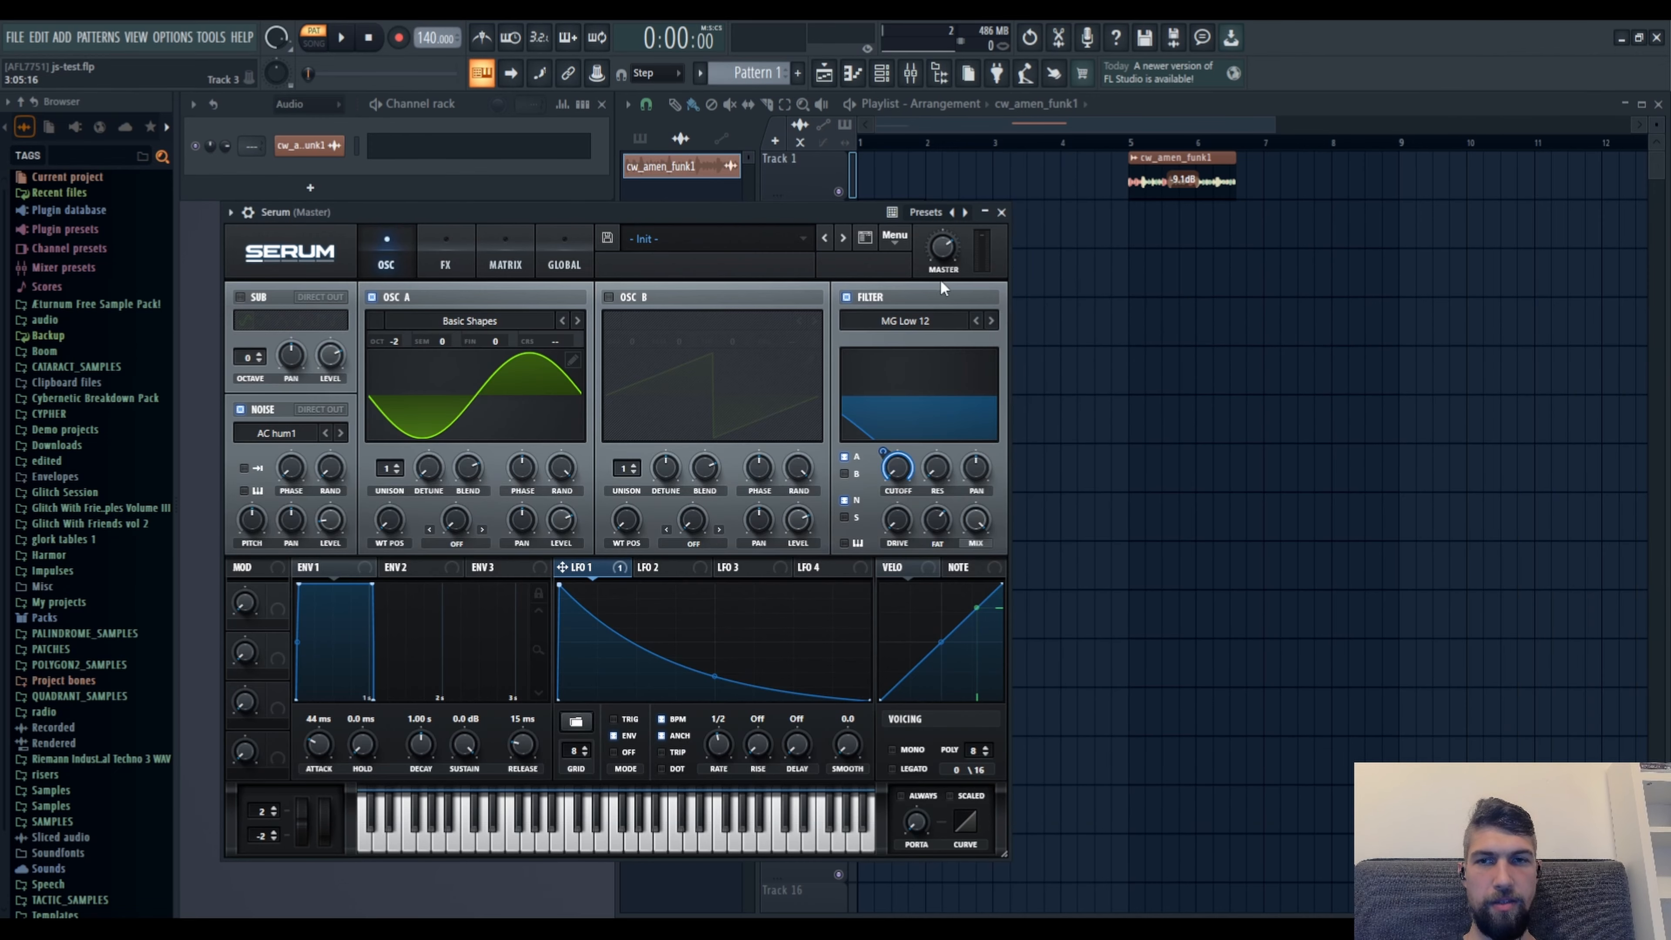
left_click(340, 37)
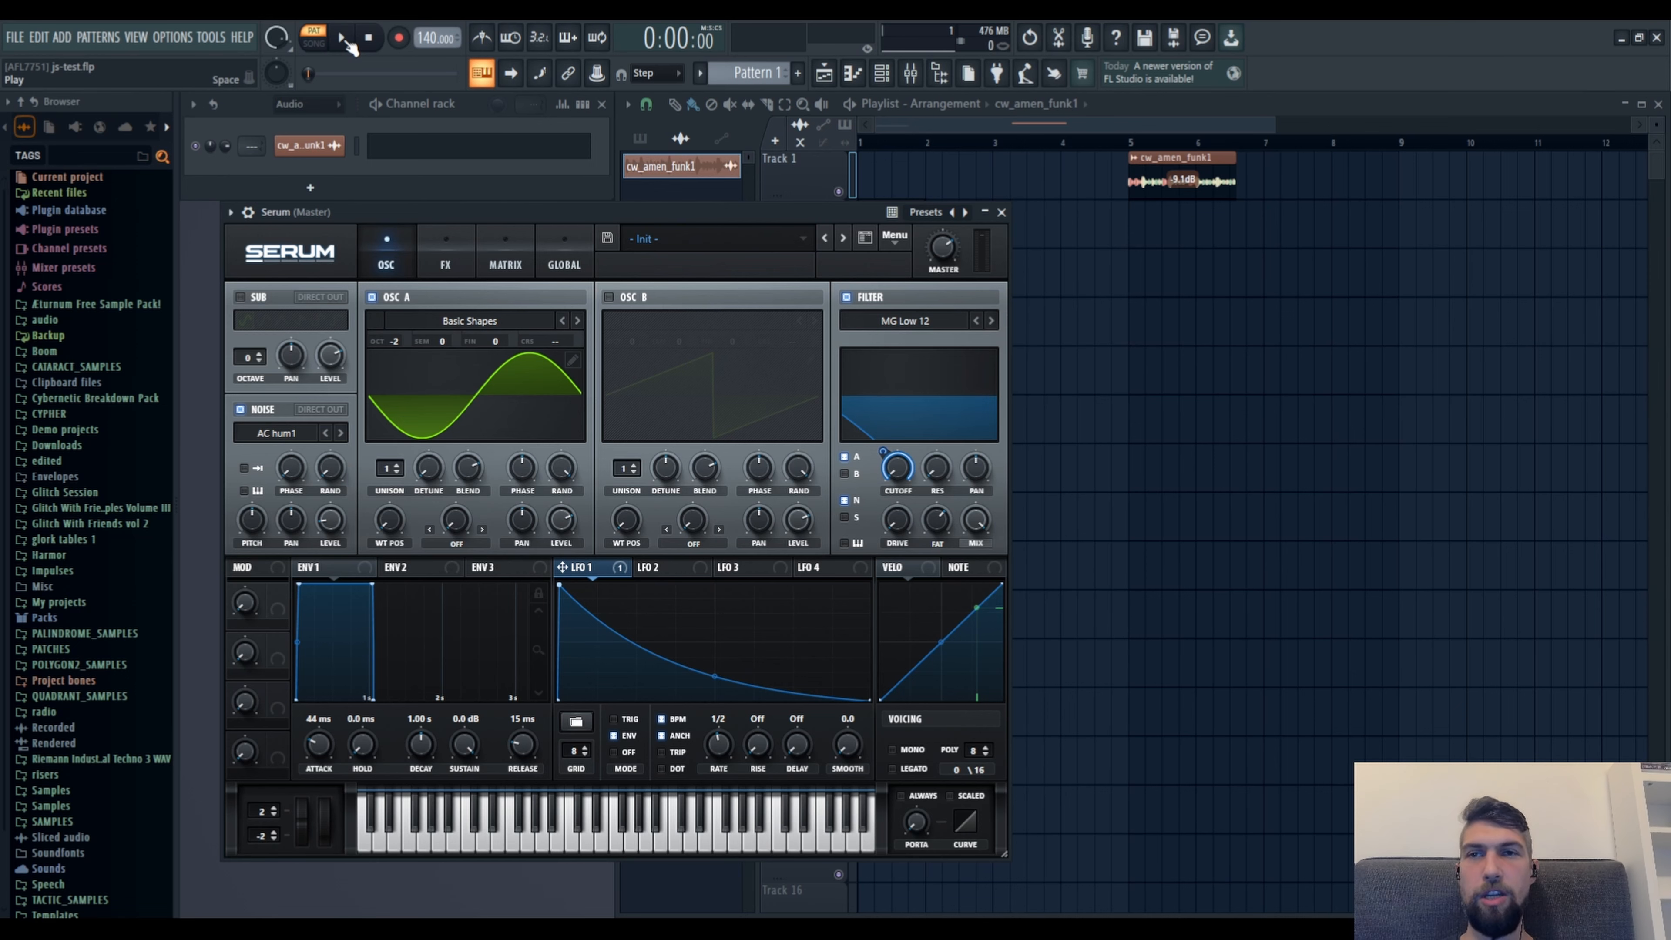
left_click(341, 37)
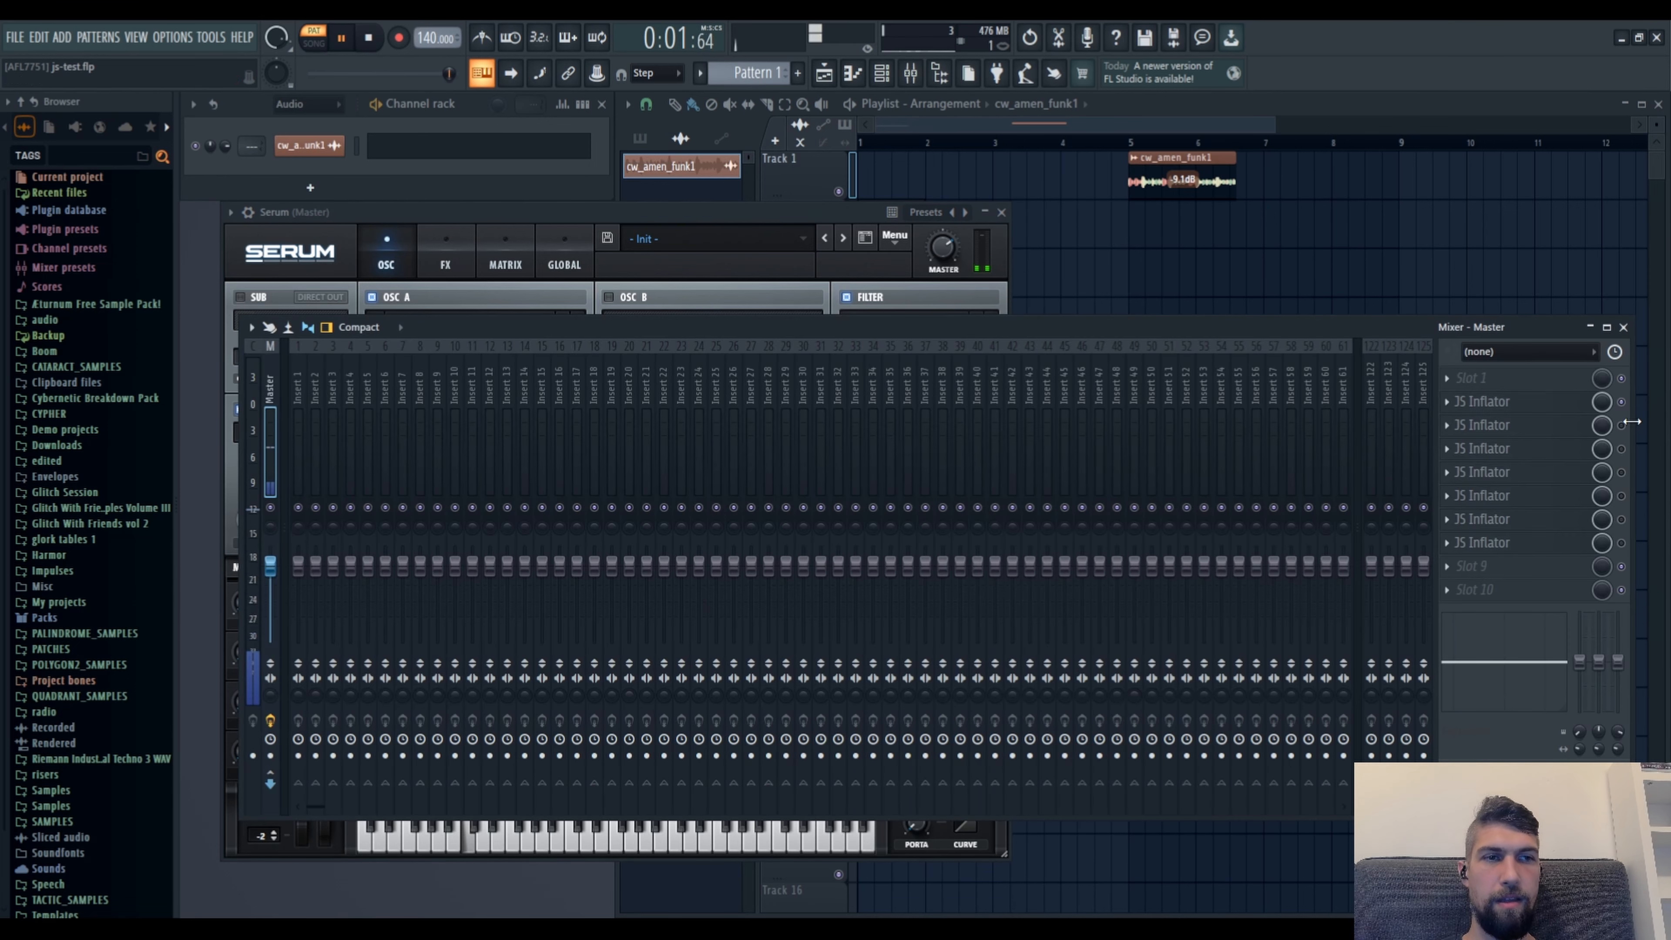
left_click(340, 37)
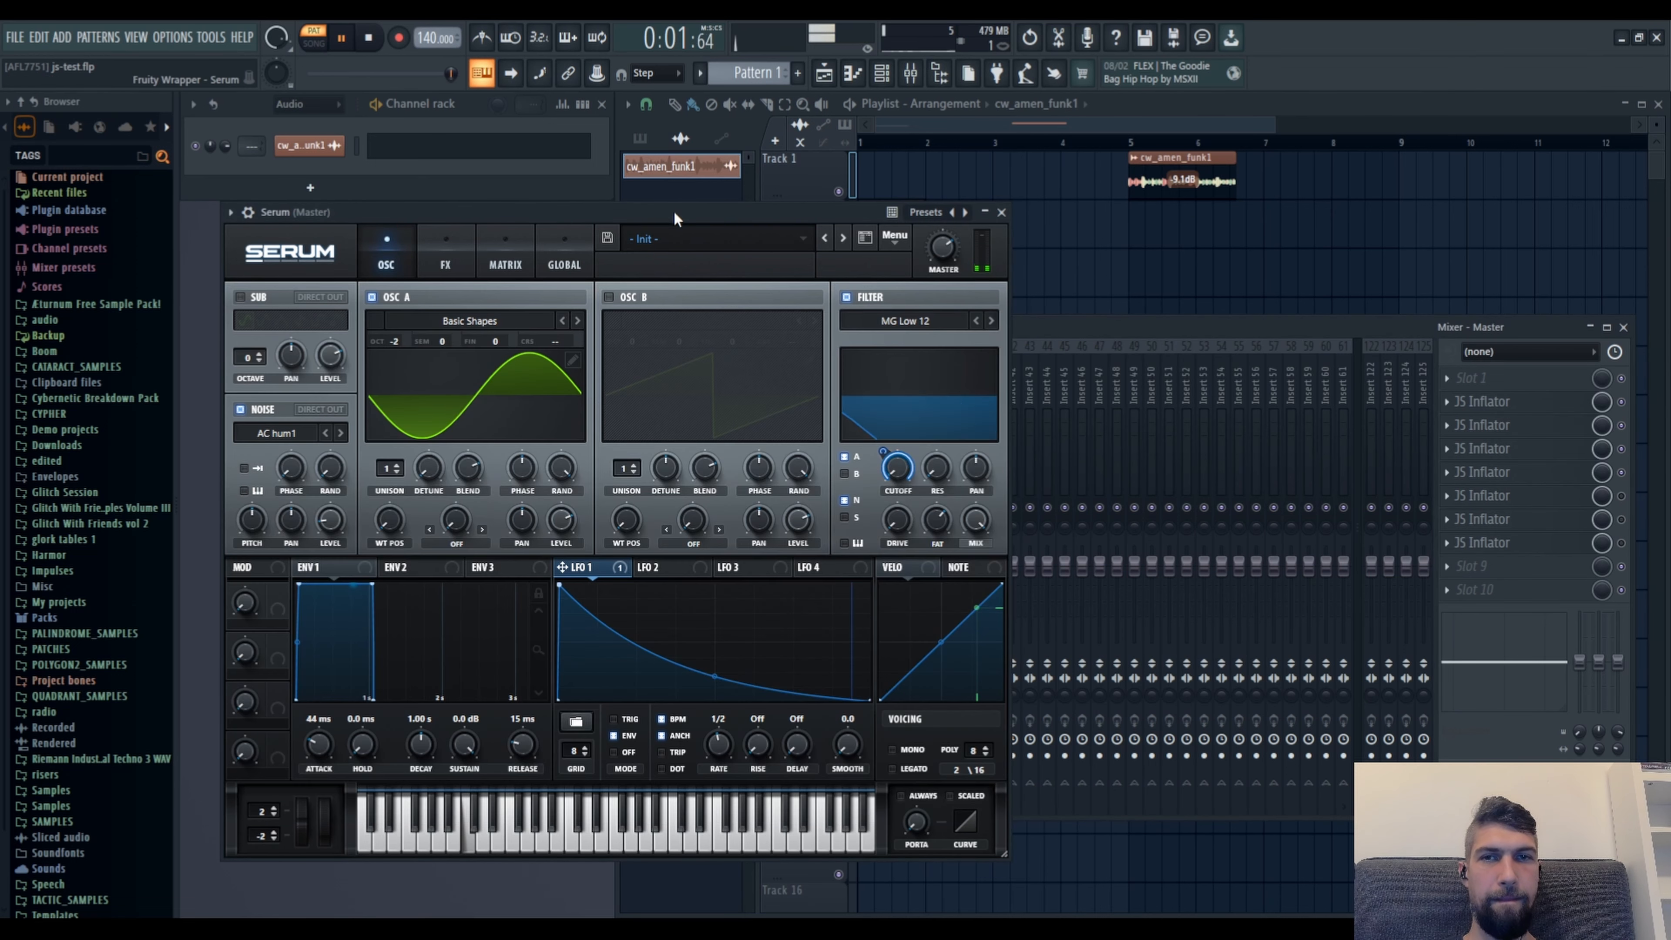
left_click(368, 38)
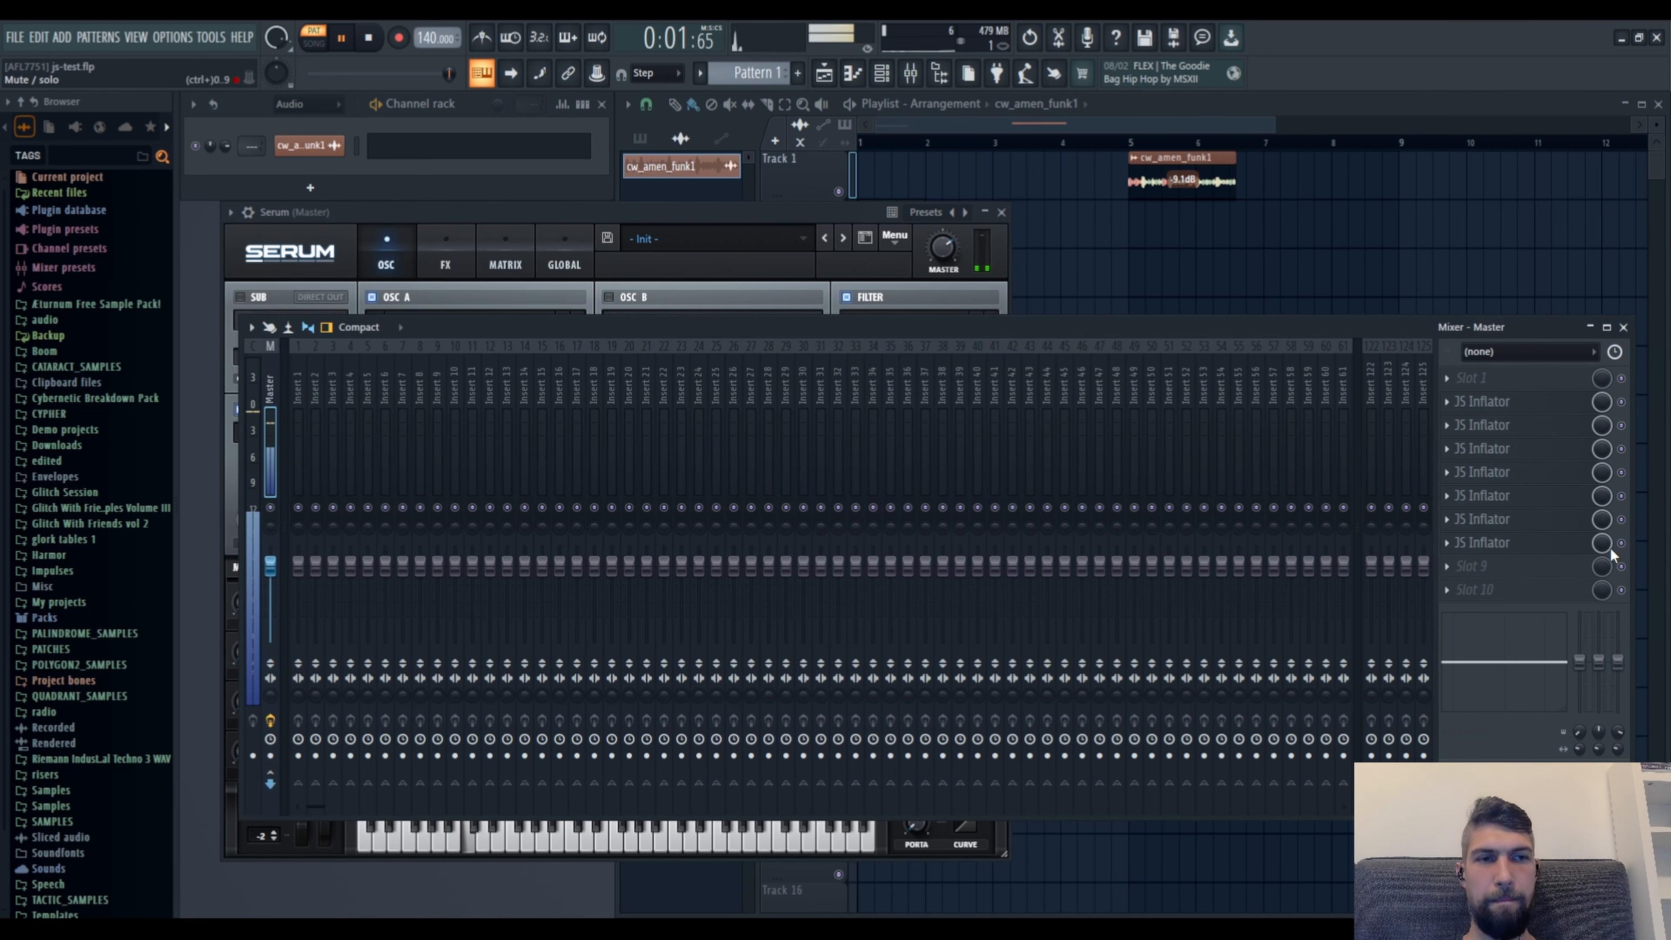
left_click(370, 38)
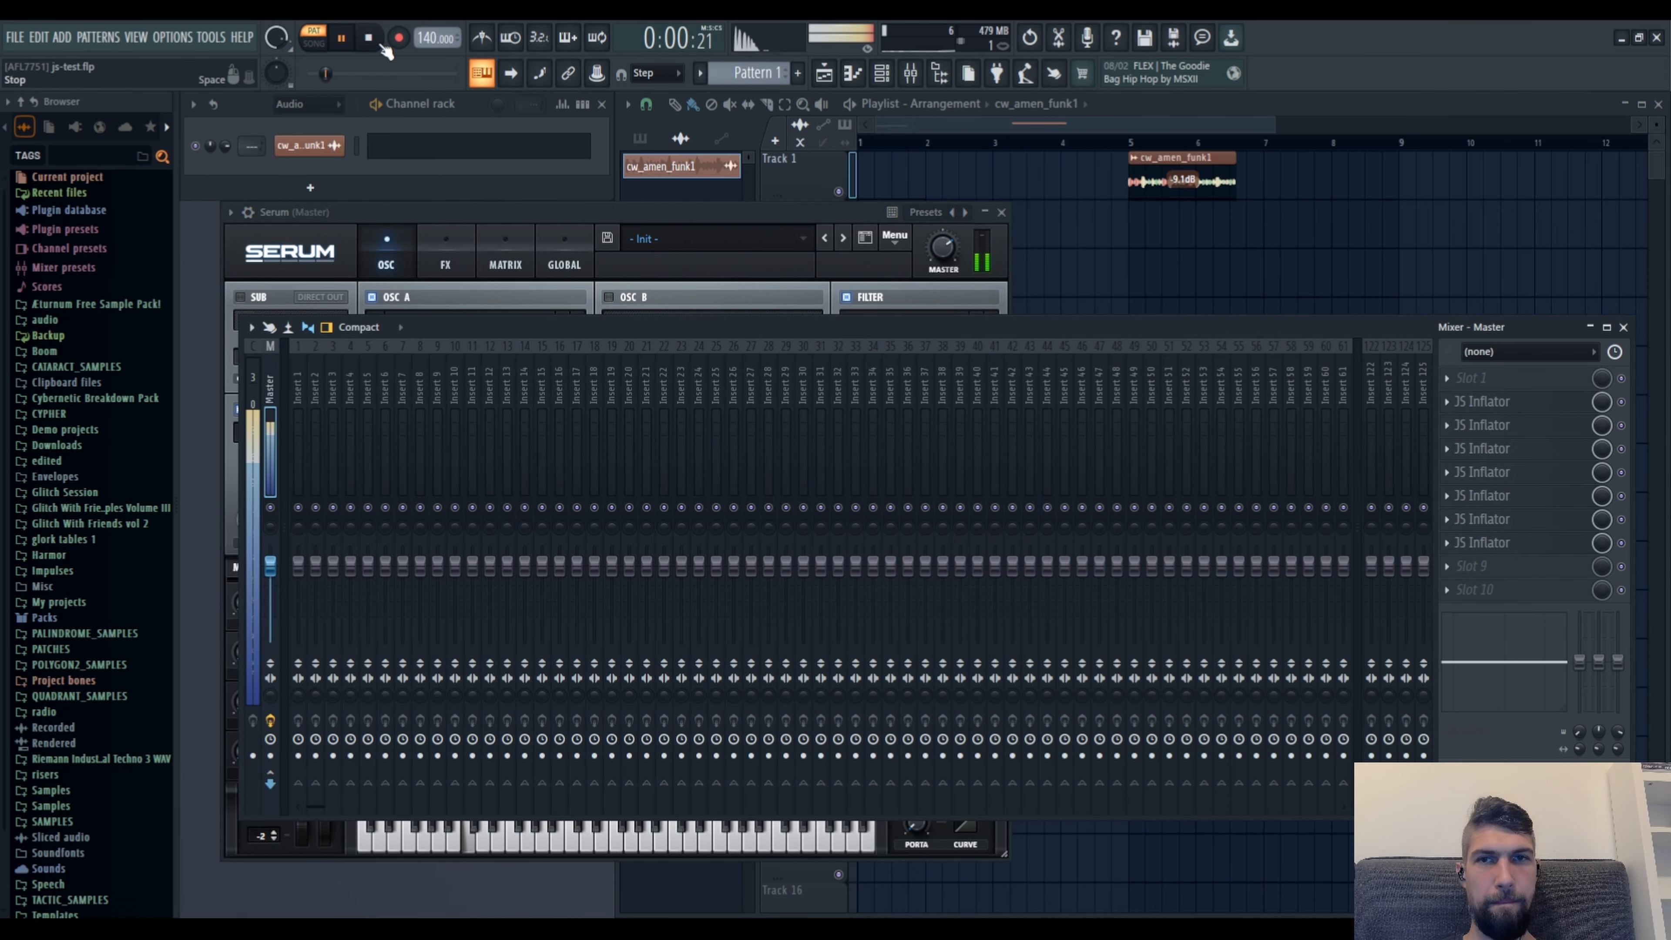
left_click(370, 37)
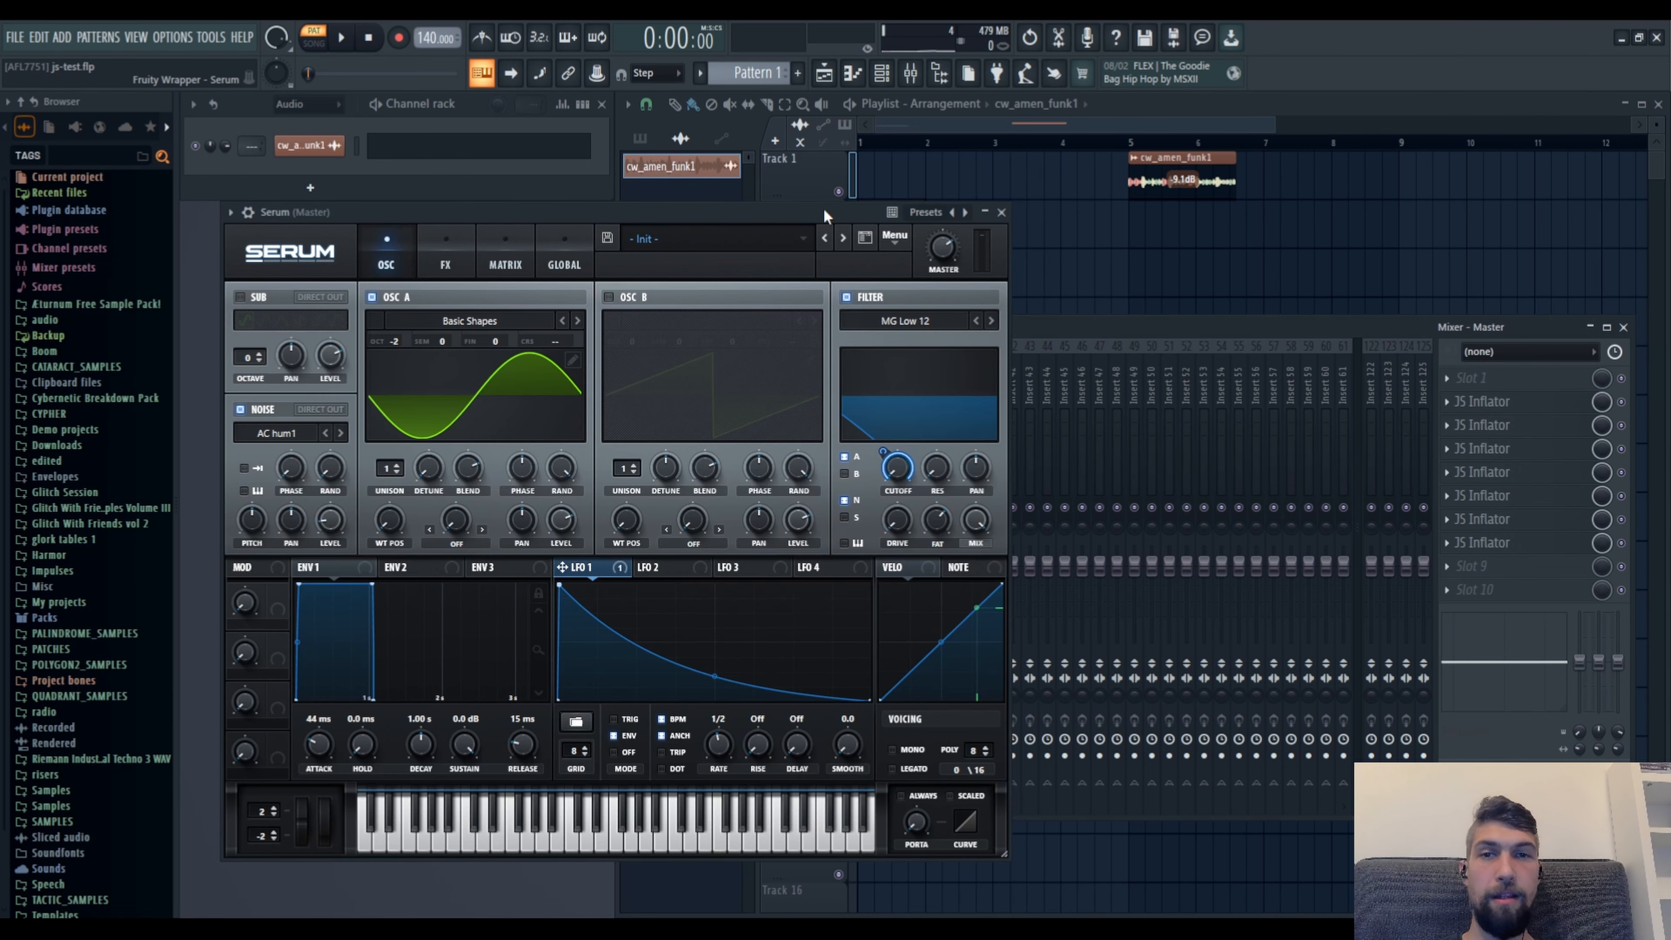
mouse_move(777, 294)
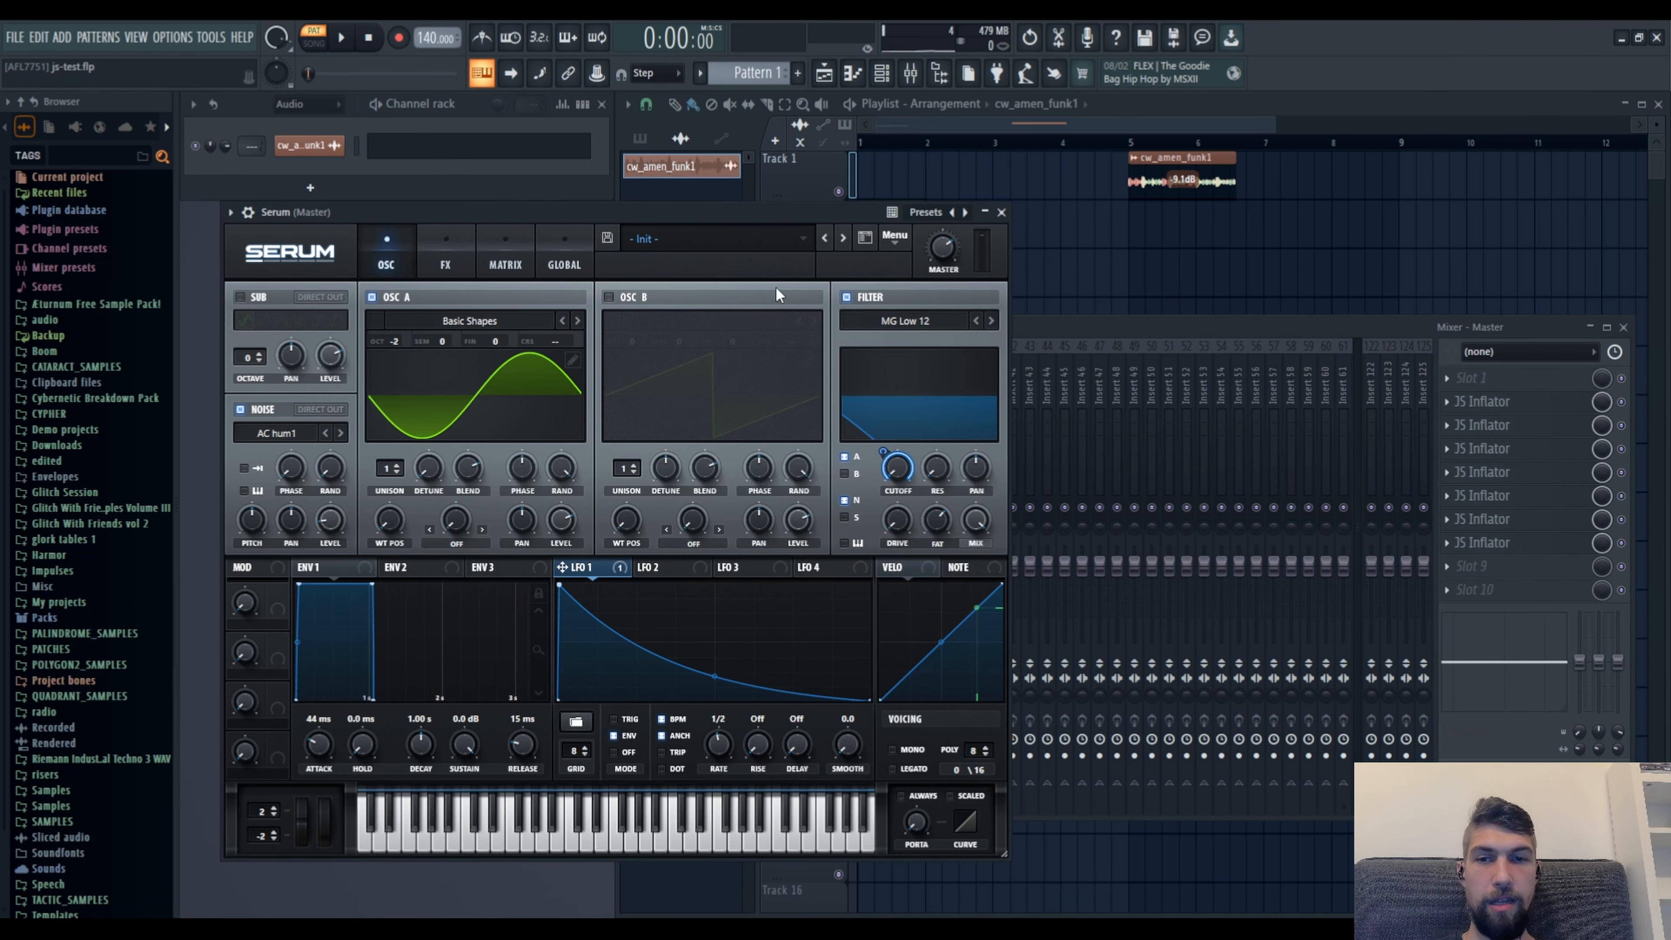
mouse_move(831, 724)
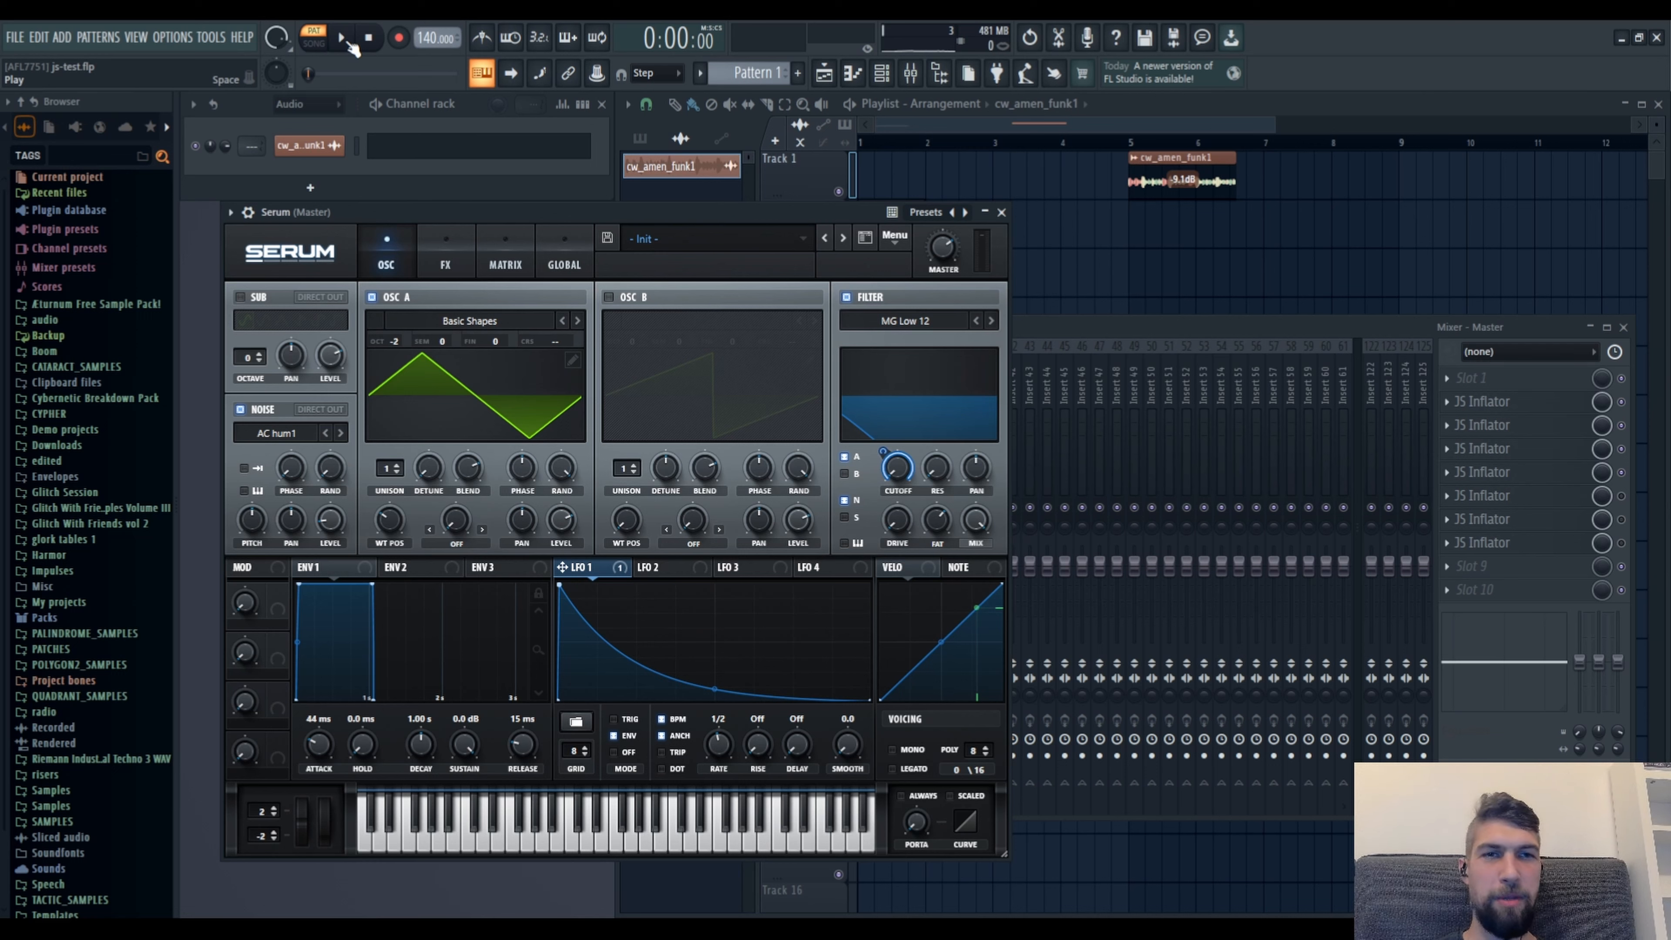
- Play the triangle-wave Serum patch through the Inflator chain
left_click(341, 38)
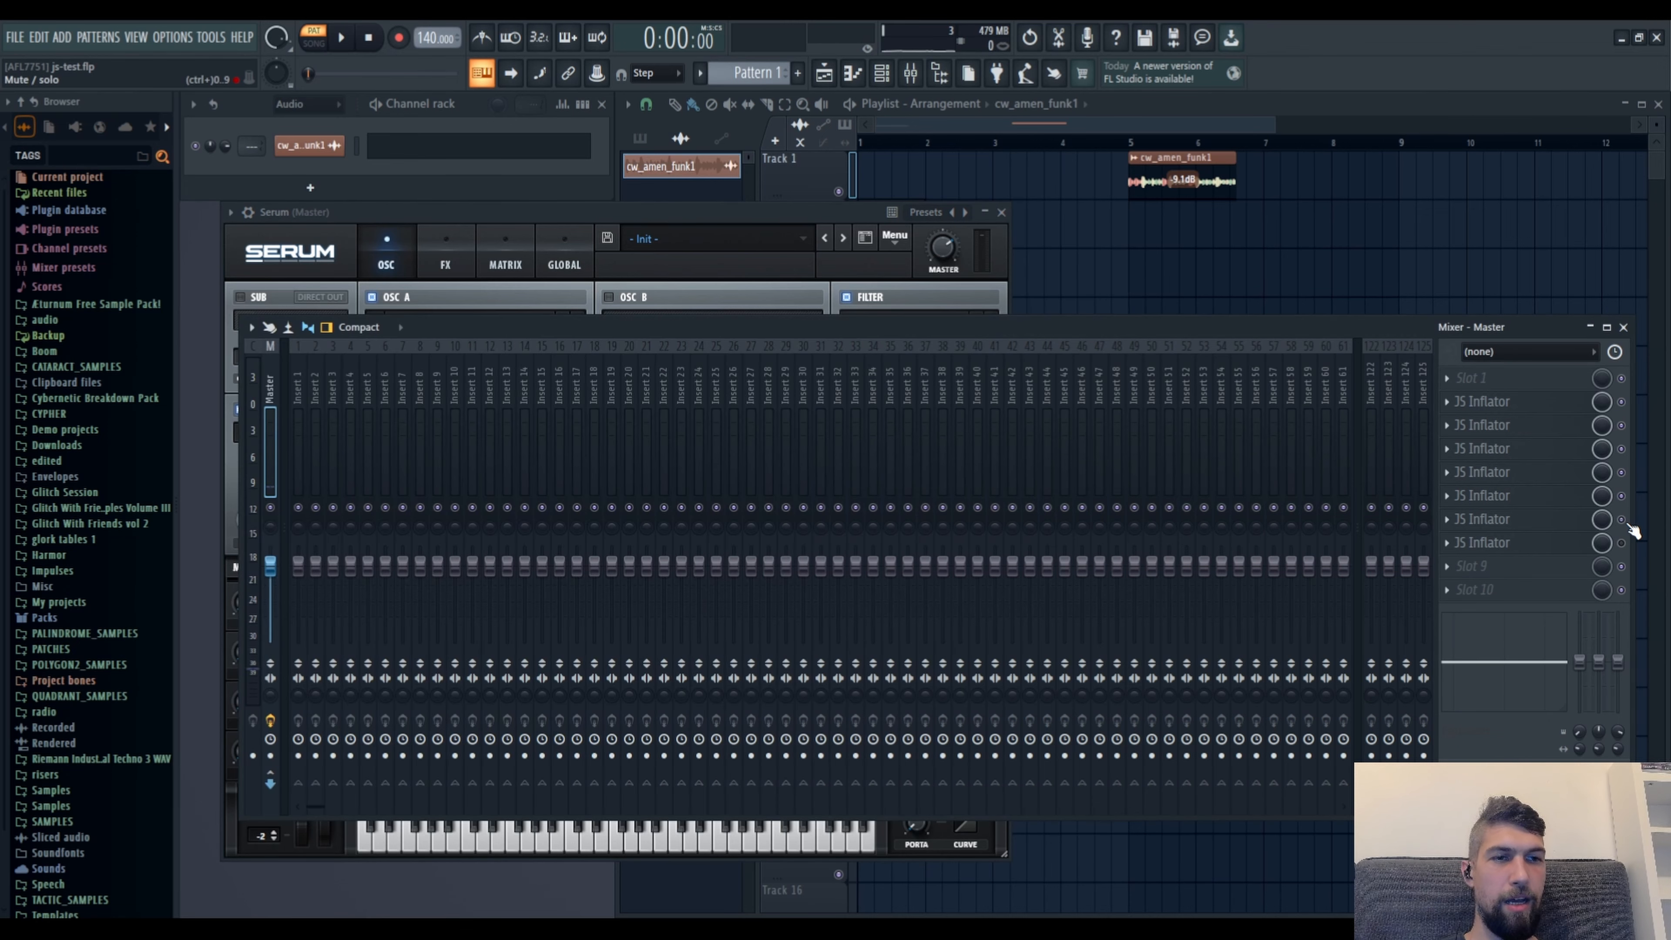
mouse_move(1625, 416)
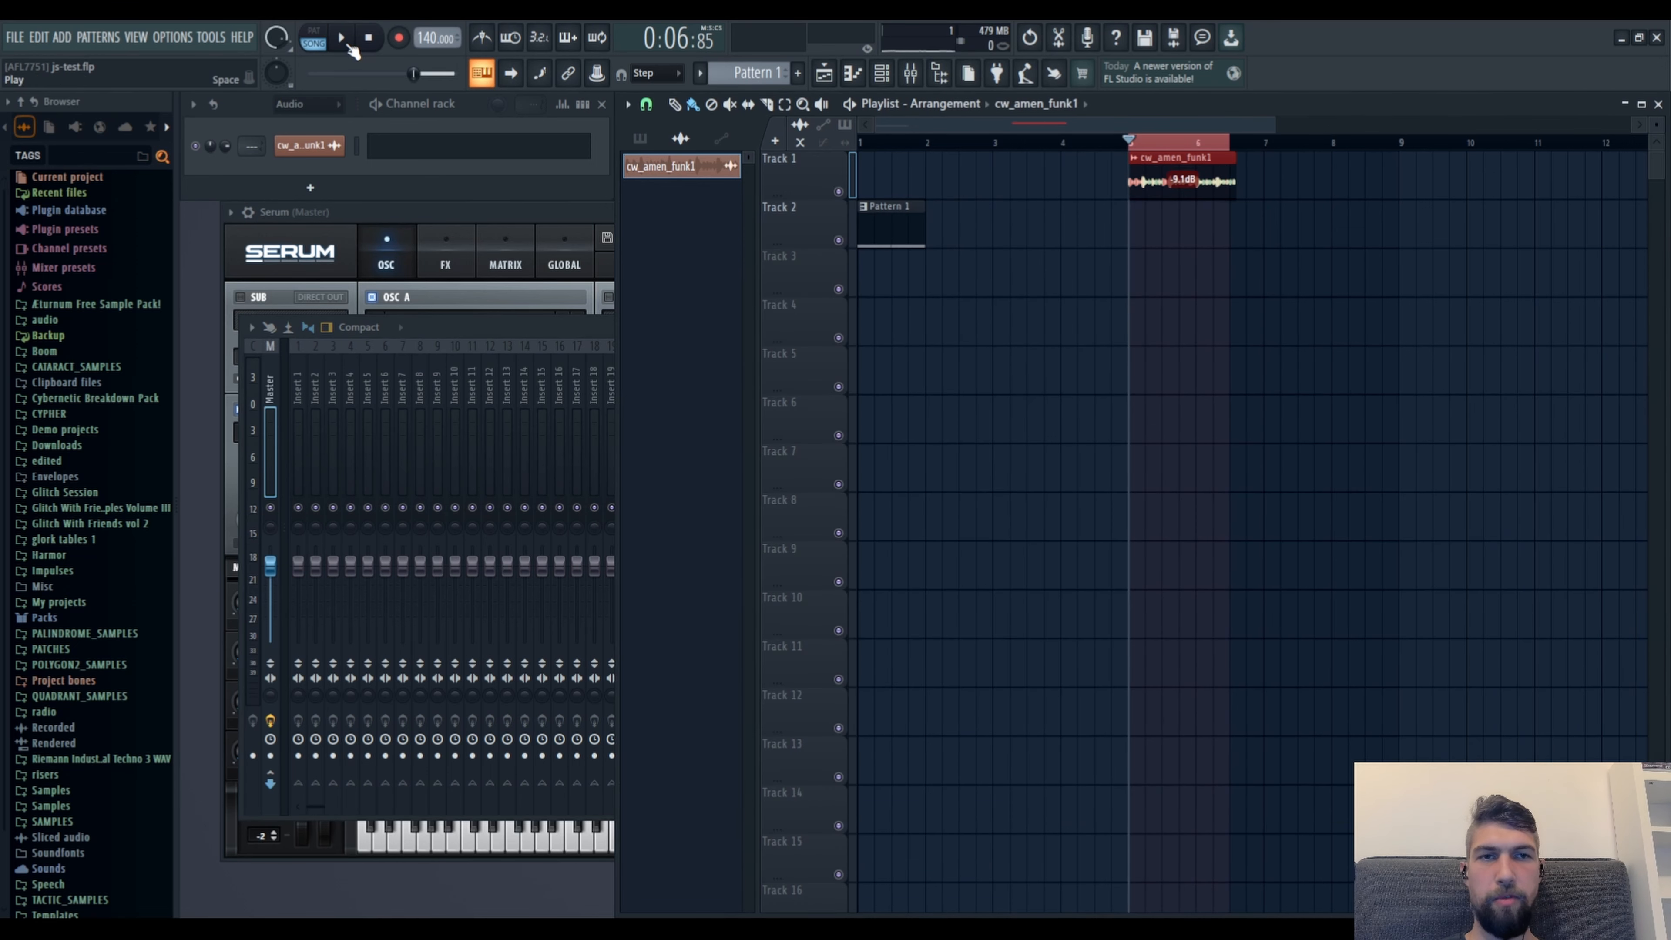
- Play the cw_amen_funk1 drum loop from the playlist, then stop
left_click(340, 38)
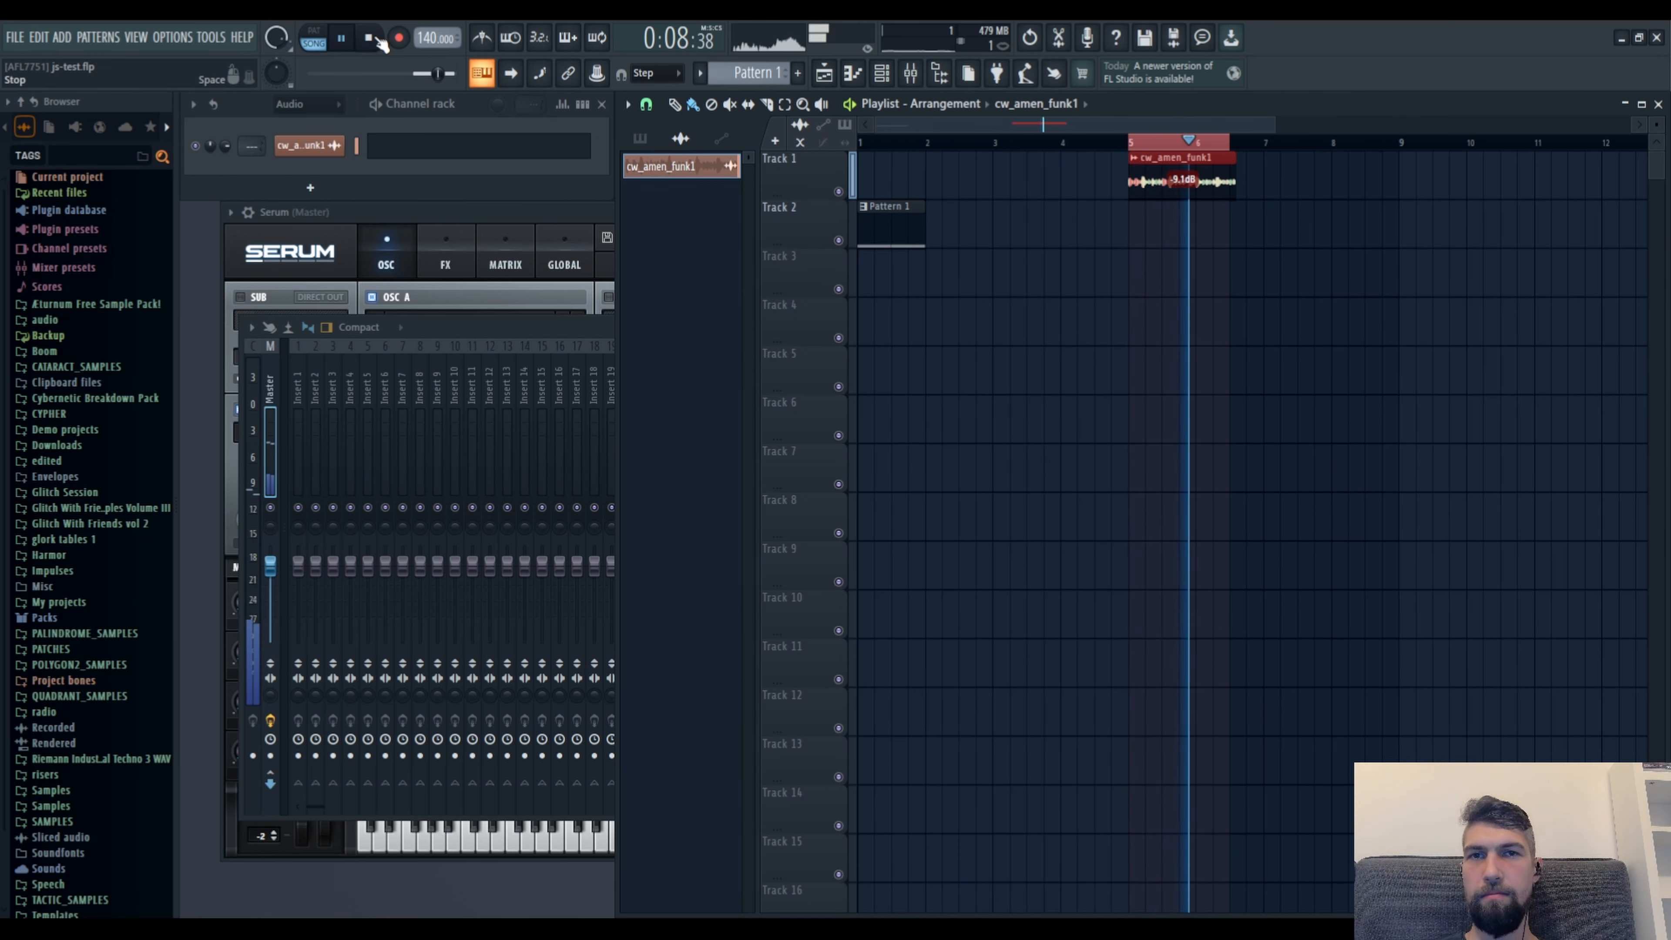
left_click(338, 37)
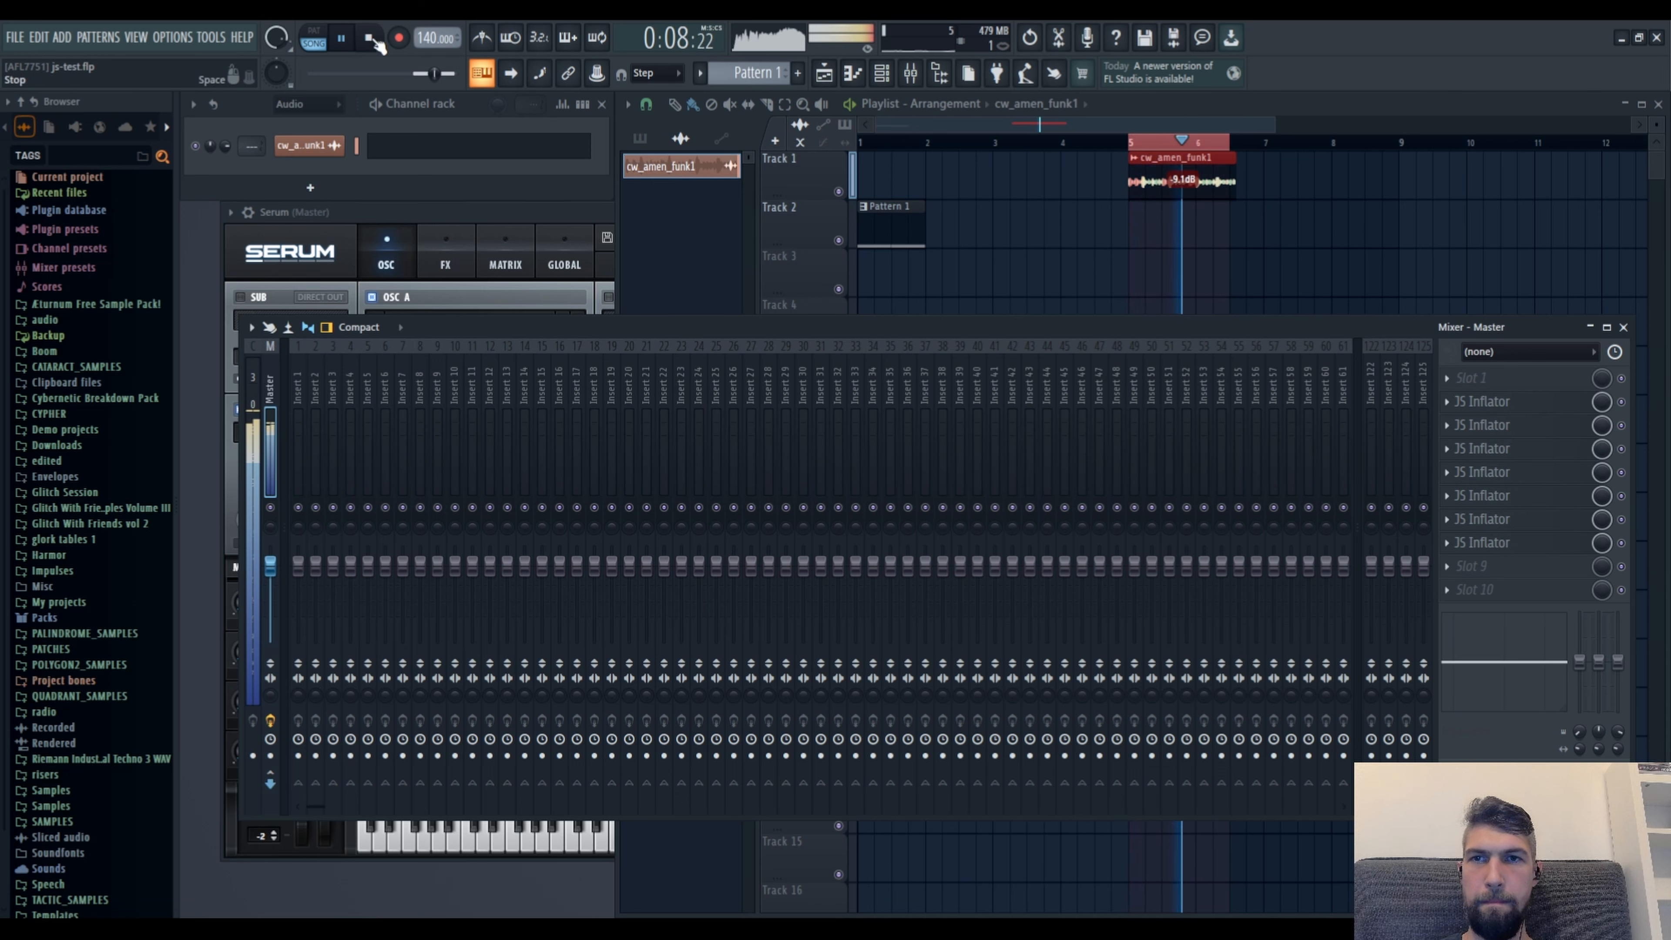
- Stop the amen loop and bring up the first JS Inflator on the master
left_click(341, 37)
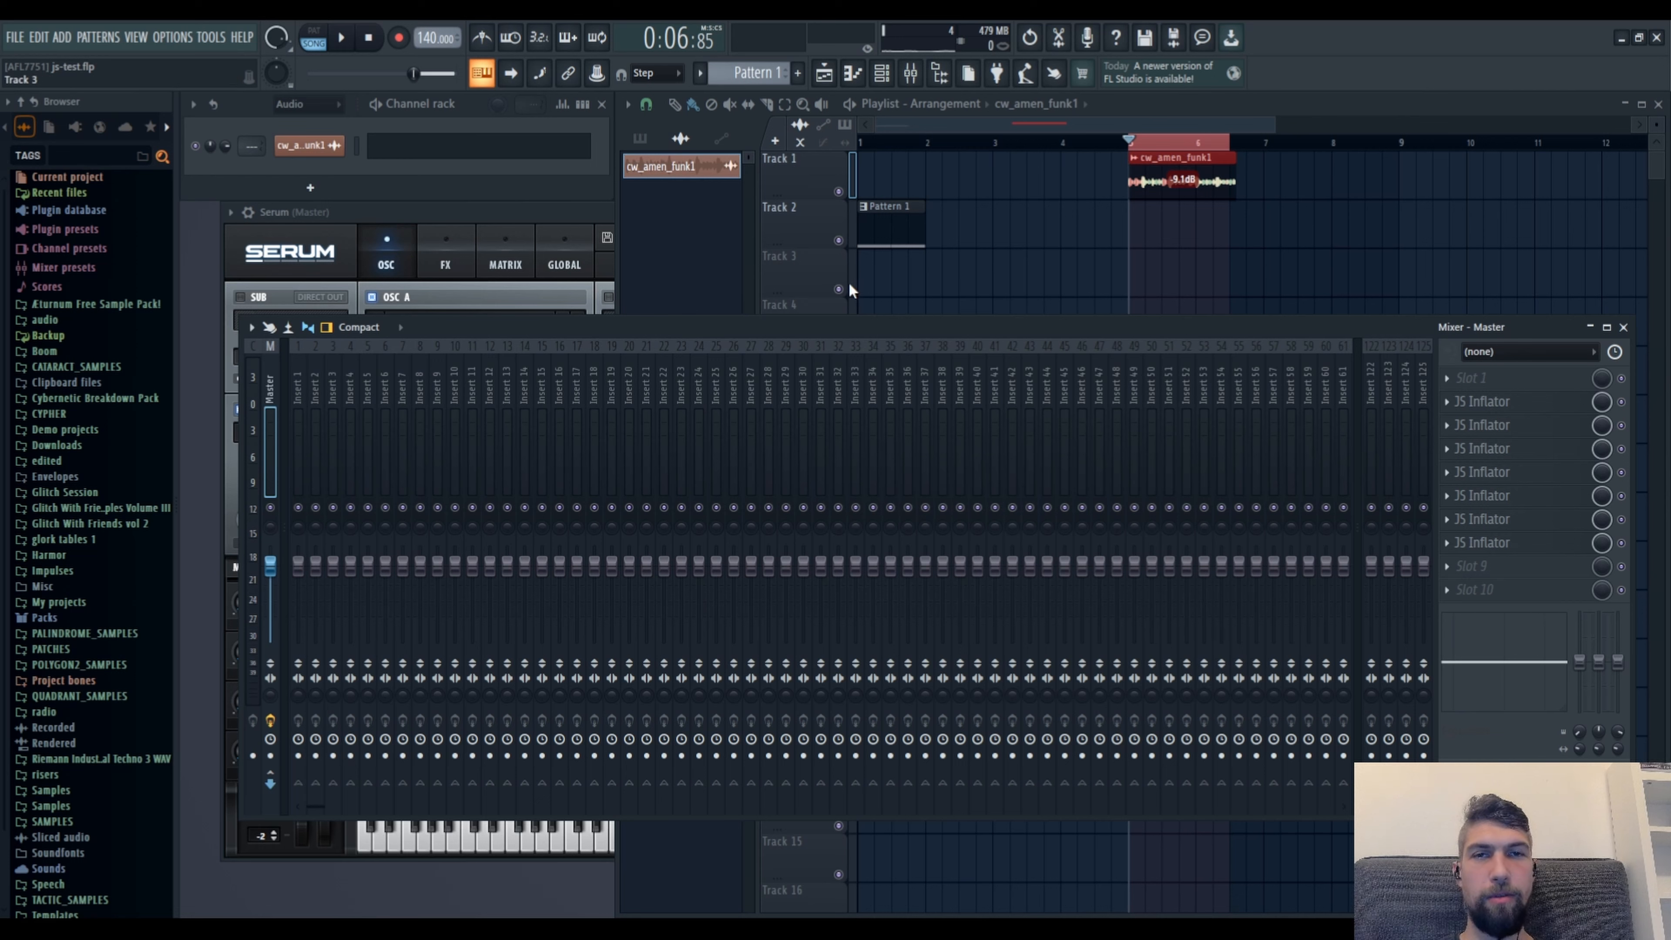
mouse_move(851, 285)
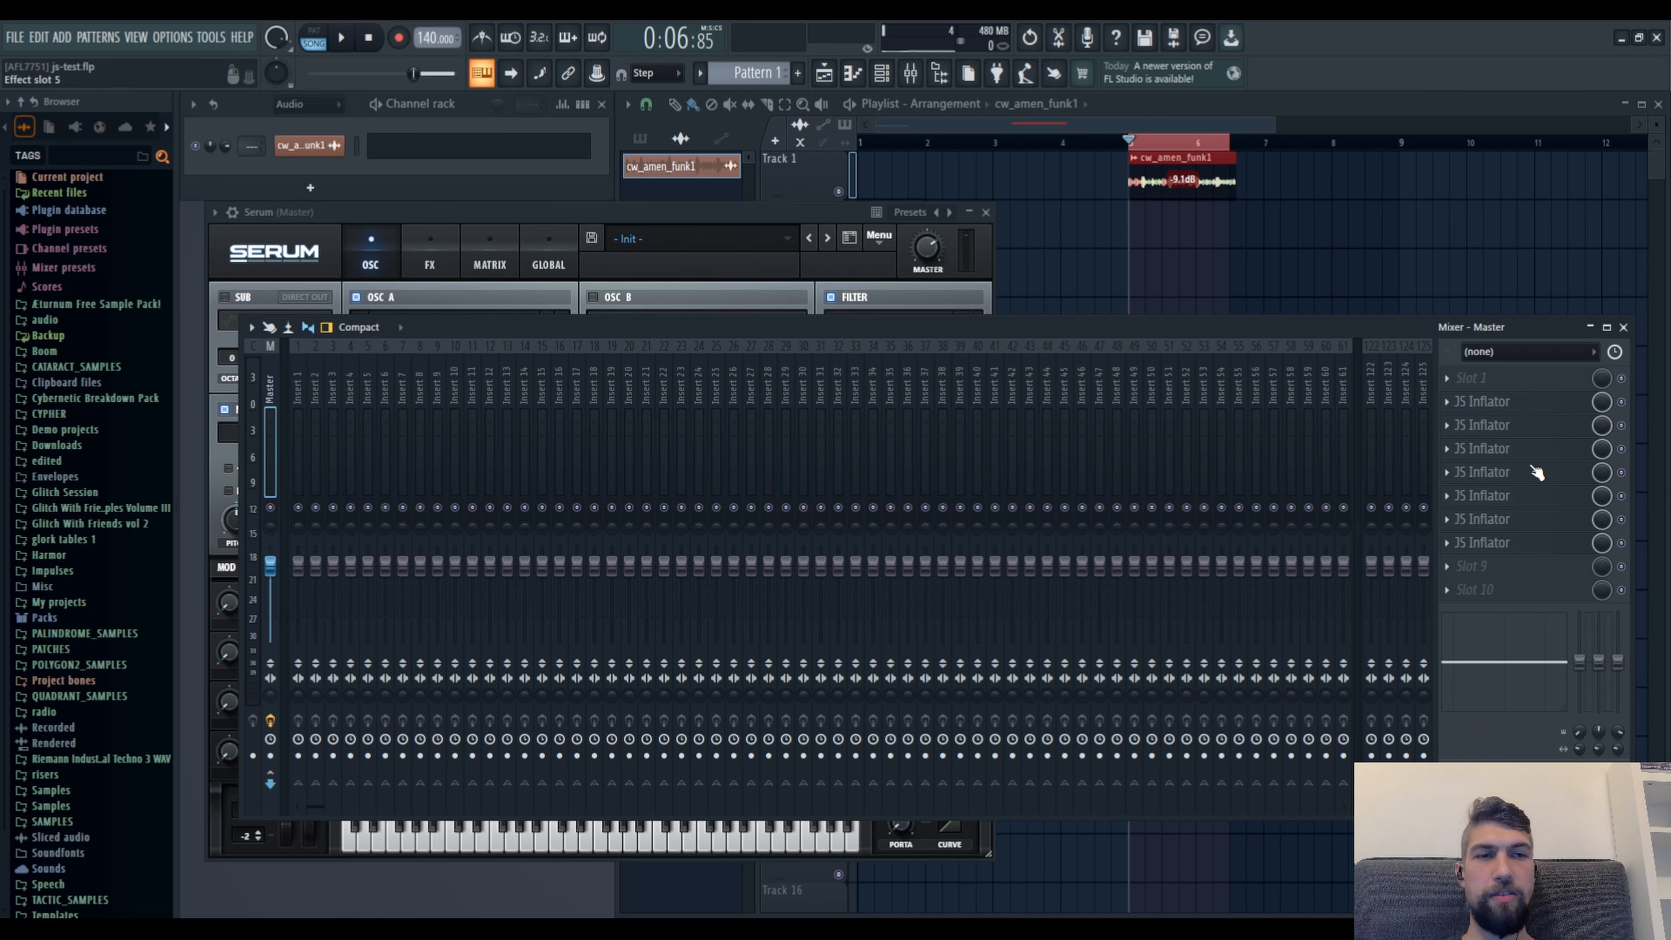
mouse_move(1525, 471)
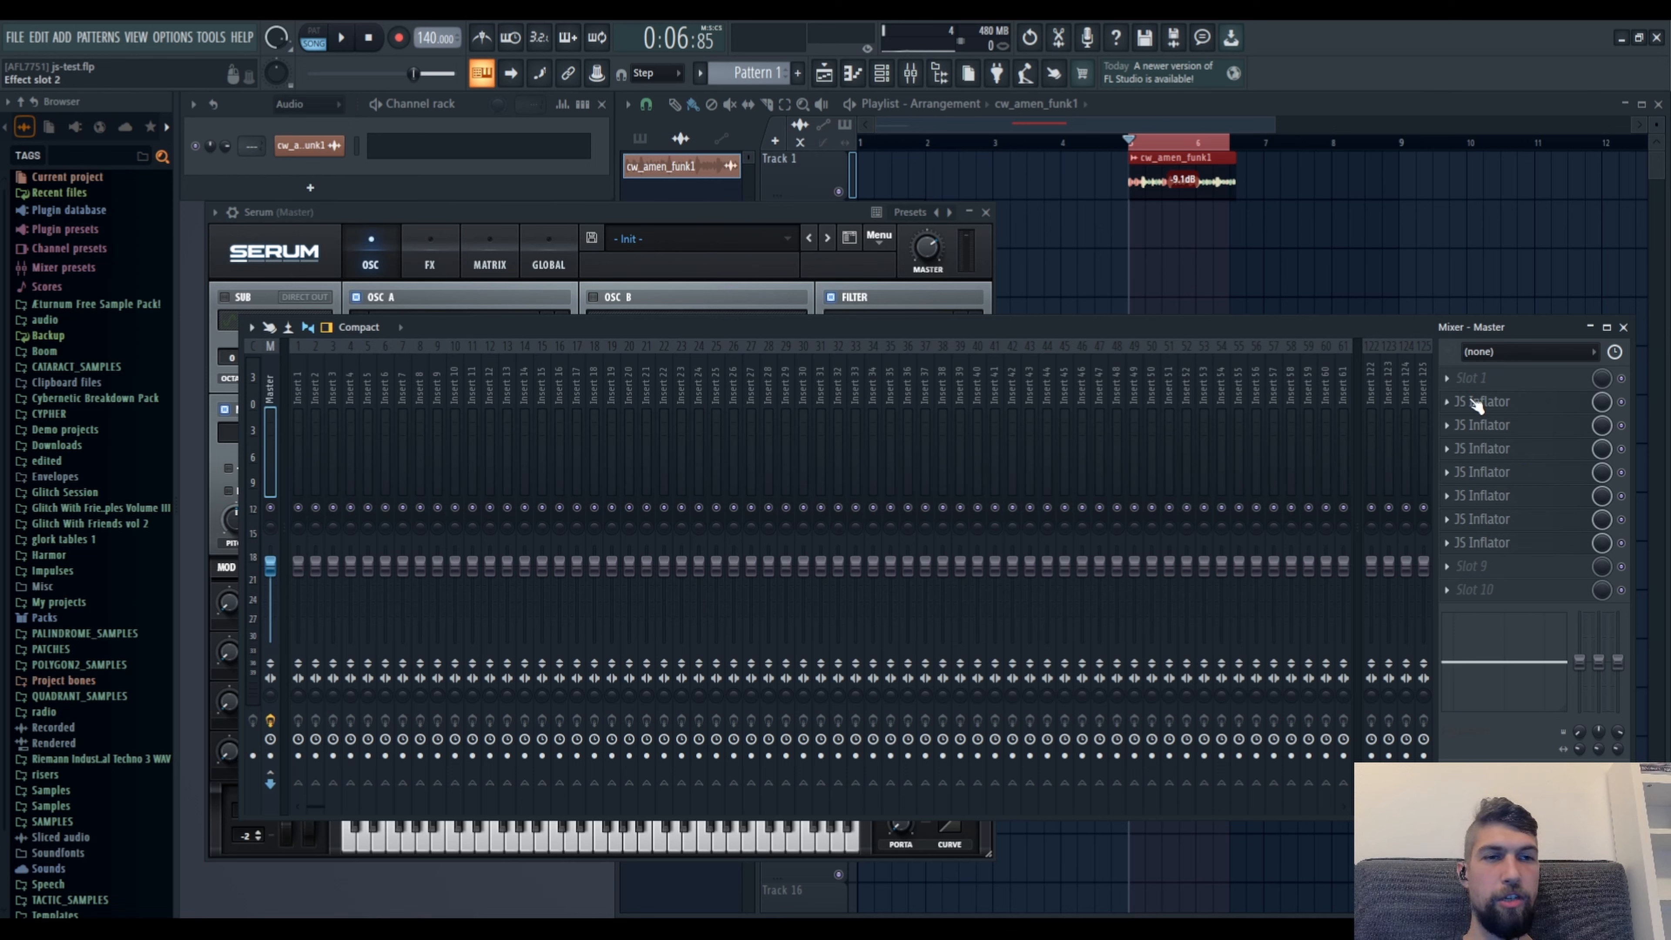
left_click(1480, 402)
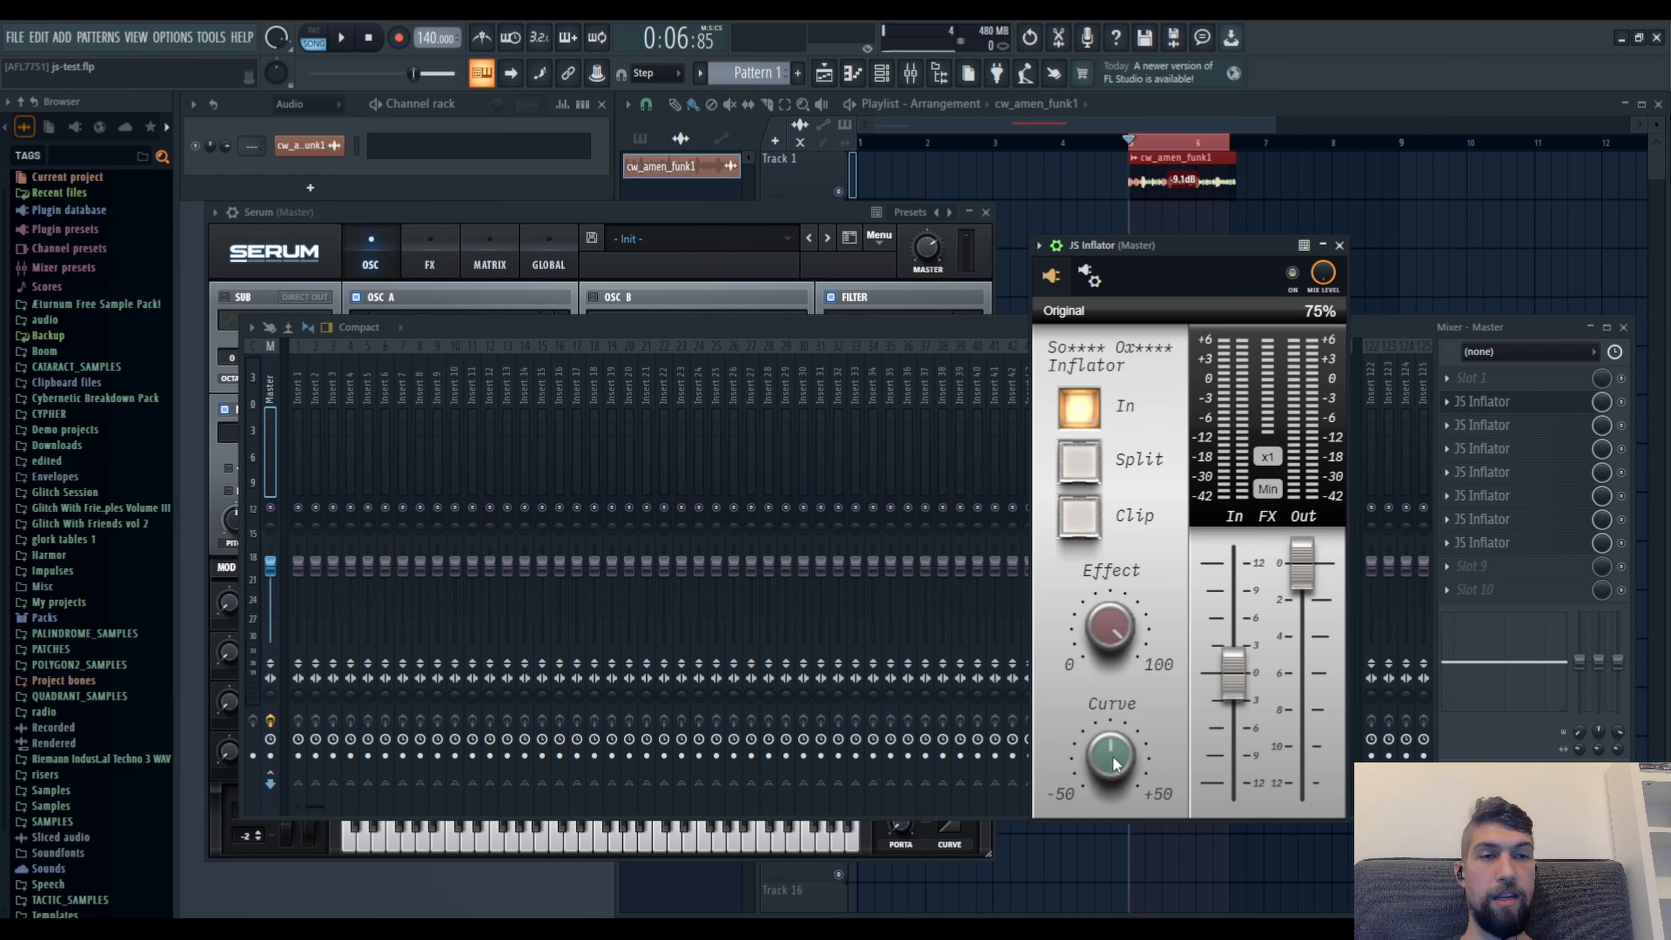
mouse_move(1145, 631)
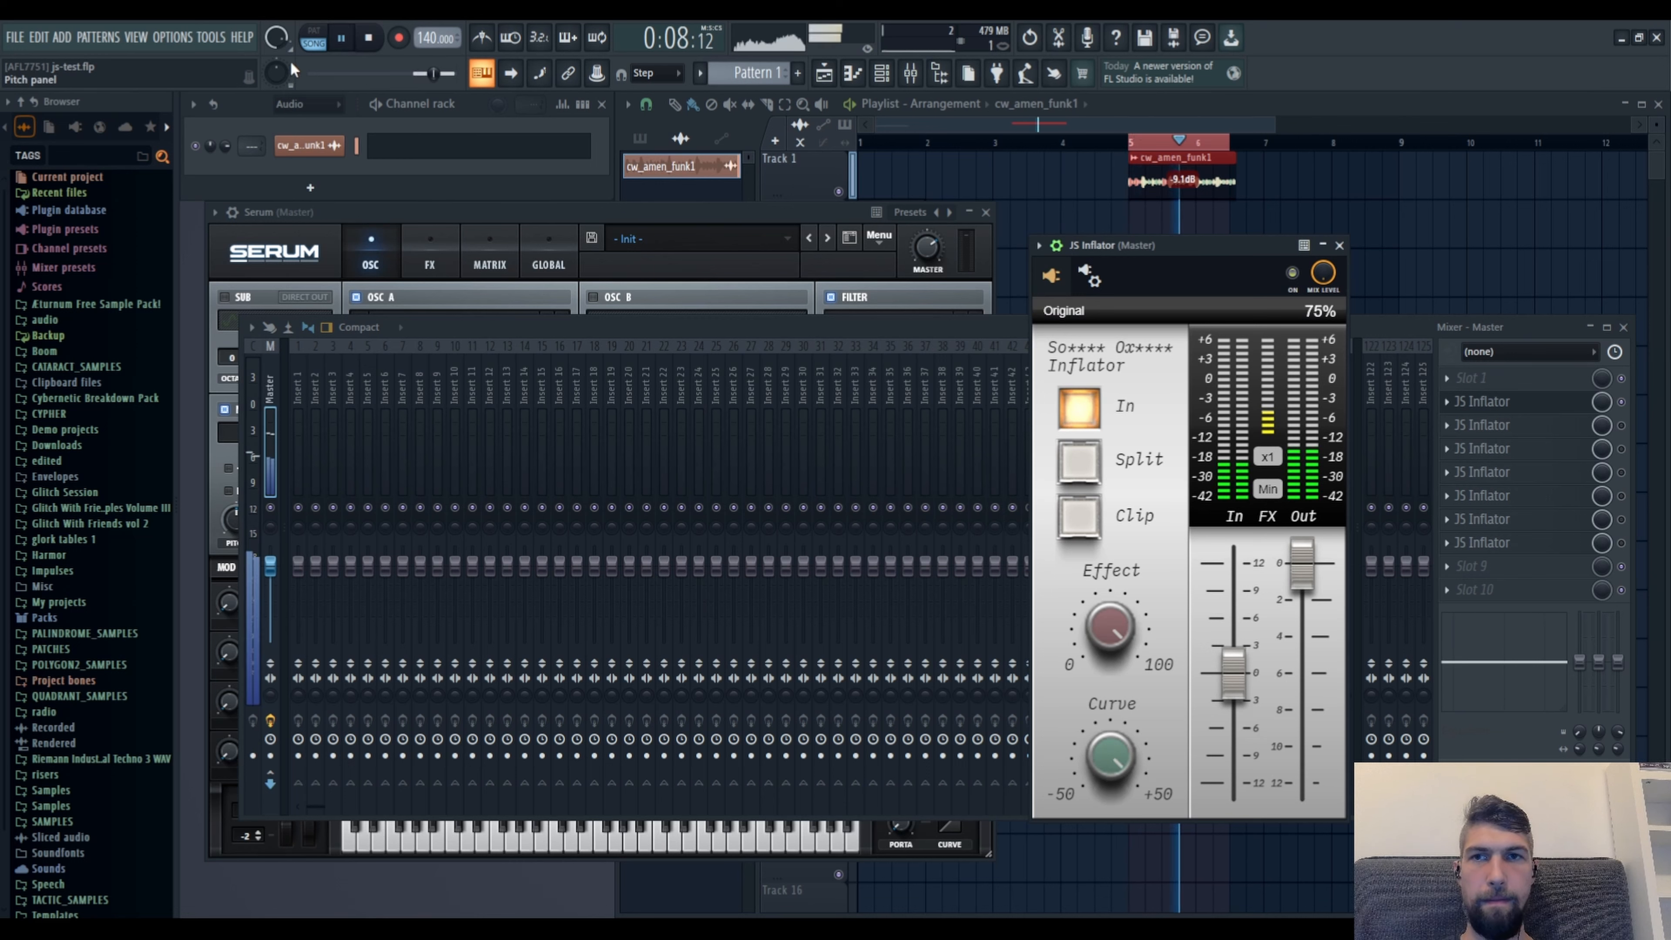
- Audition the amen loop through the open first JS Inflator and watch its meters
left_click(369, 37)
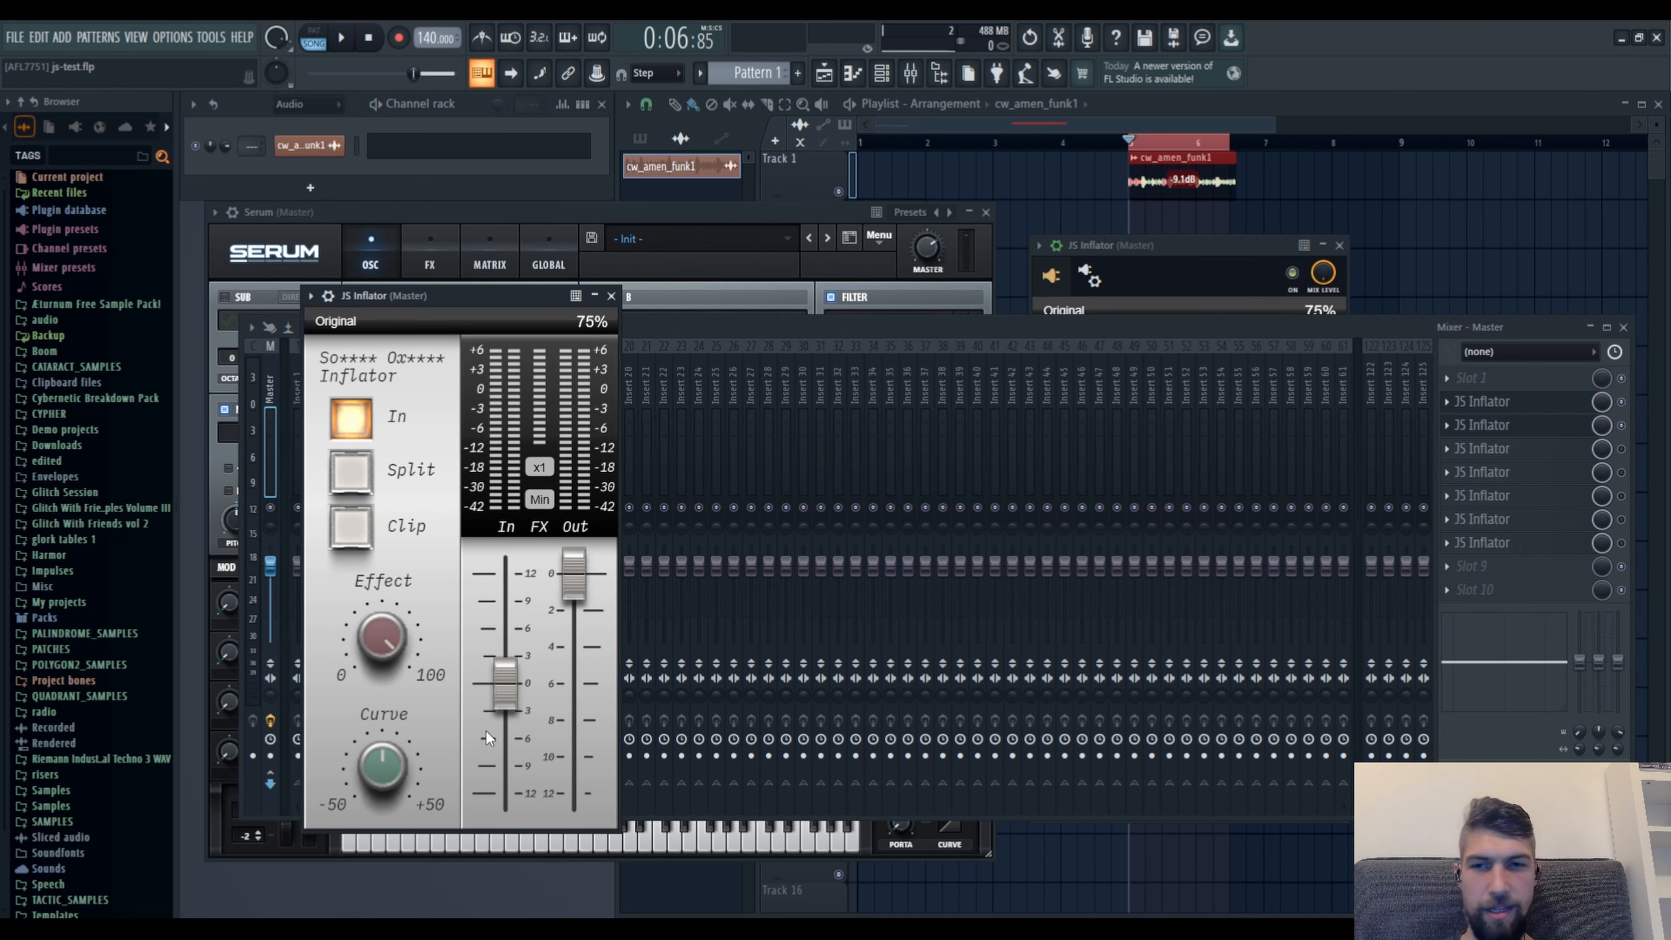
- Play the amen loop through the second JS Inflator instance, then stop
left_click(340, 37)
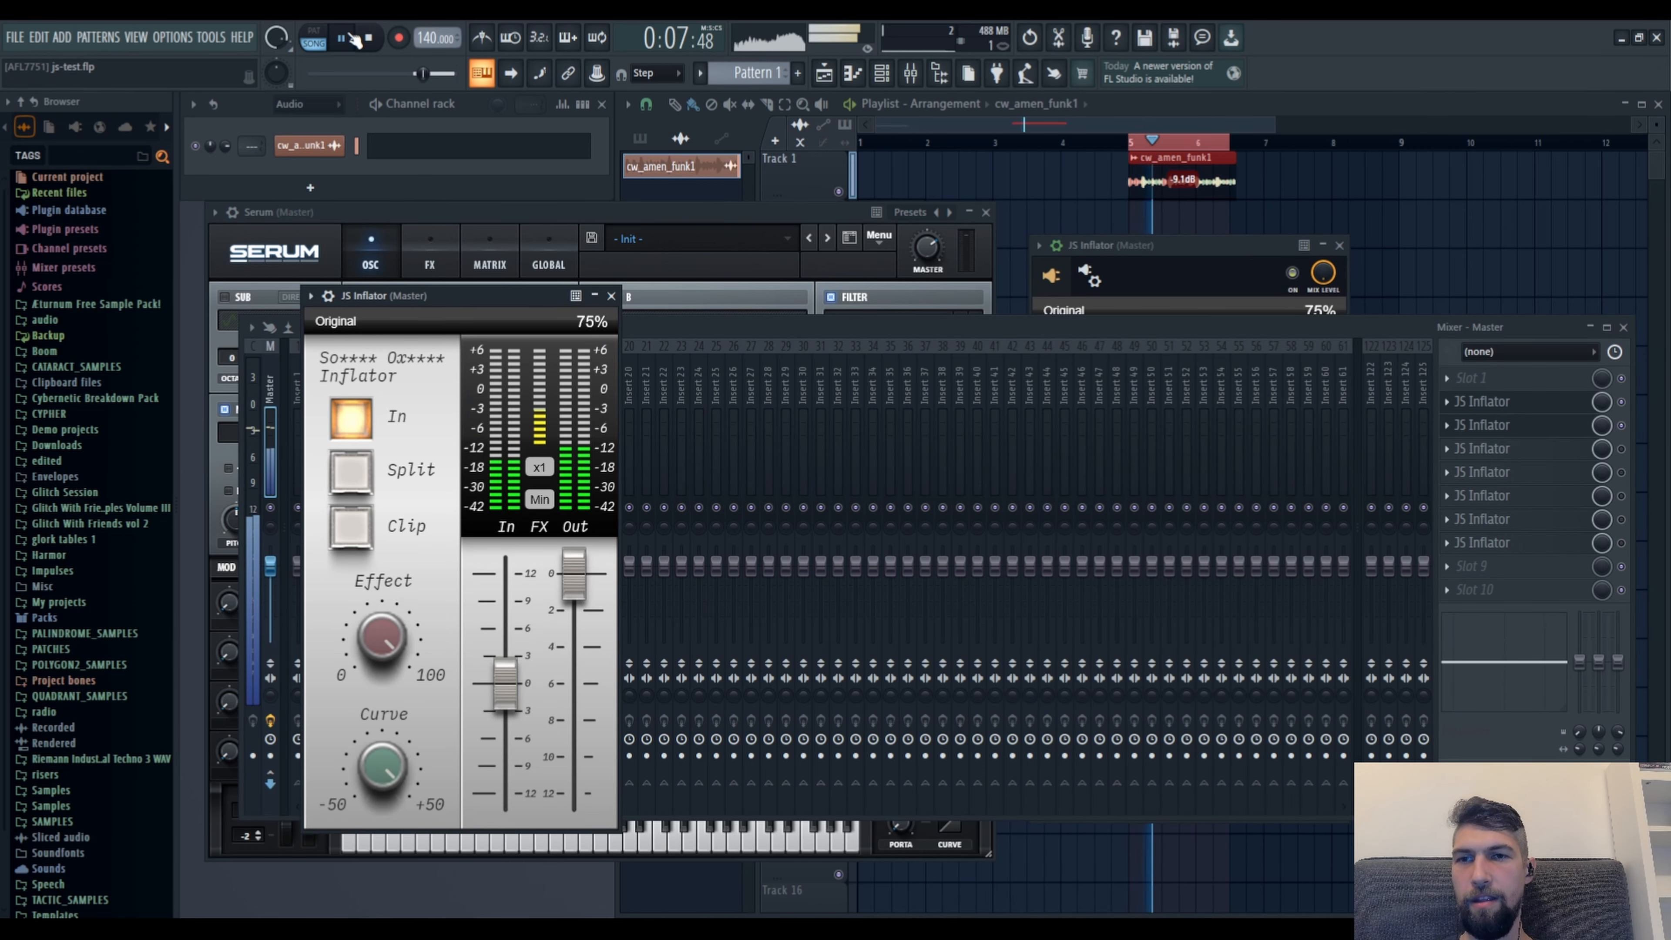
left_click(370, 38)
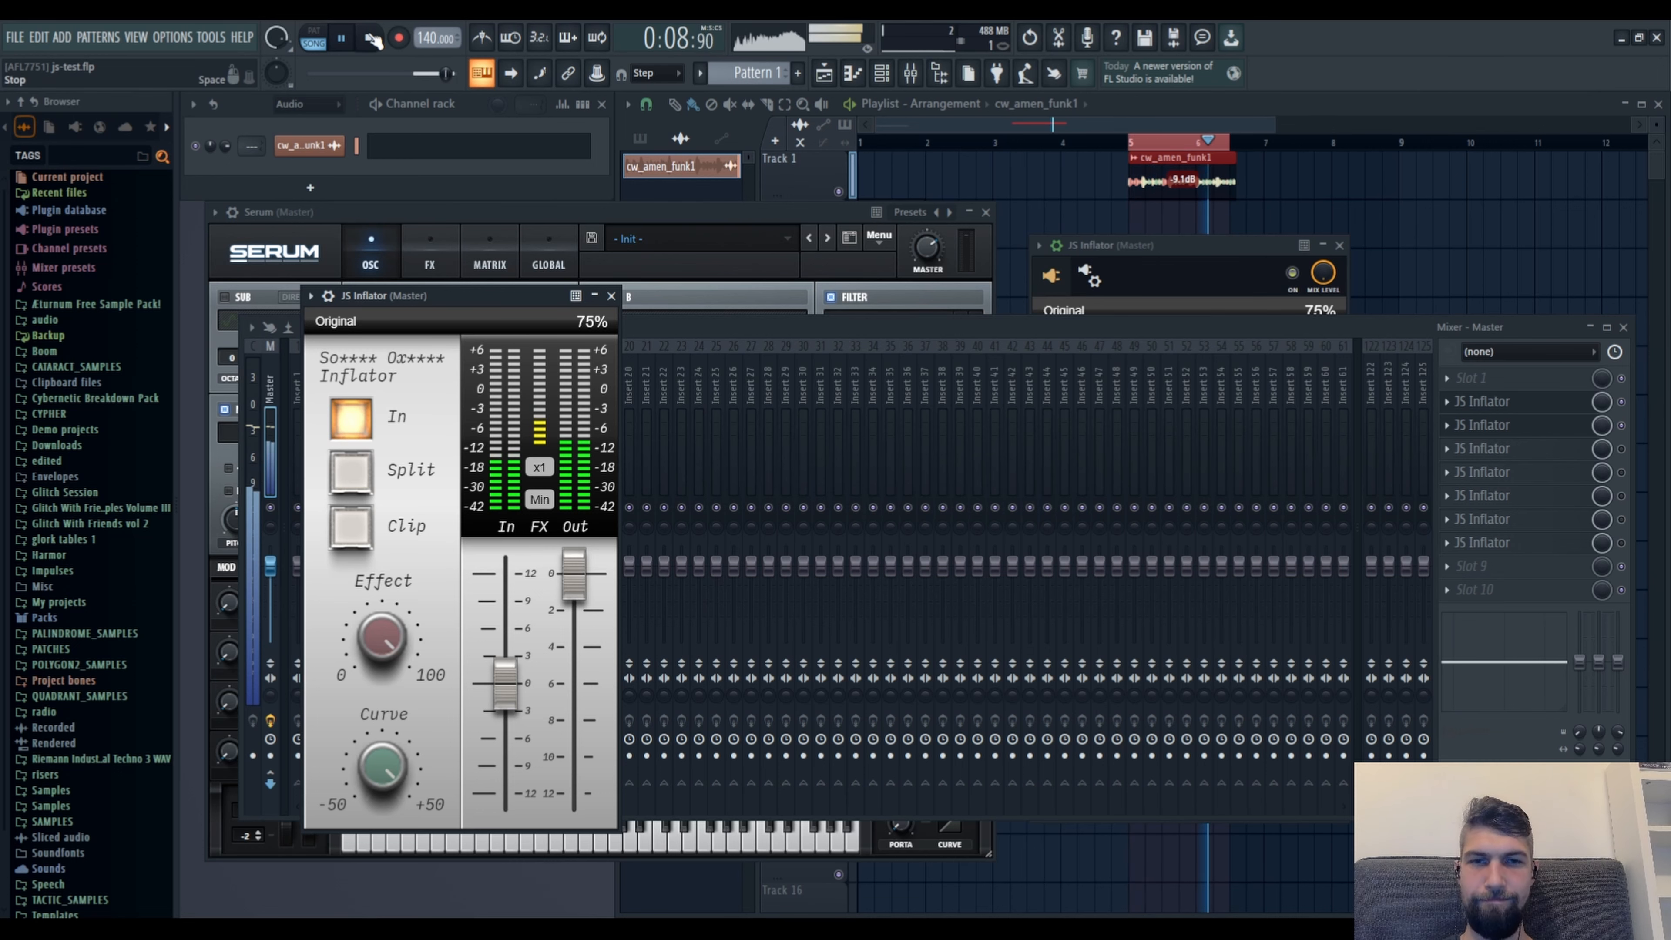
left_click(369, 37)
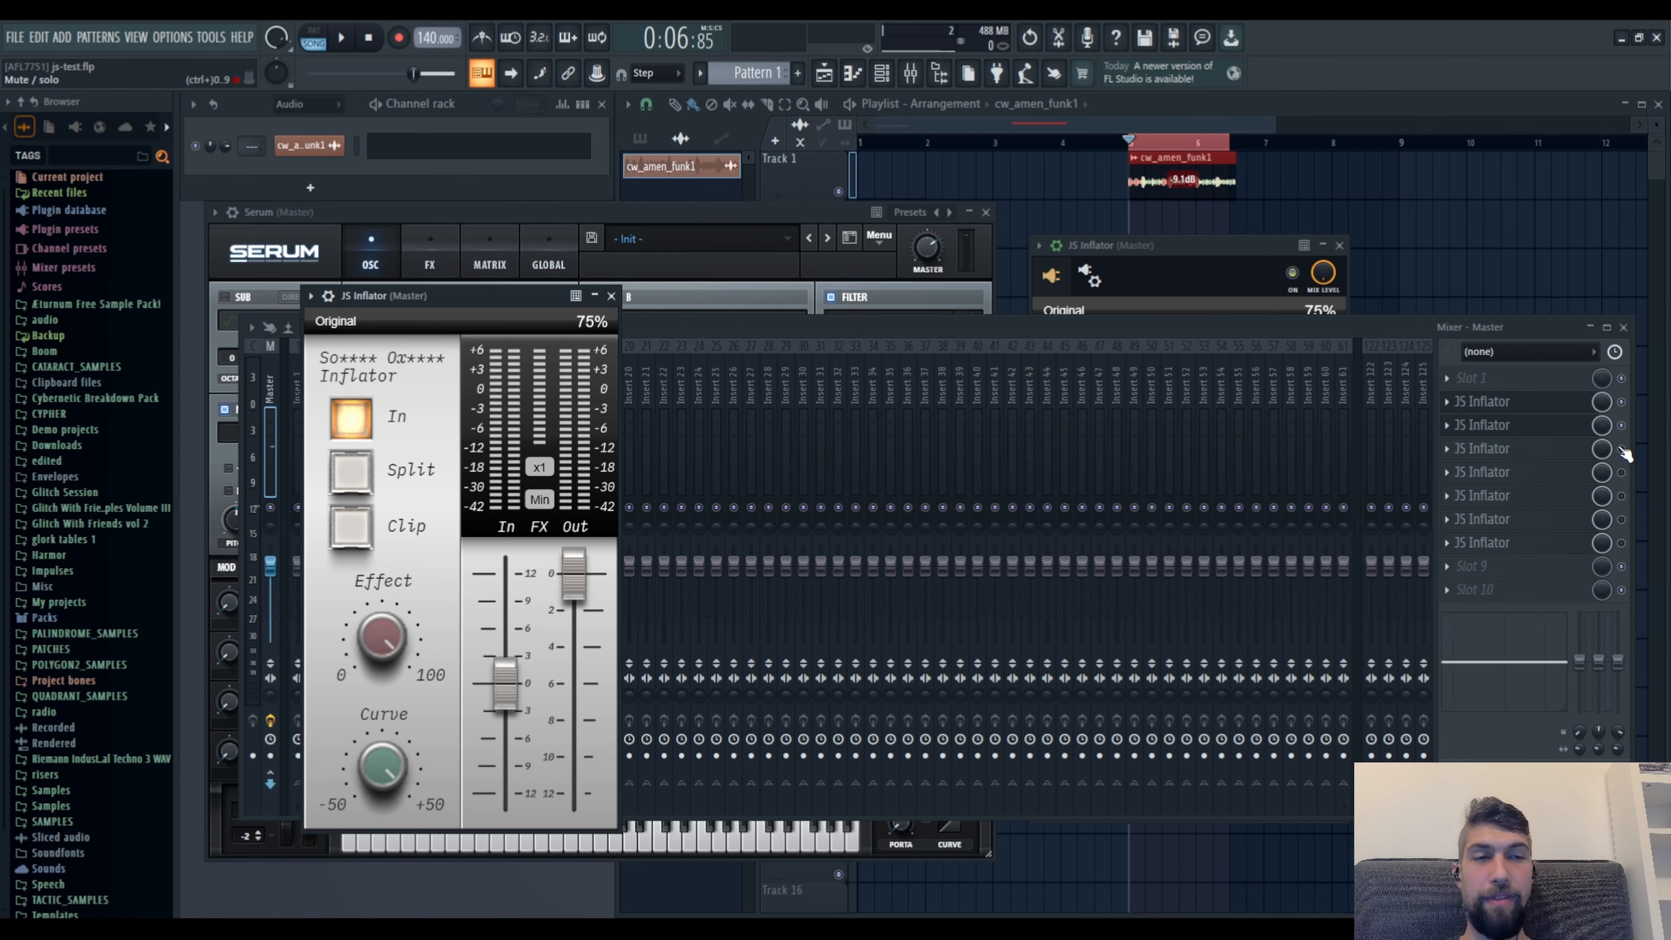
mouse_move(1620, 328)
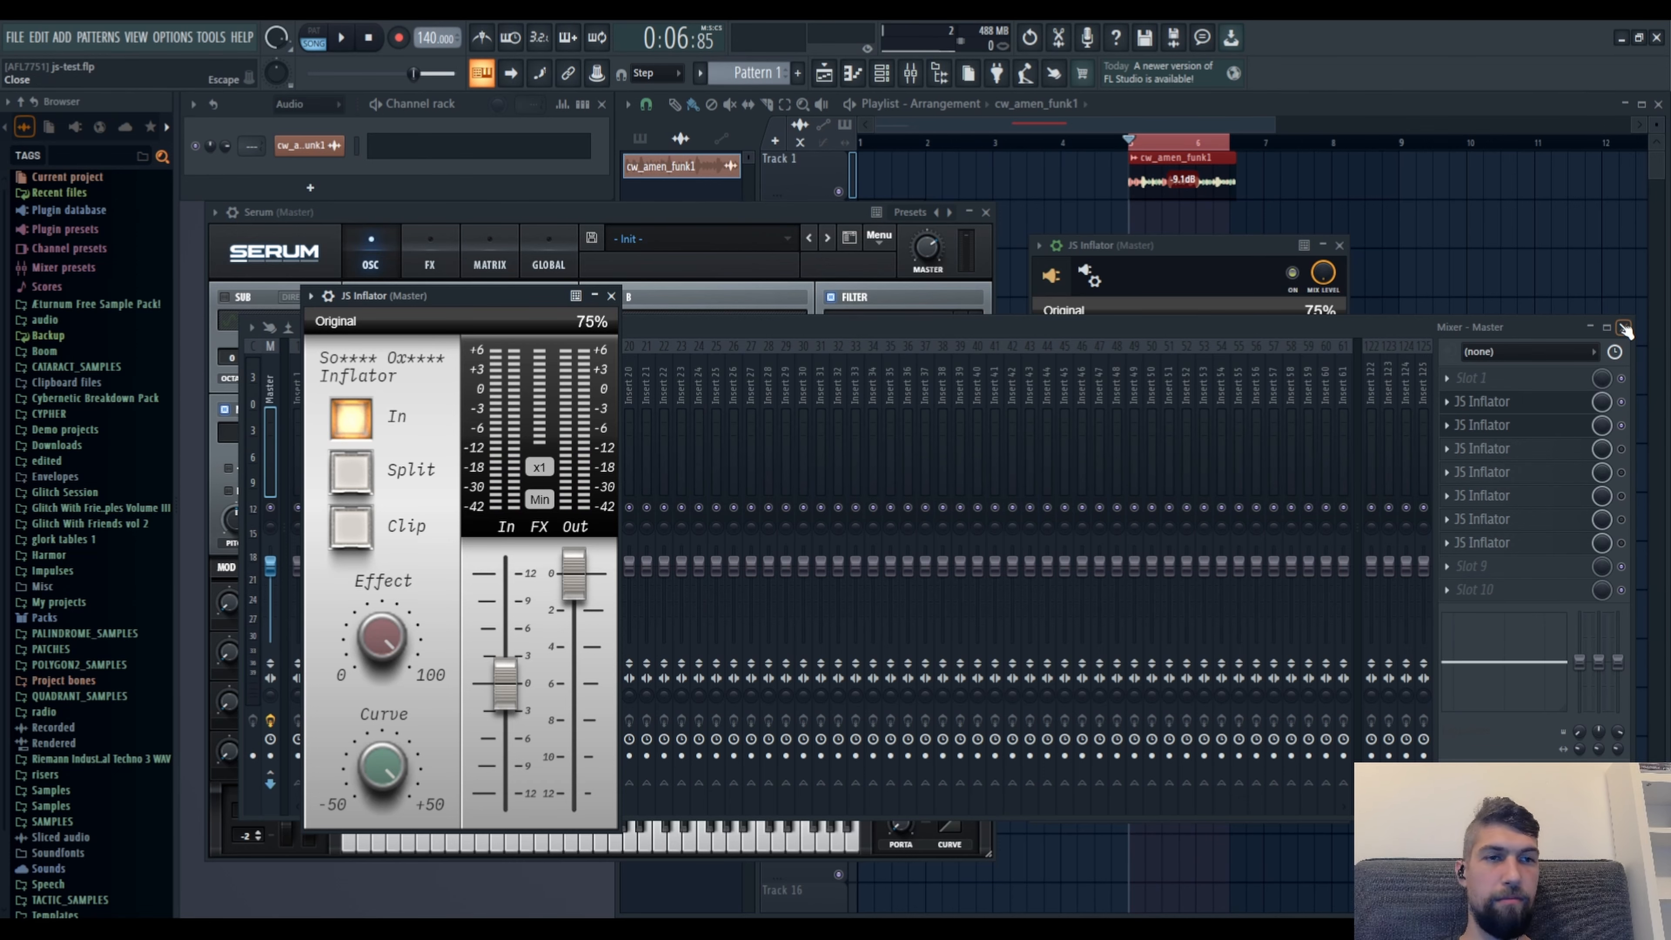
- Close the master mixer and Serum windows, leaving the playlist with the amen loop visible
left_click(1620, 327)
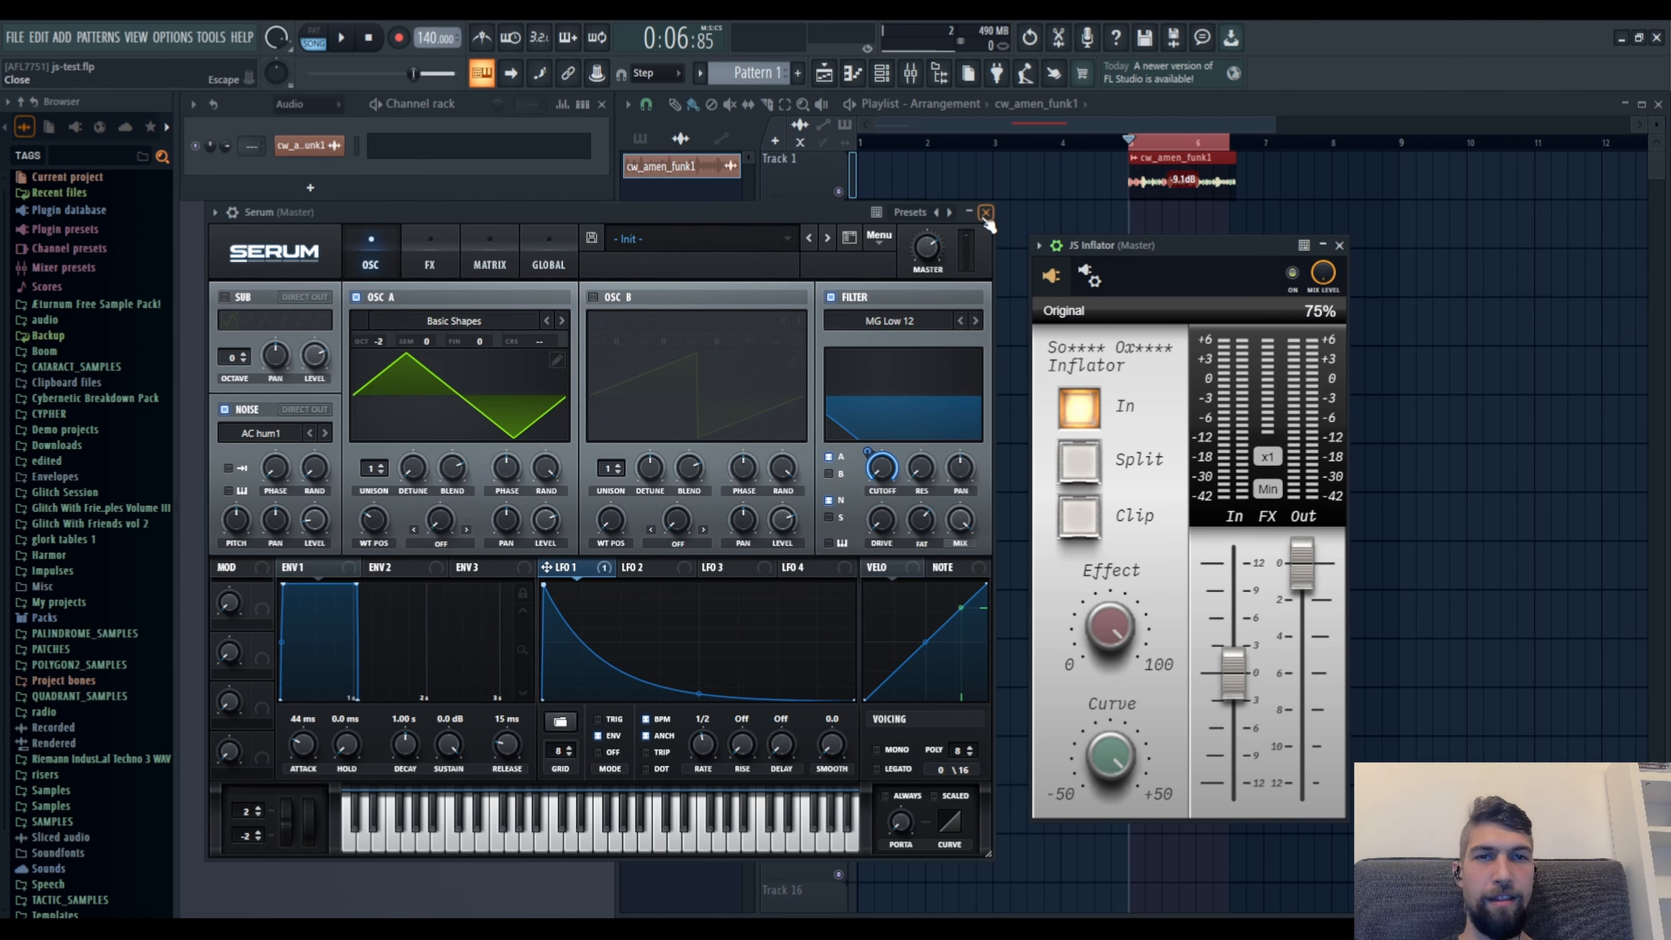
left_click(983, 212)
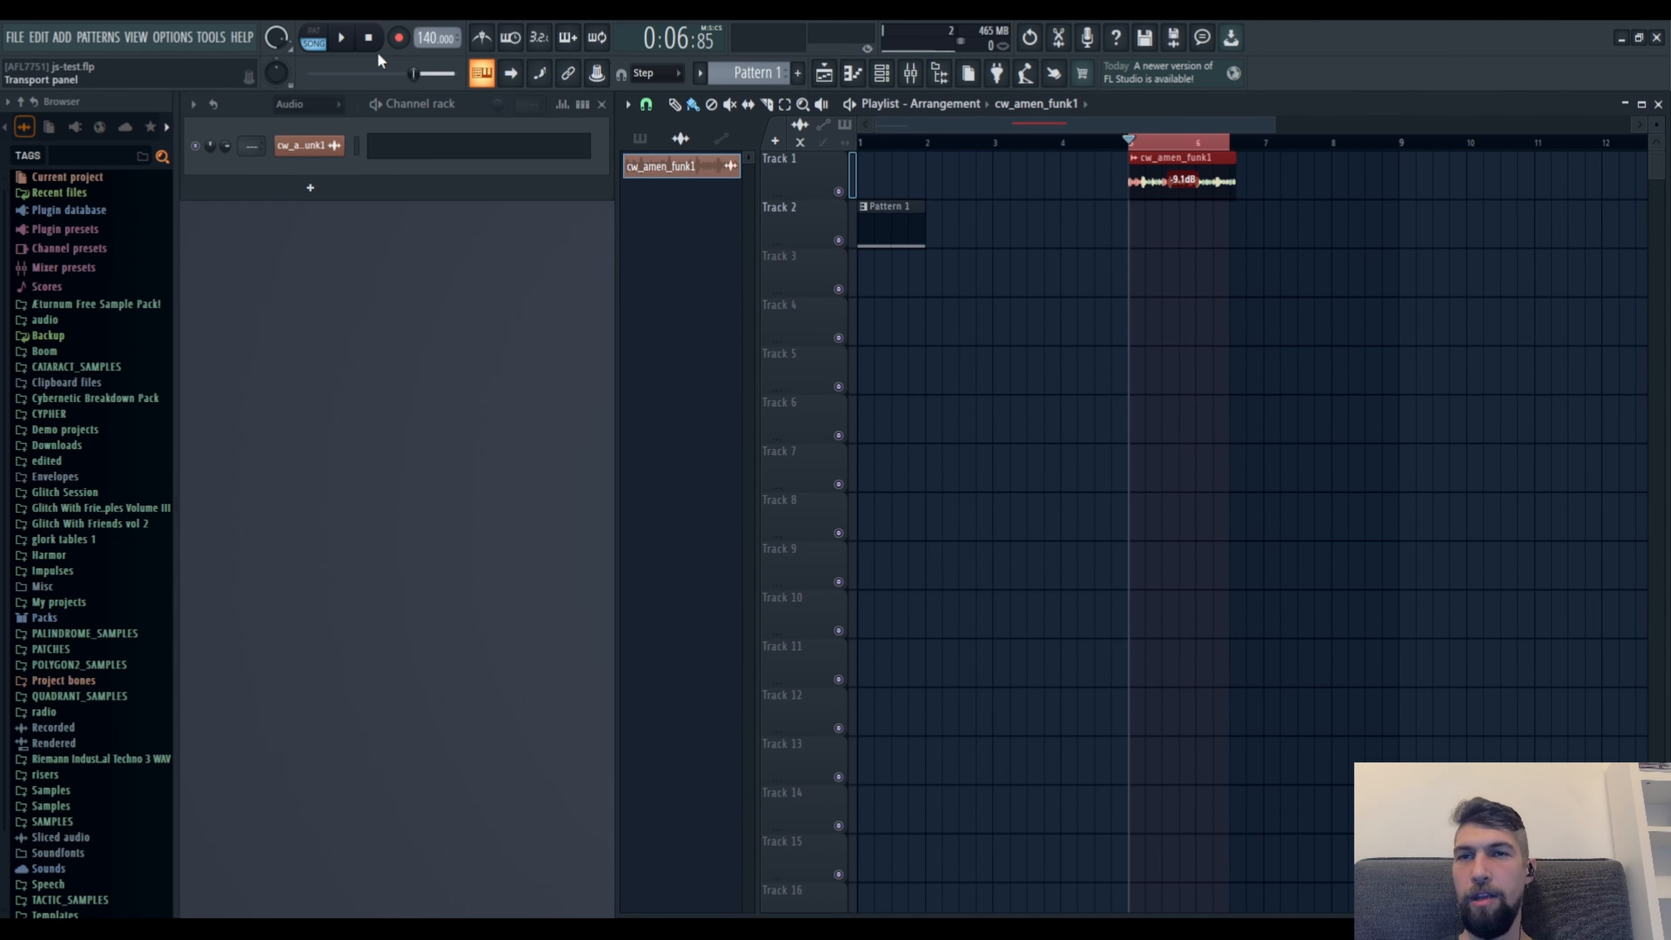